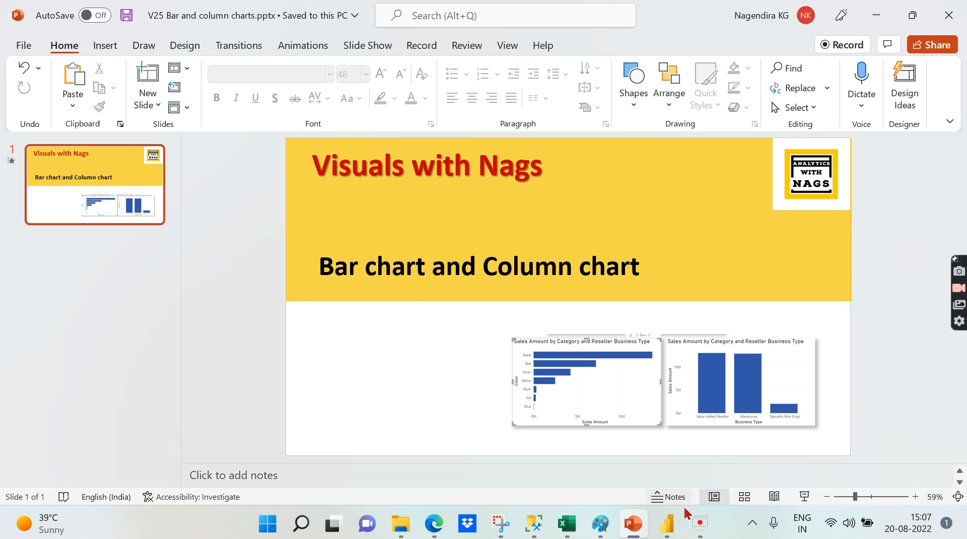
Switch from the PowerPoint slides to the blank Column Bar Chart page in Power BI
{"action": "left_click", "coordinate": [665, 525]}
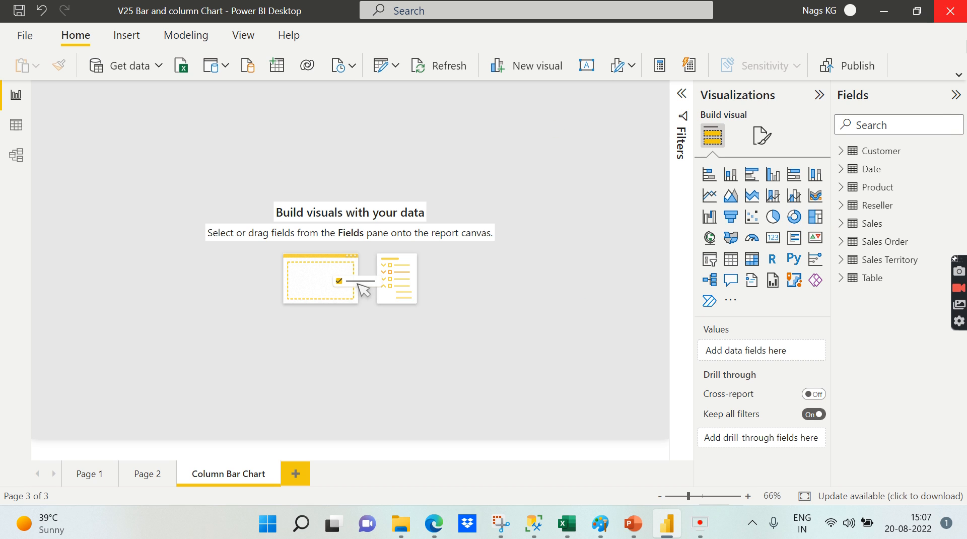
{"action": "mouse_move", "coordinate": [712, 151]}
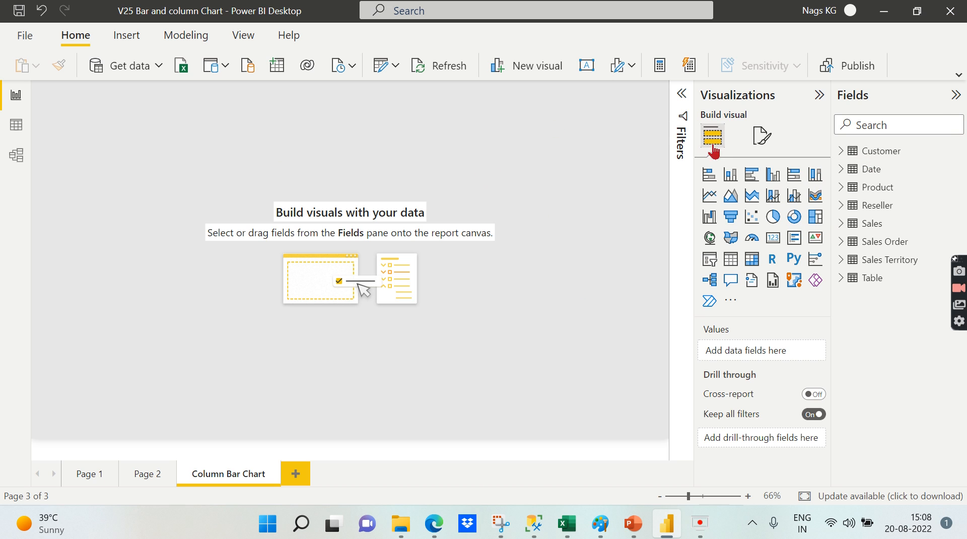
{"action": "mouse_move", "coordinate": [773, 174]}
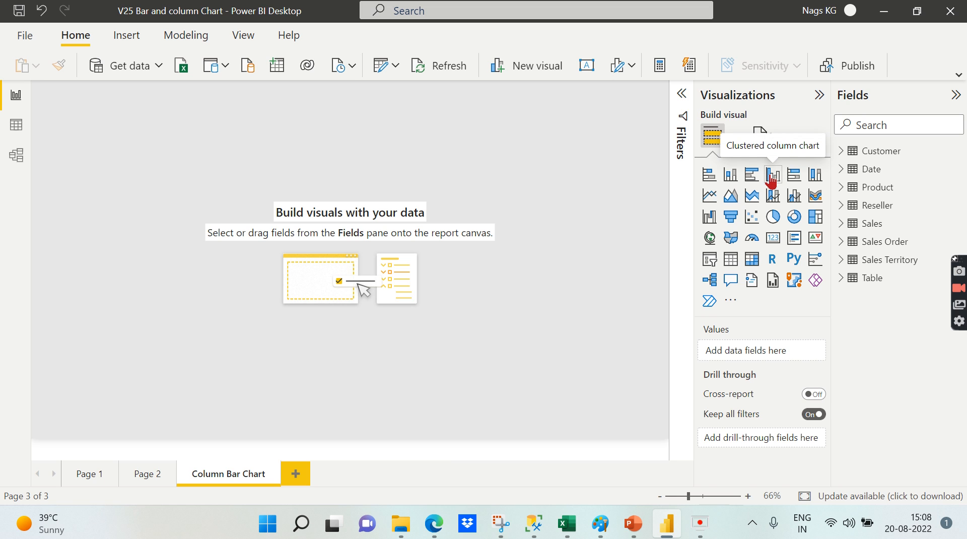
Add a clustered column chart plotting Sales Amount by Product Category
{"action": "left_click", "coordinate": [772, 174]}
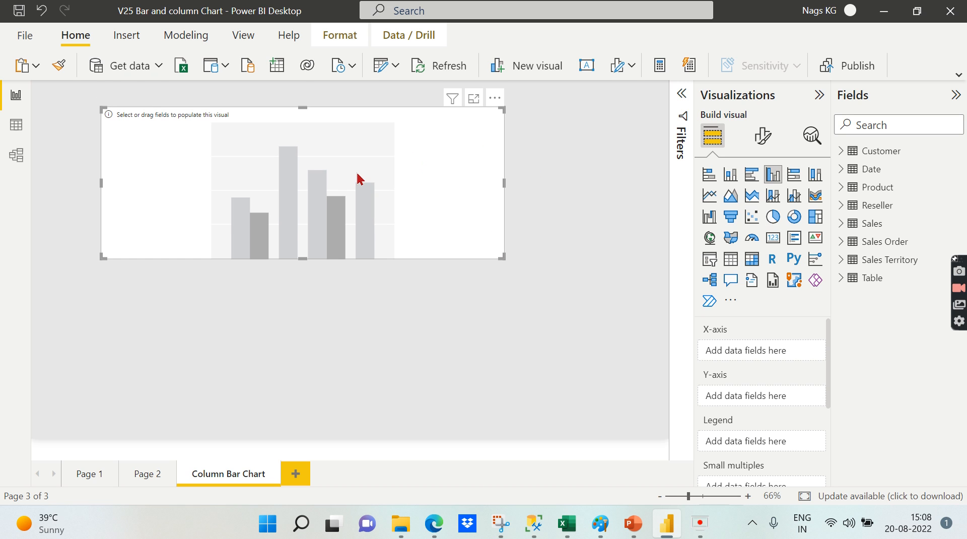
{"action": "mouse_move", "coordinate": [859, 283]}
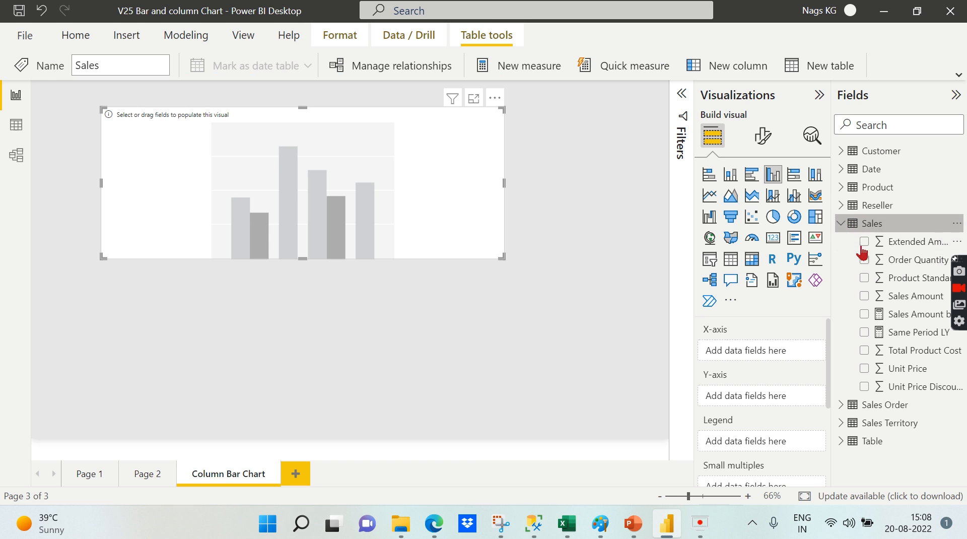
{"action": "left_click", "coordinate": [864, 296]}
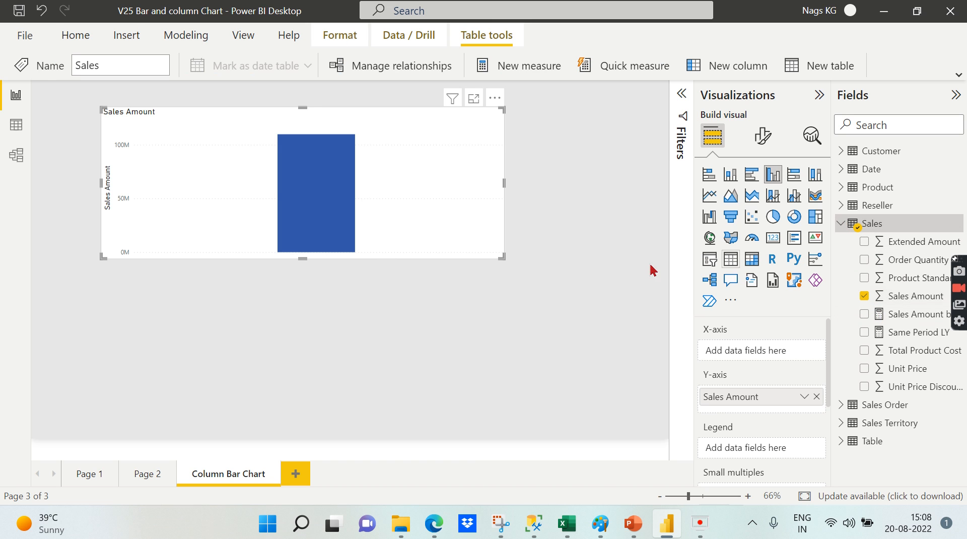
{"action": "mouse_move", "coordinate": [910, 330]}
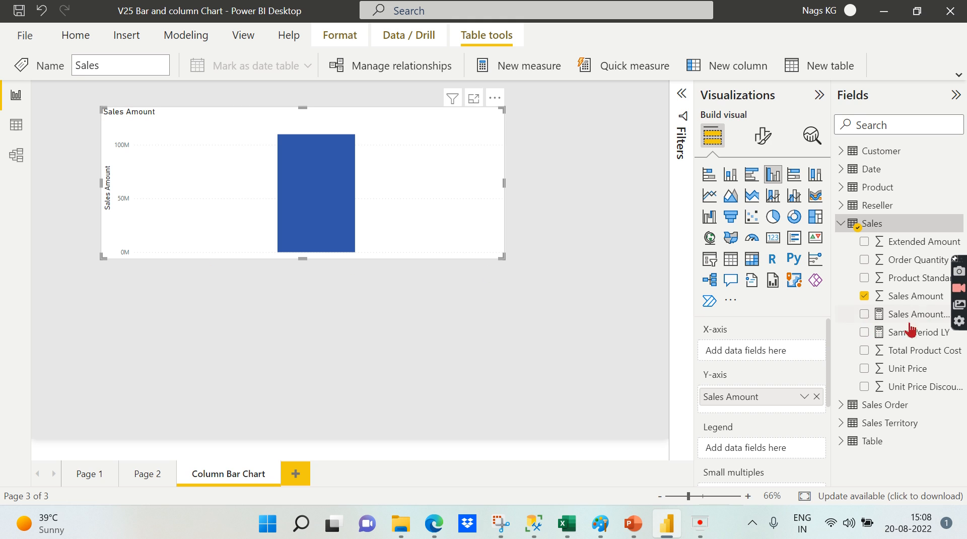
{"action": "left_click", "coordinate": [840, 223]}
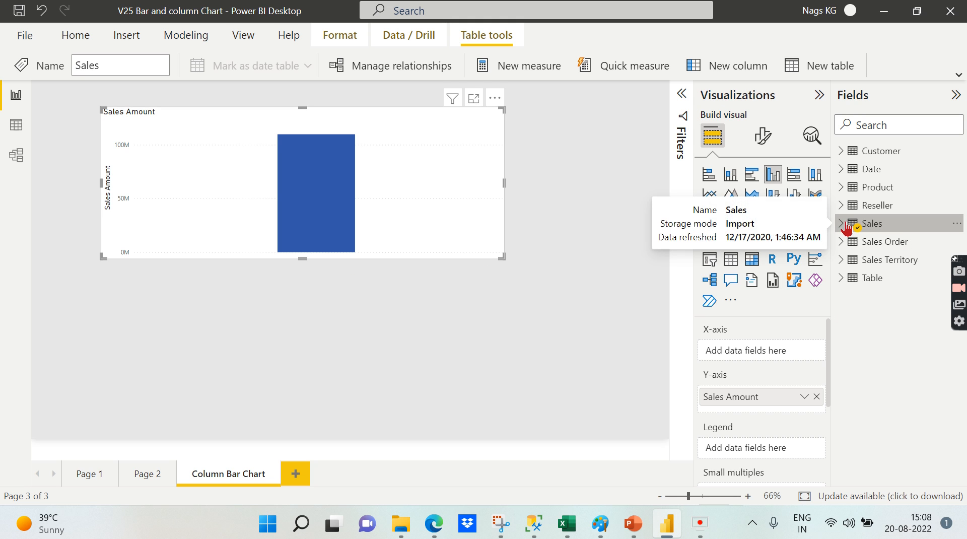
{"action": "left_click", "coordinate": [852, 187]}
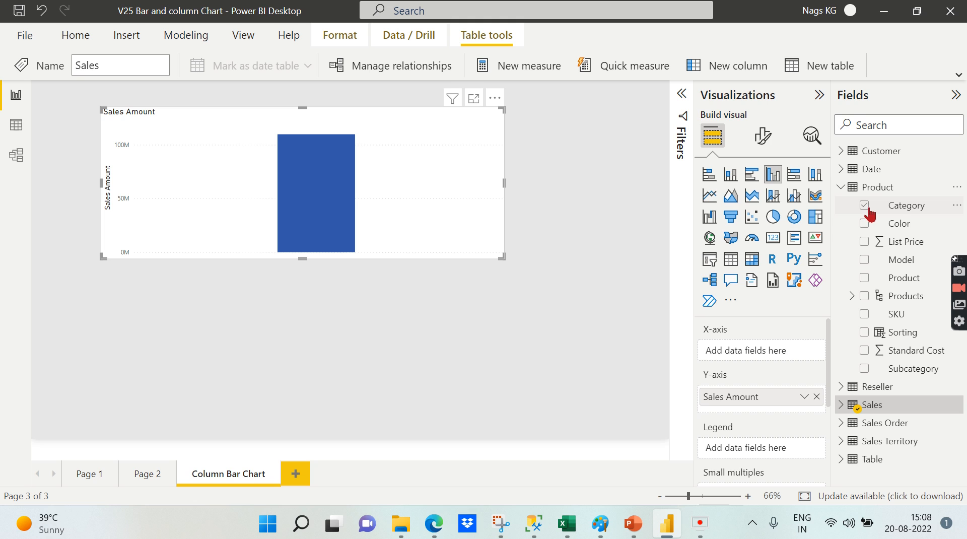
{"action": "left_click", "coordinate": [864, 205]}
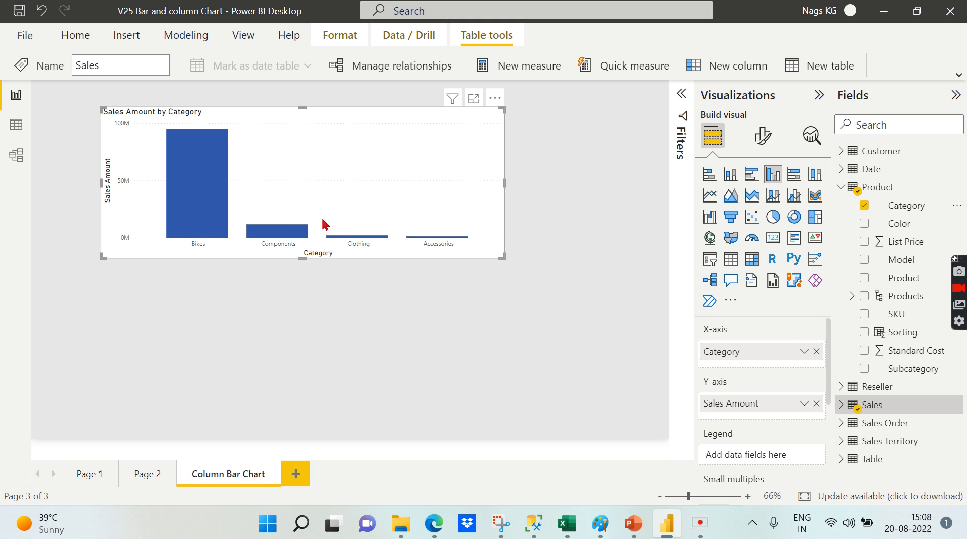
Set the chart's X-axis value labels to font size 14
{"action": "left_click", "coordinate": [761, 137]}
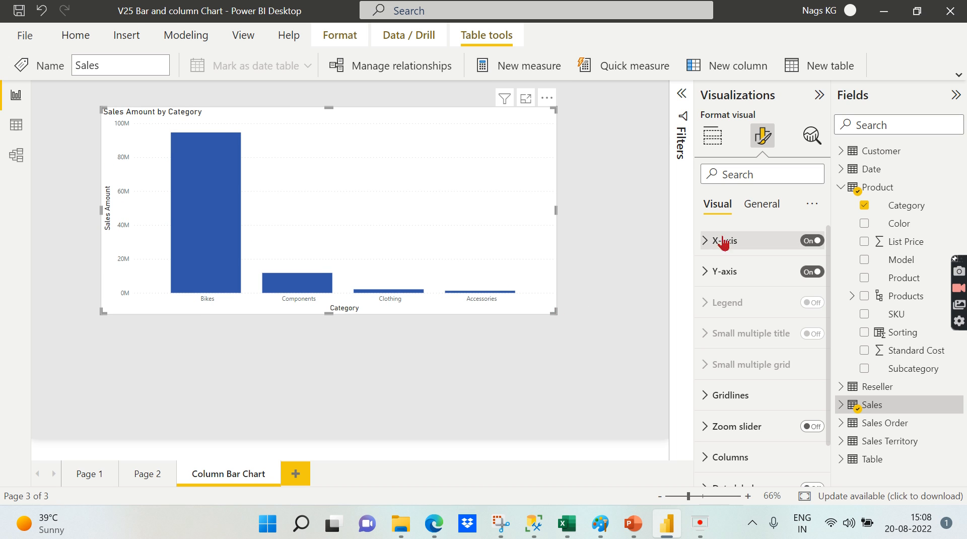
{"action": "left_click", "coordinate": [720, 240]}
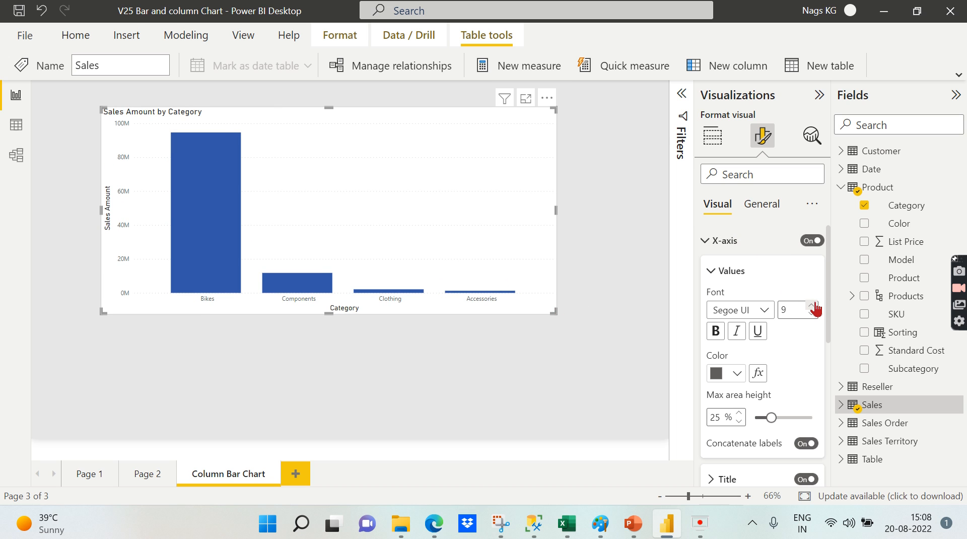
{"action": "left_click", "coordinate": [810, 306]}
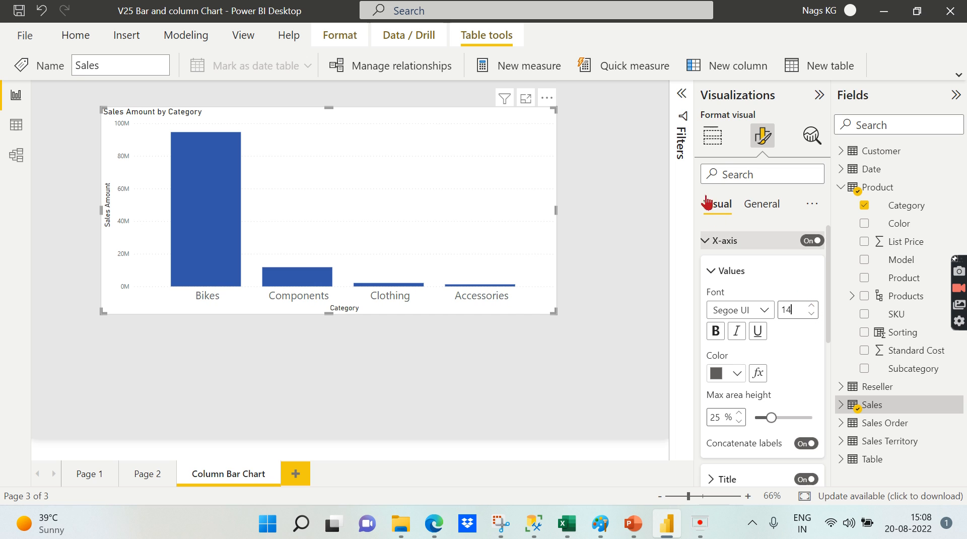
{"action": "left_click", "coordinate": [720, 240]}
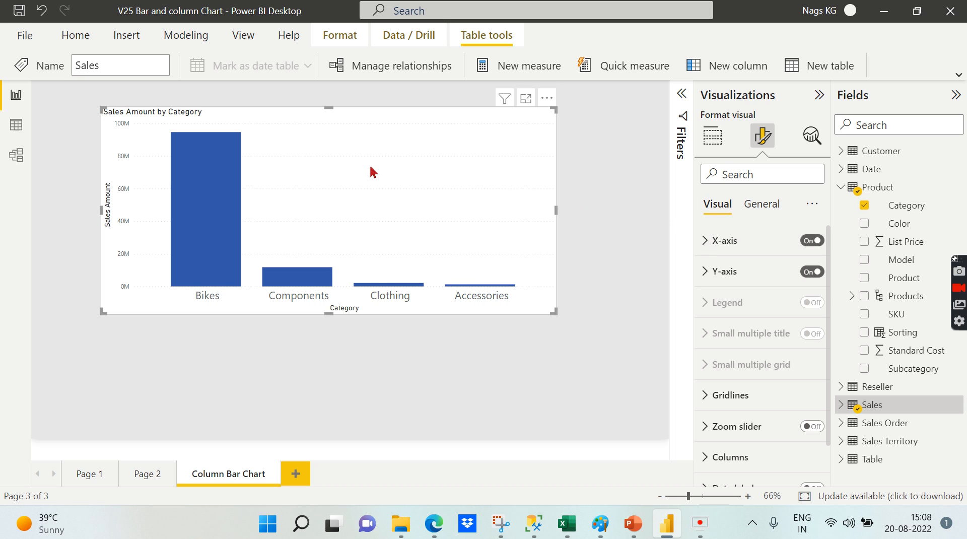
{"action": "left_click", "coordinate": [712, 136]}
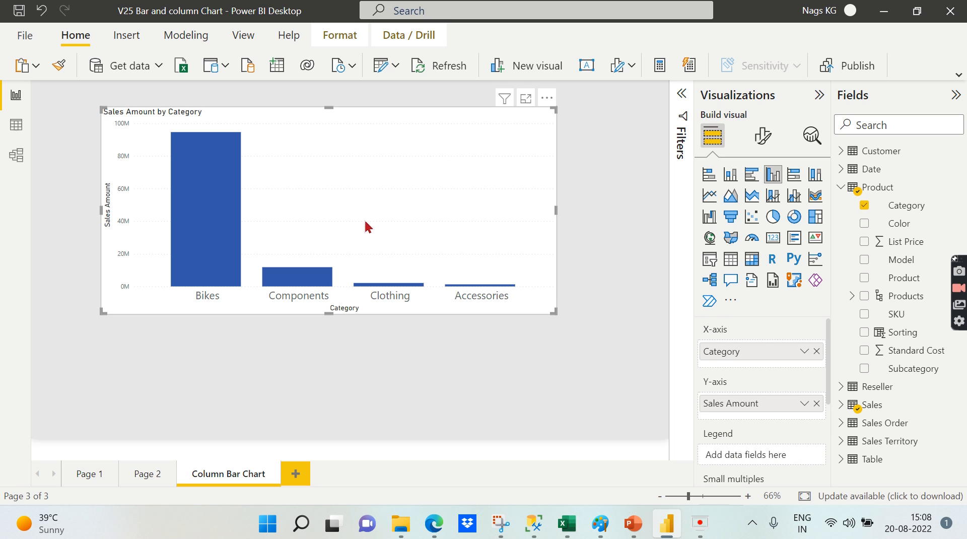
{"action": "mouse_move", "coordinate": [280, 186]}
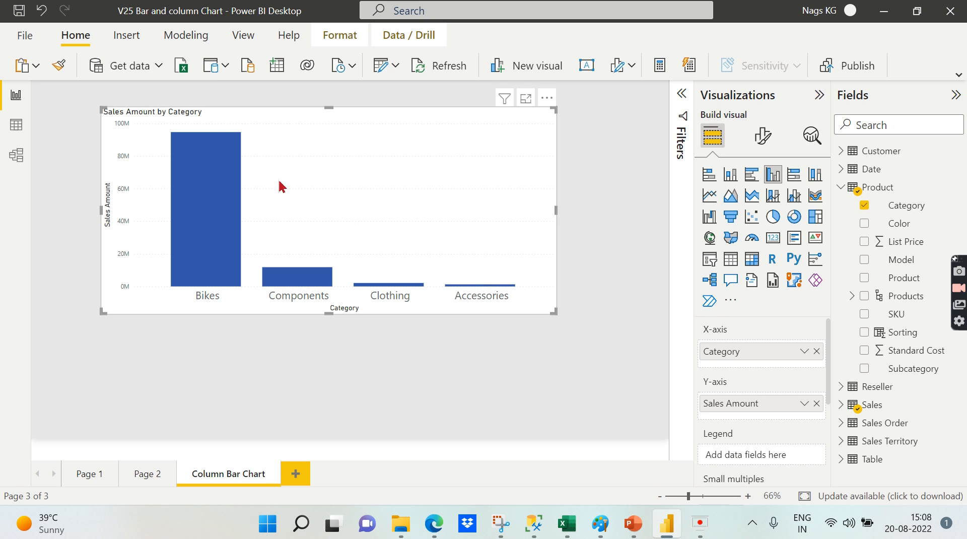
{"action": "mouse_move", "coordinate": [517, 231]}
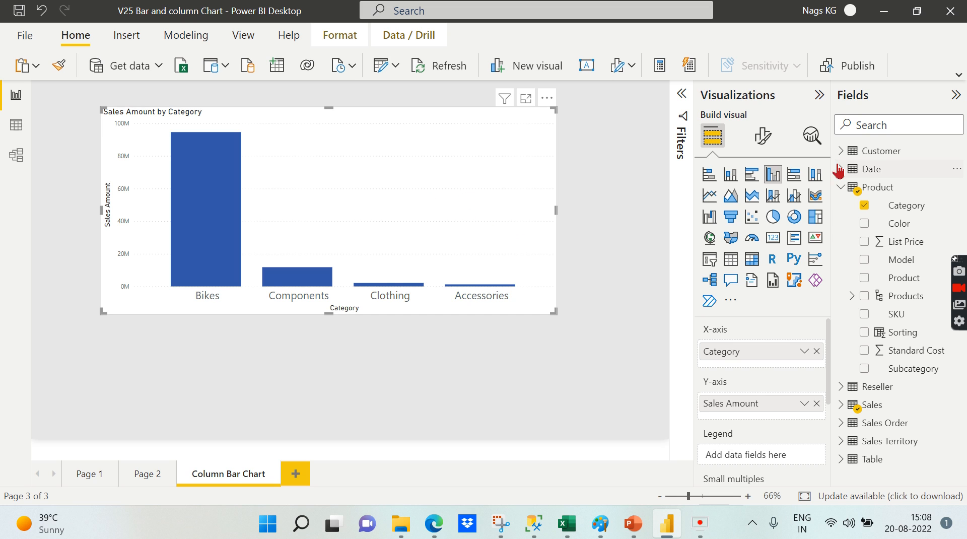
{"action": "mouse_move", "coordinate": [752, 174]}
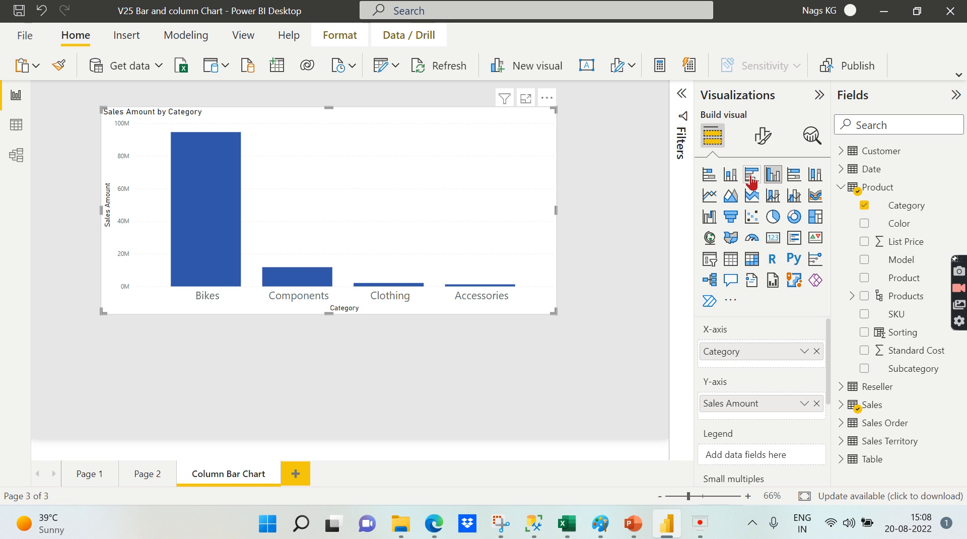
{"action": "mouse_move", "coordinate": [772, 174]}
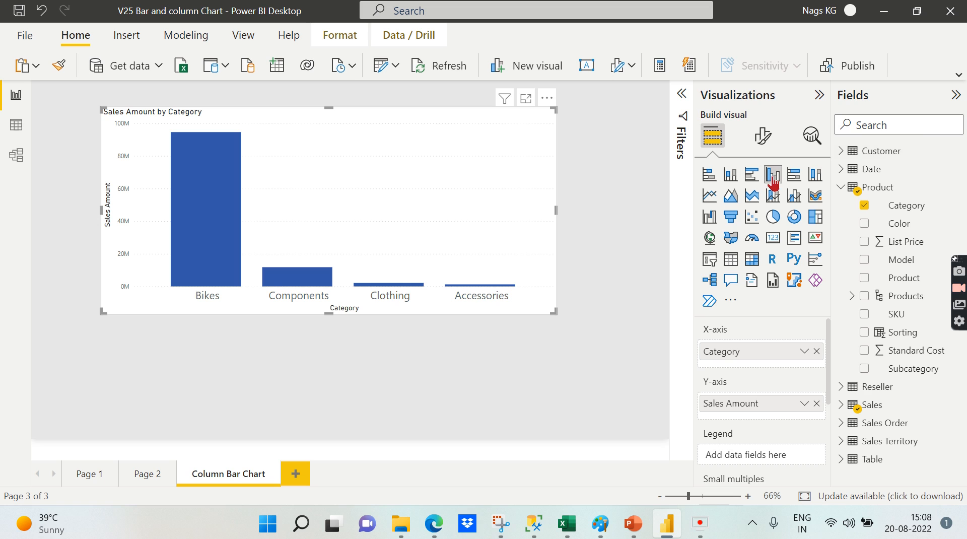
{"action": "mouse_move", "coordinate": [382, 266]}
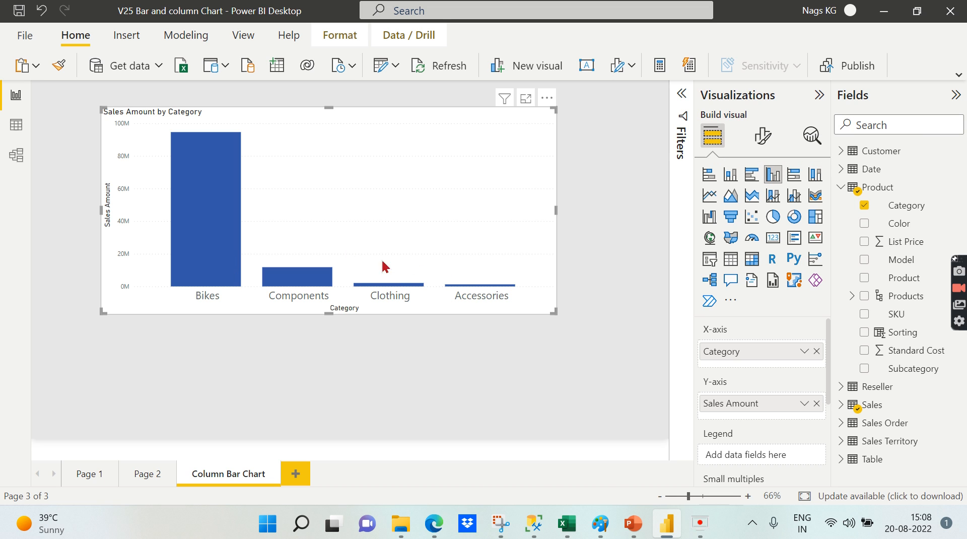
{"action": "mouse_move", "coordinate": [750, 174]}
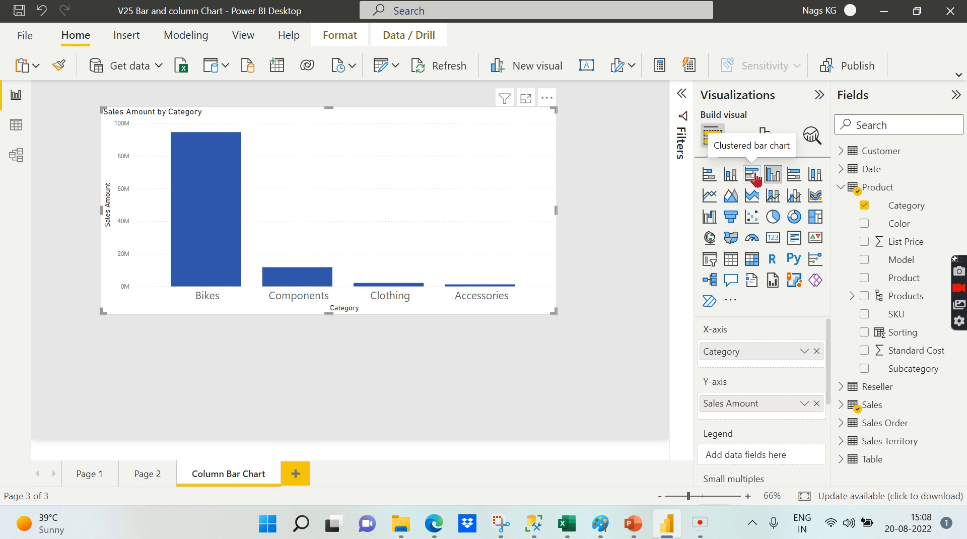
Change the Sales Amount by Category visual to a clustered bar chart
{"action": "left_click", "coordinate": [752, 175]}
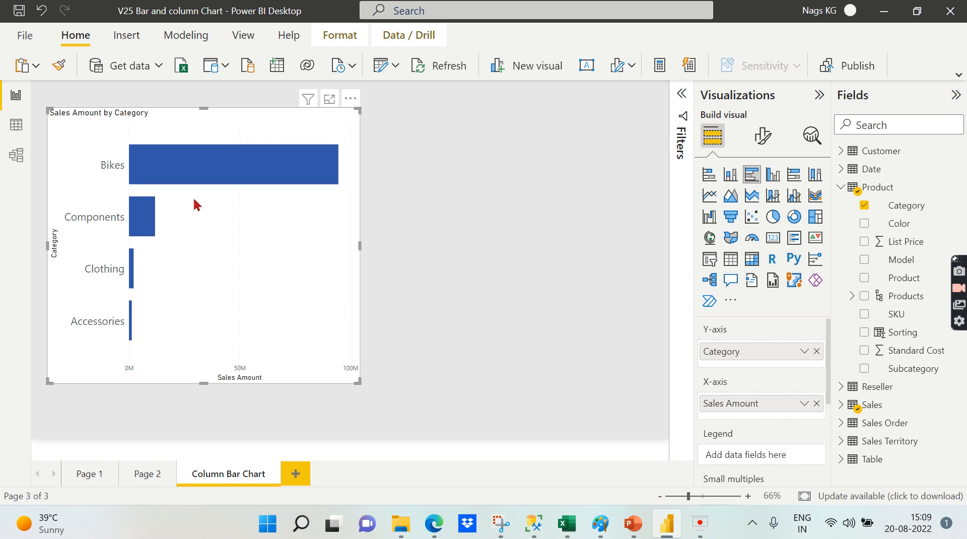
{"action": "mouse_move", "coordinate": [771, 174]}
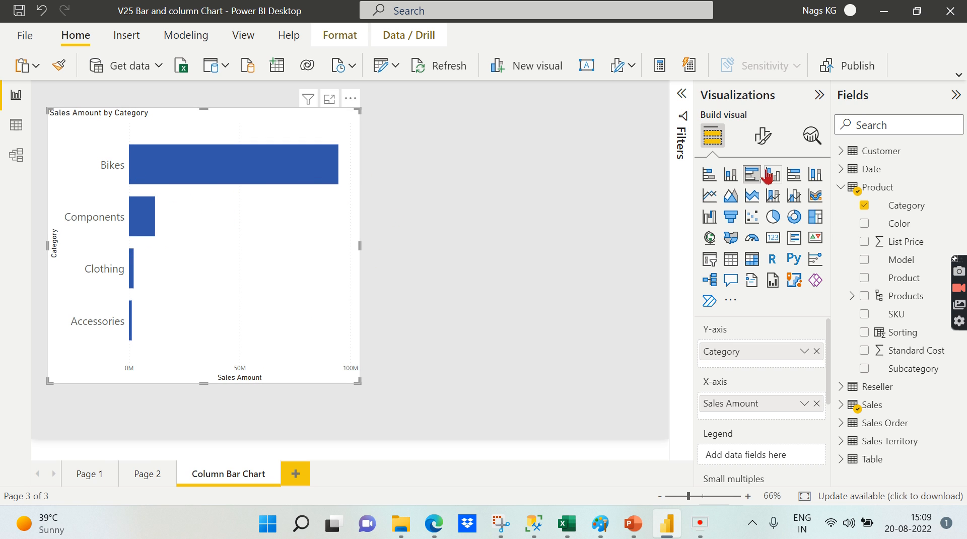
{"action": "mouse_move", "coordinate": [359, 246]}
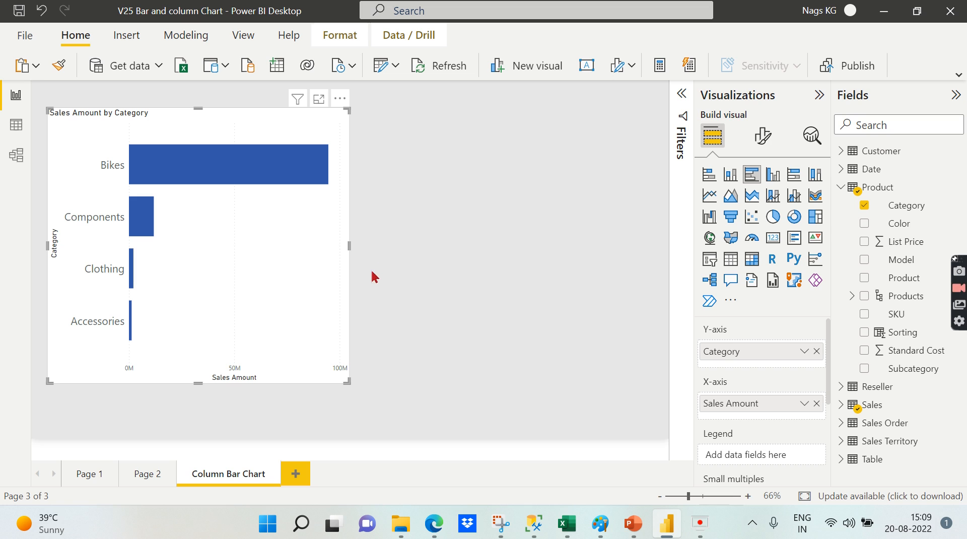
{"action": "mouse_move", "coordinate": [148, 187]}
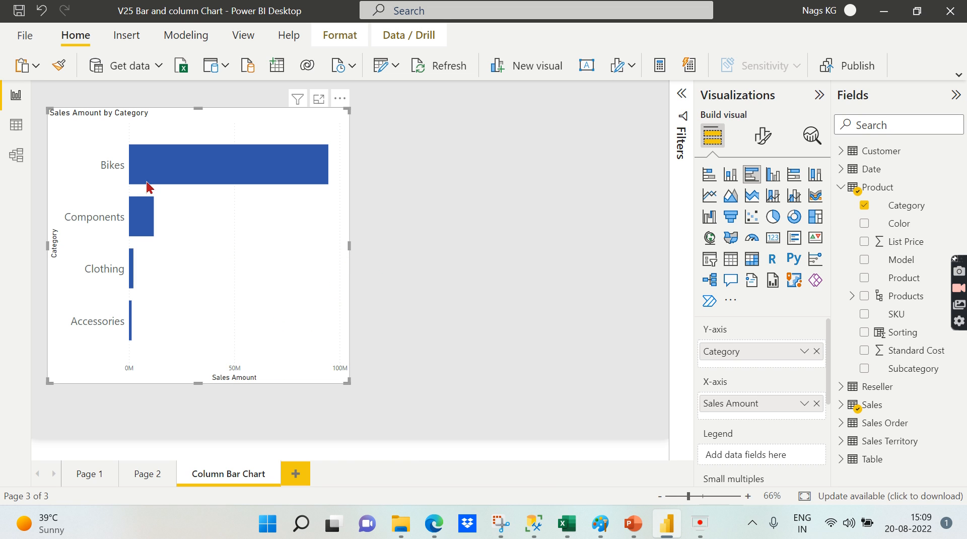
{"action": "mouse_move", "coordinate": [124, 129]}
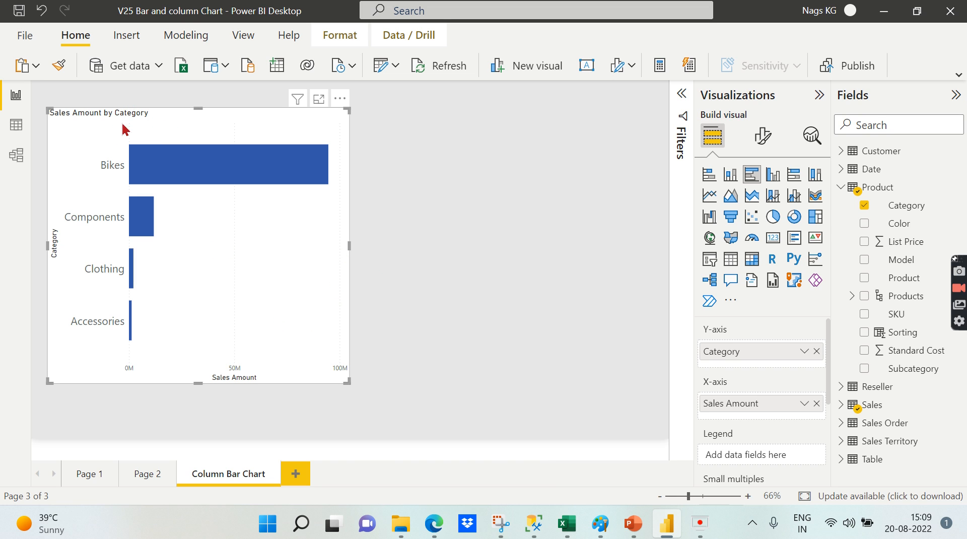
{"action": "mouse_move", "coordinate": [324, 173]}
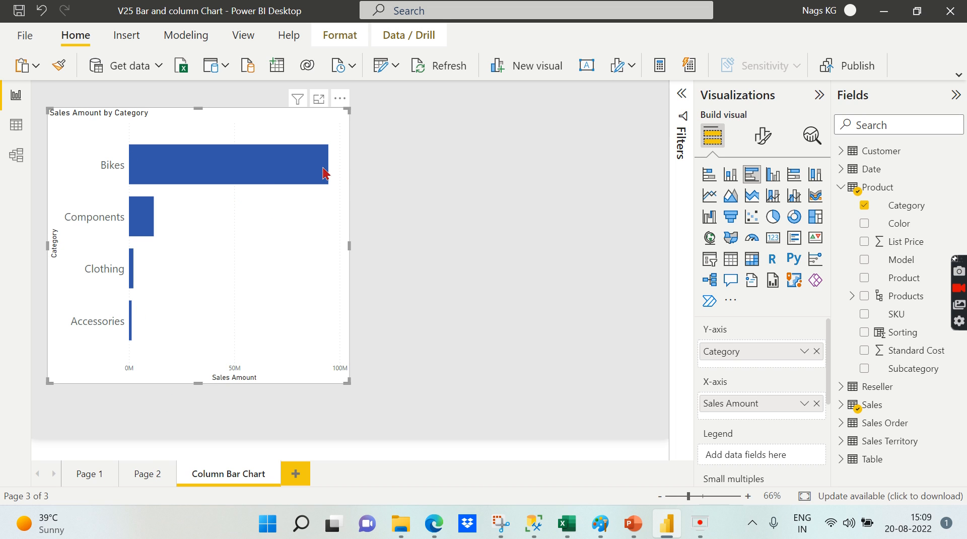
{"action": "mouse_move", "coordinate": [772, 174]}
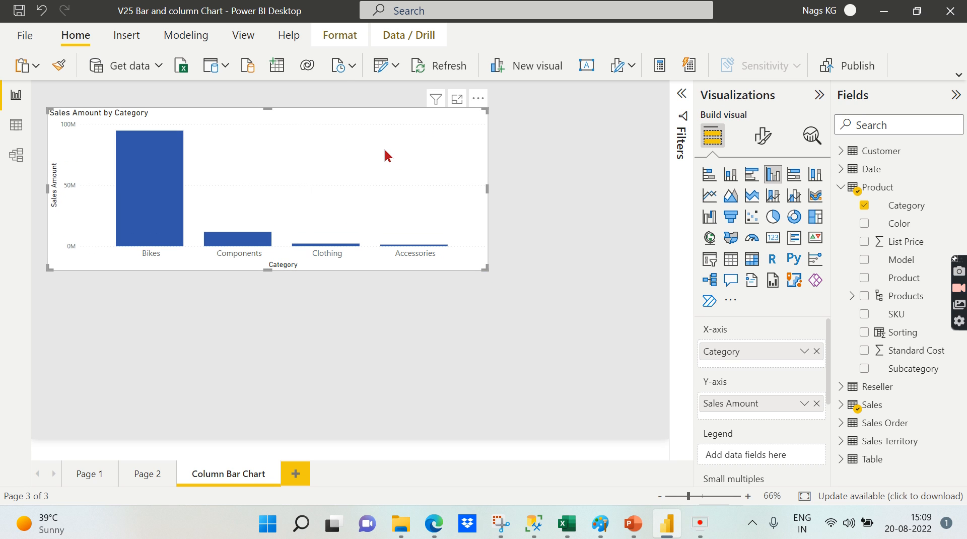
{"action": "mouse_move", "coordinate": [529, 121]}
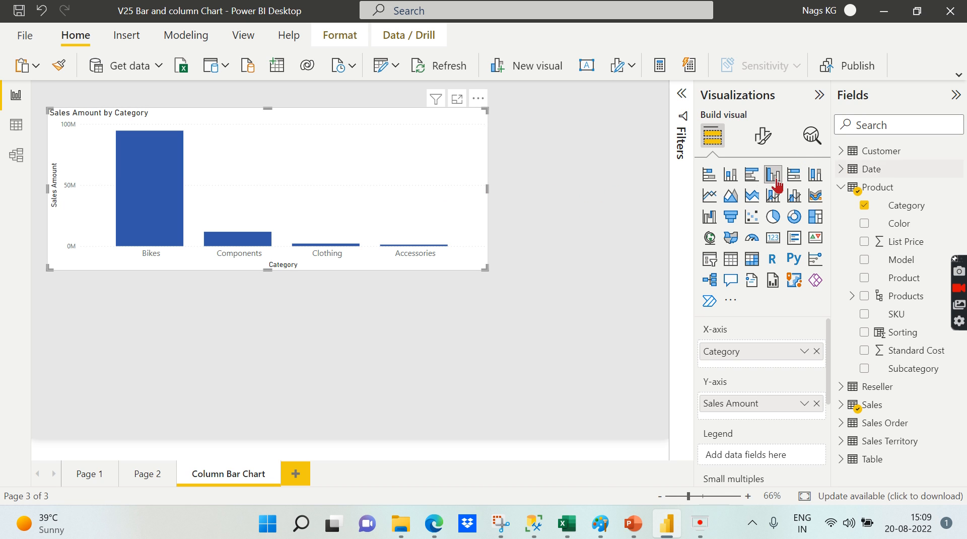
{"action": "mouse_move", "coordinate": [751, 174]}
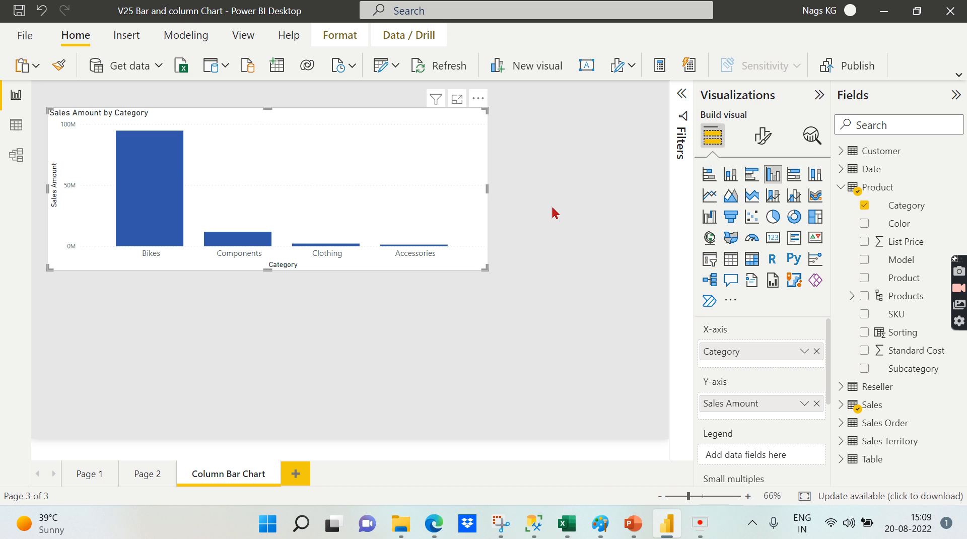
{"action": "mouse_move", "coordinate": [751, 176]}
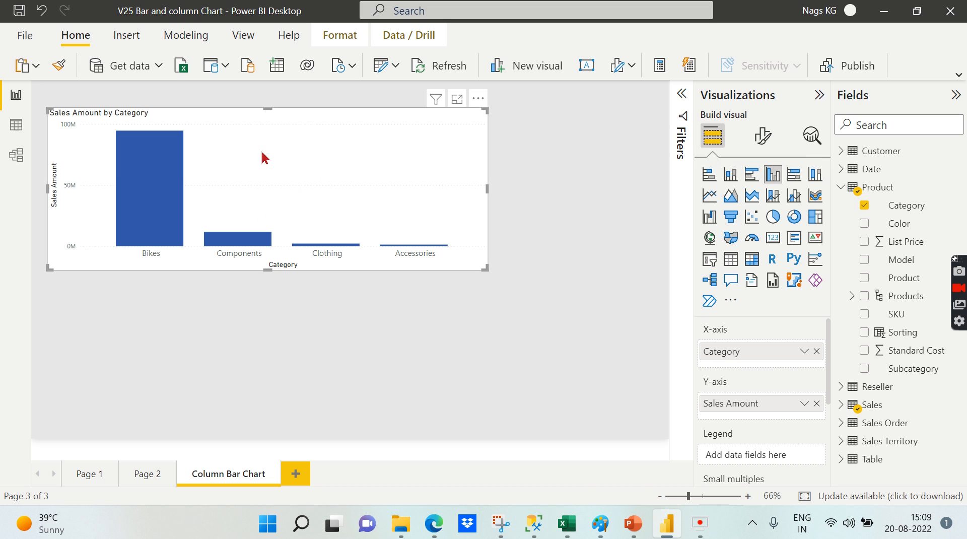
{"action": "mouse_move", "coordinate": [307, 185]}
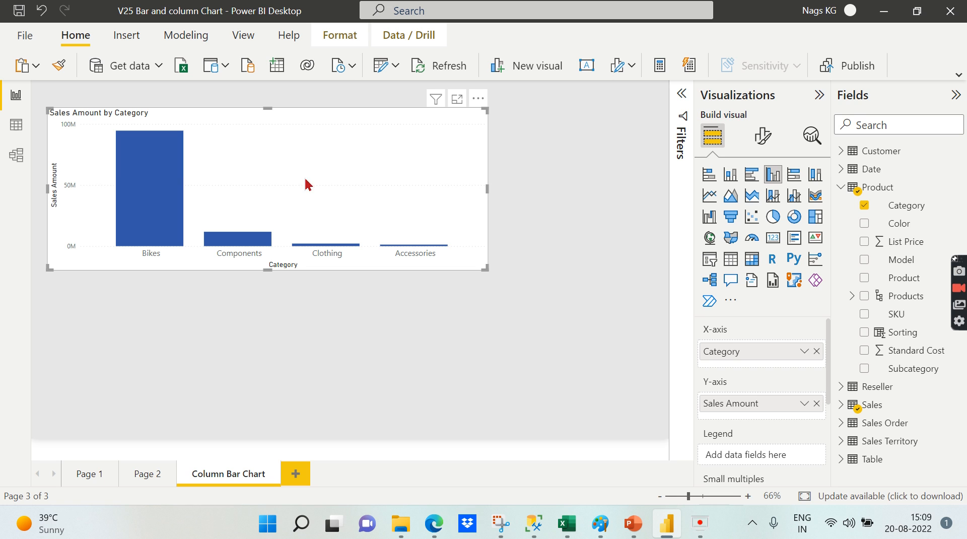
{"action": "mouse_move", "coordinate": [493, 181]}
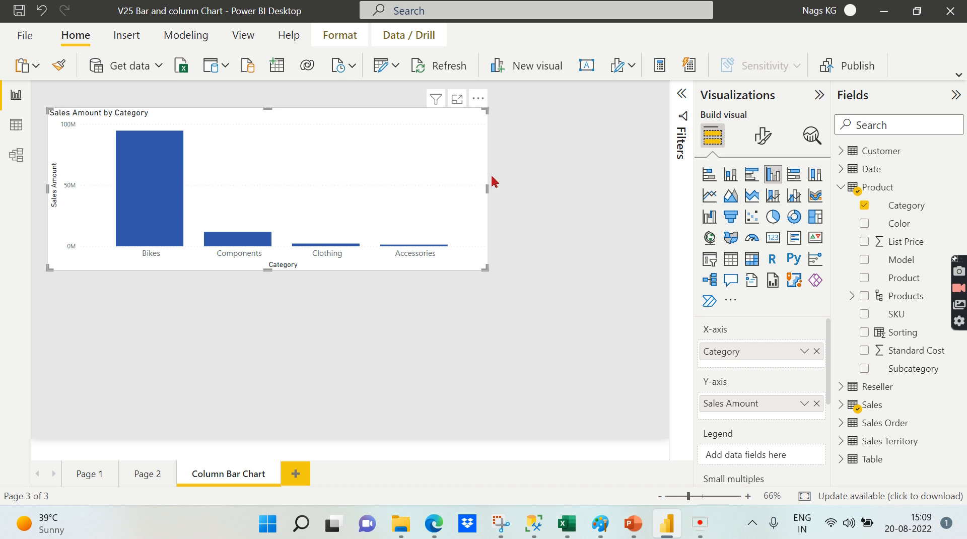
{"action": "mouse_move", "coordinate": [751, 176]}
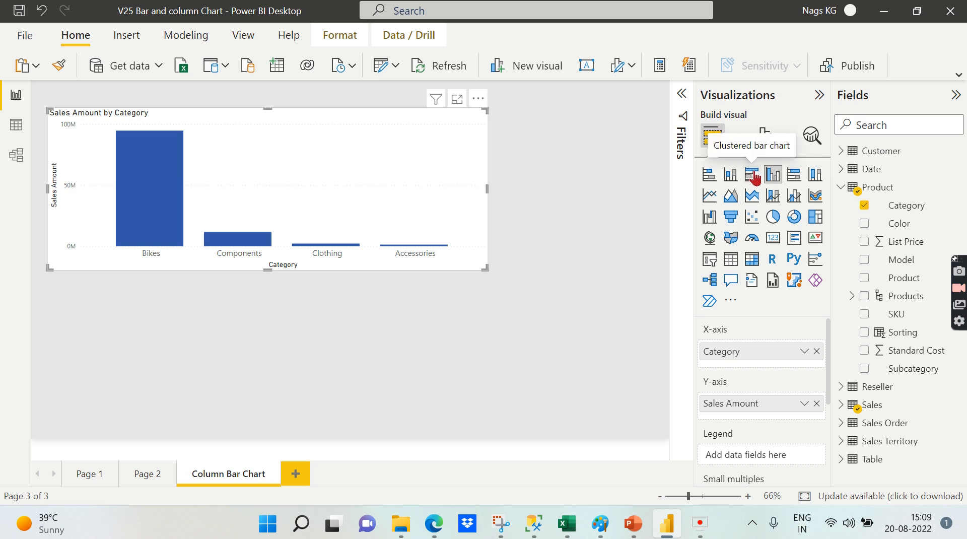
{"action": "left_click", "coordinate": [751, 174]}
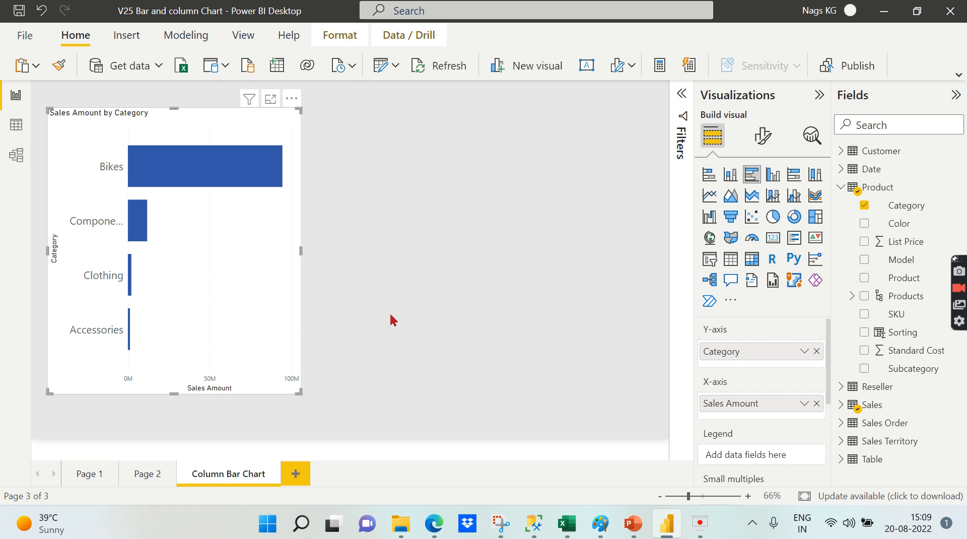
{"action": "left_click", "coordinate": [772, 174]}
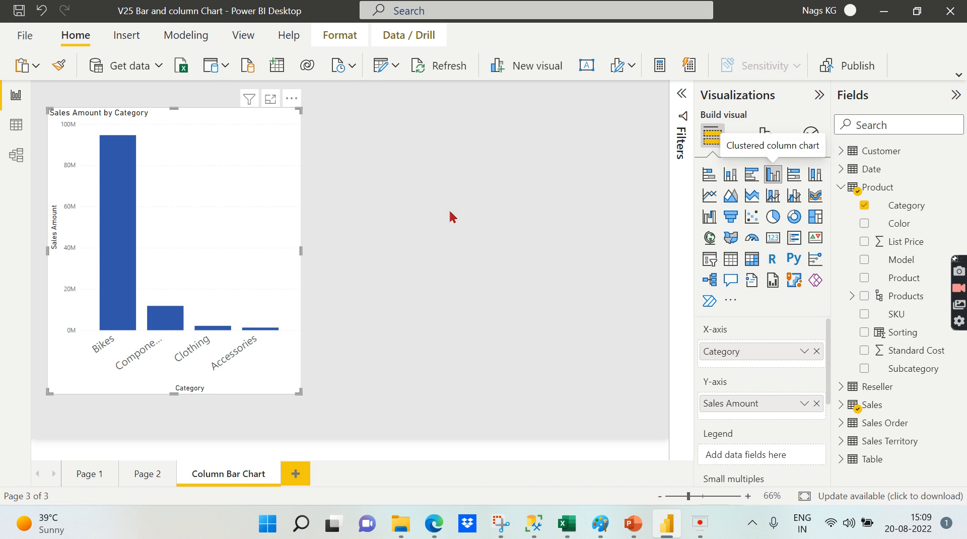
{"action": "mouse_move", "coordinate": [297, 389]}
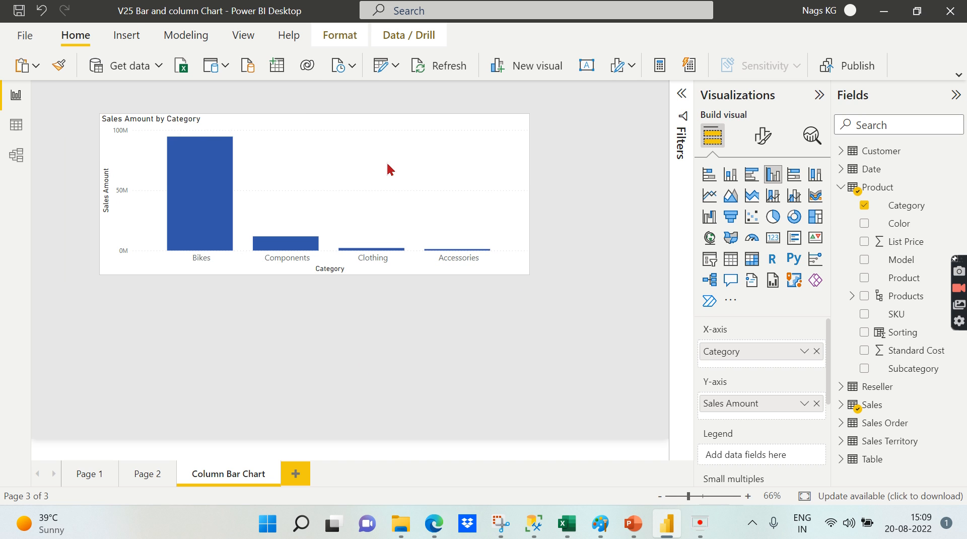
Replace Category with the Date hierarchy, expanding the axis down to year and quarter
{"action": "left_click", "coordinate": [388, 170]}
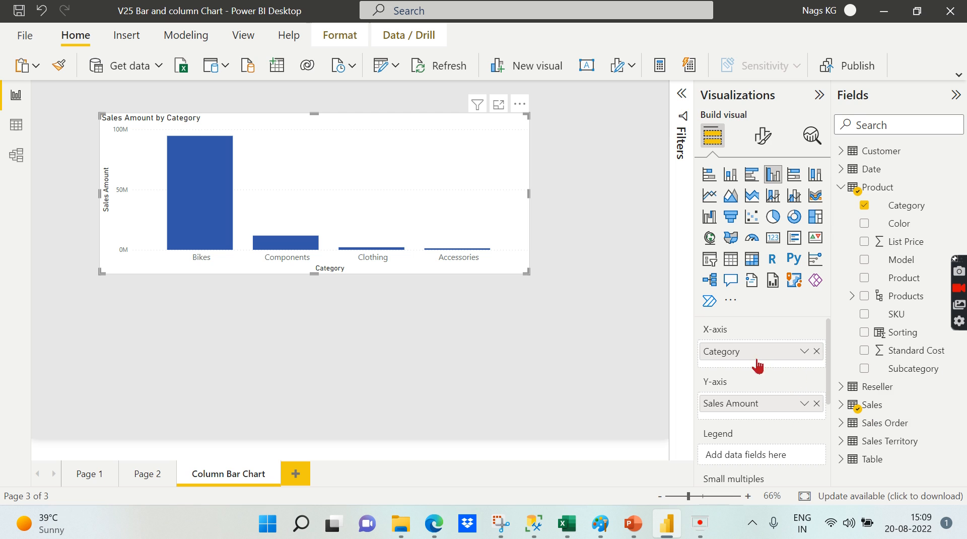
{"action": "mouse_move", "coordinate": [820, 360]}
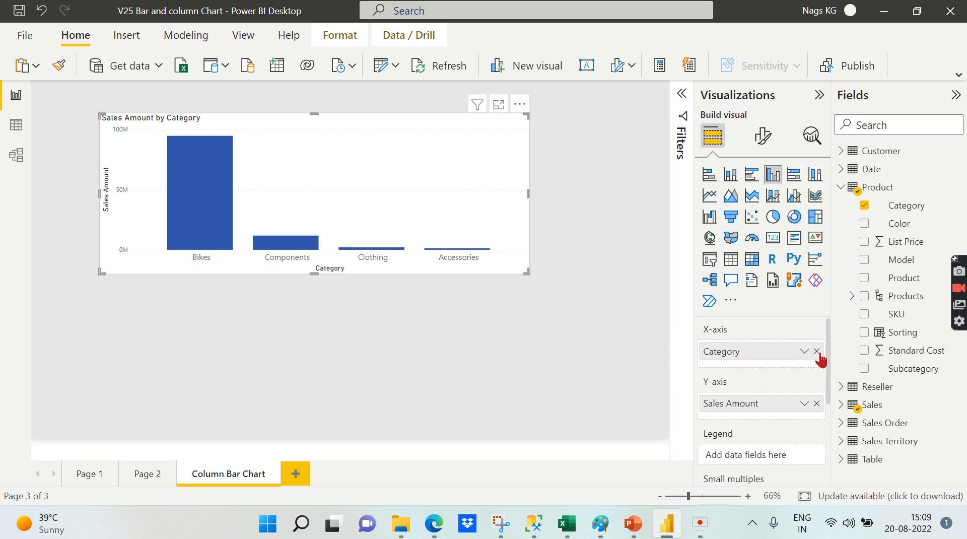
{"action": "left_click", "coordinate": [815, 351]}
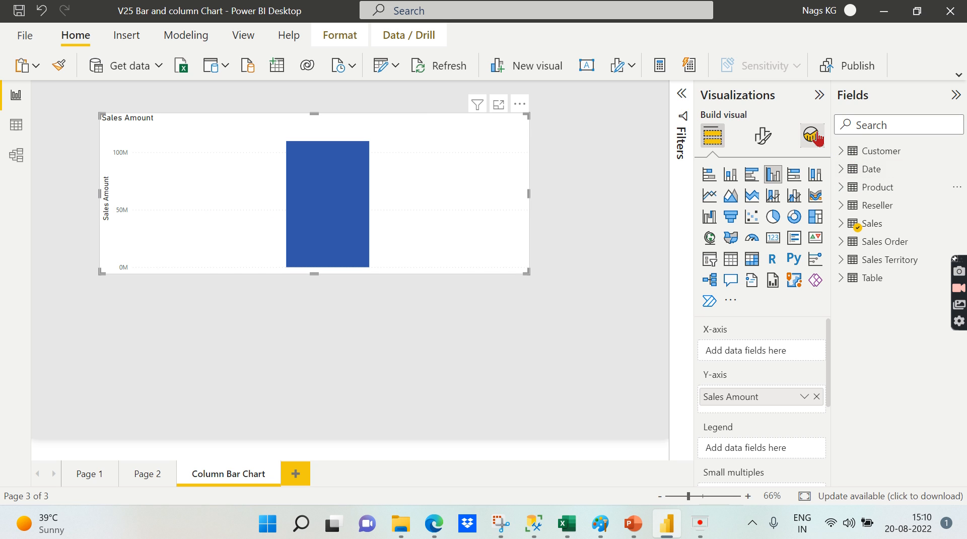
{"action": "left_click", "coordinate": [841, 169]}
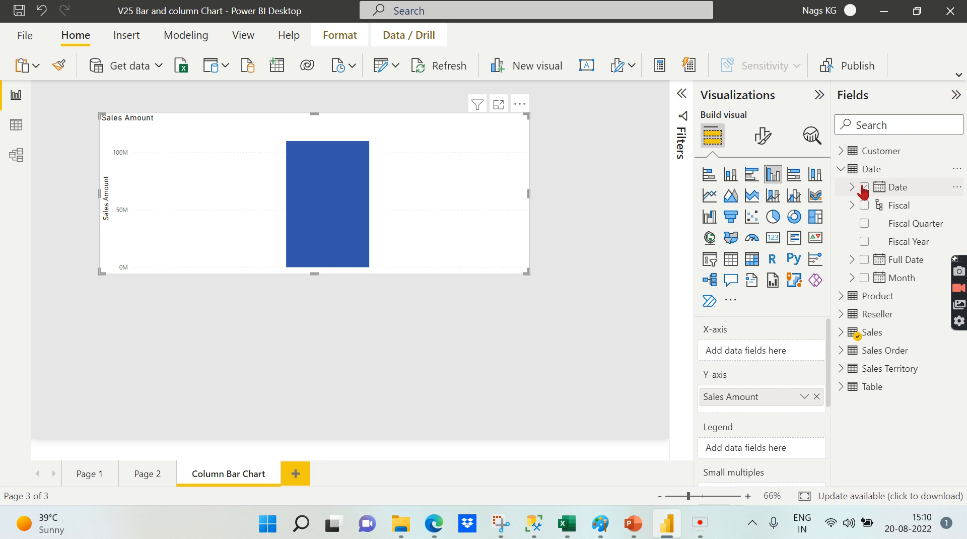
{"action": "left_click", "coordinate": [863, 186]}
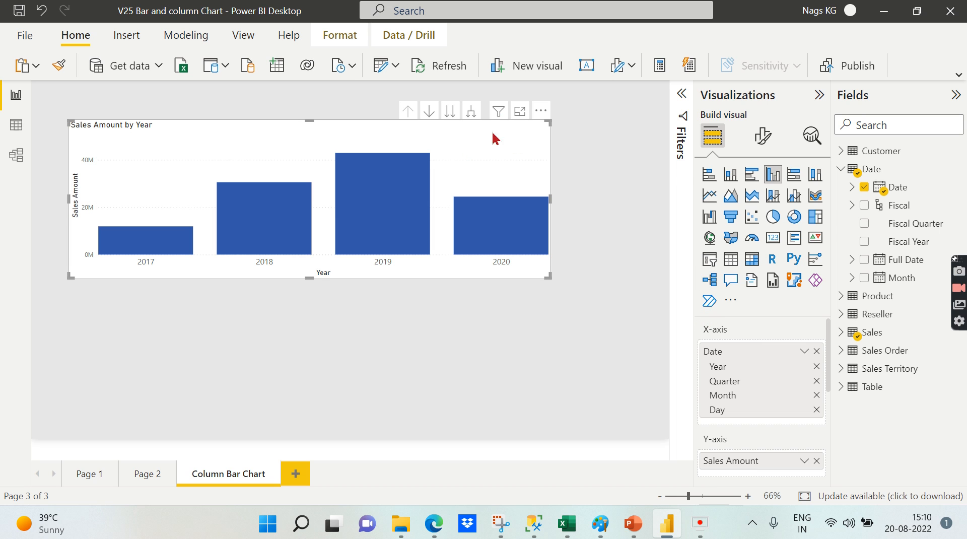
{"action": "mouse_move", "coordinate": [401, 263]}
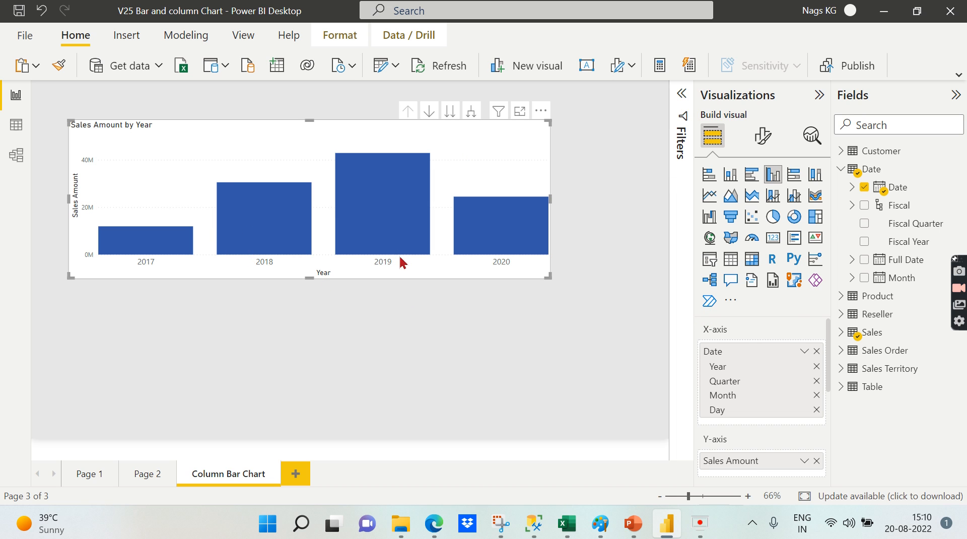
{"action": "mouse_move", "coordinate": [873, 338]}
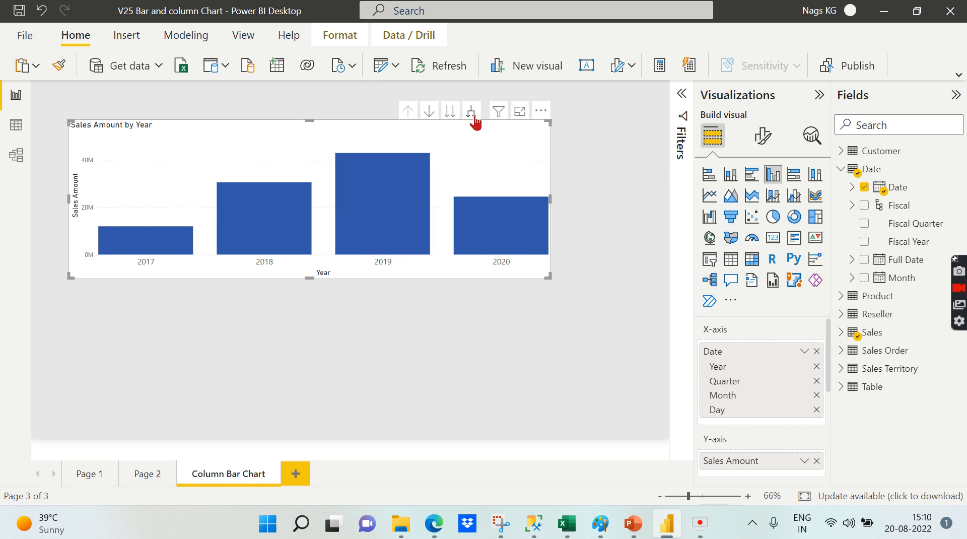
{"action": "left_click", "coordinate": [472, 110]}
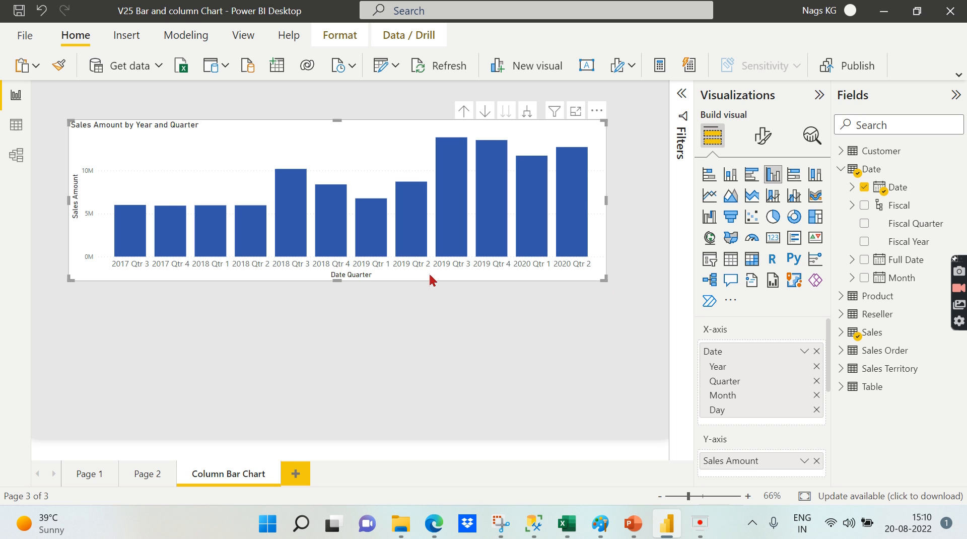
{"action": "mouse_move", "coordinate": [420, 239]}
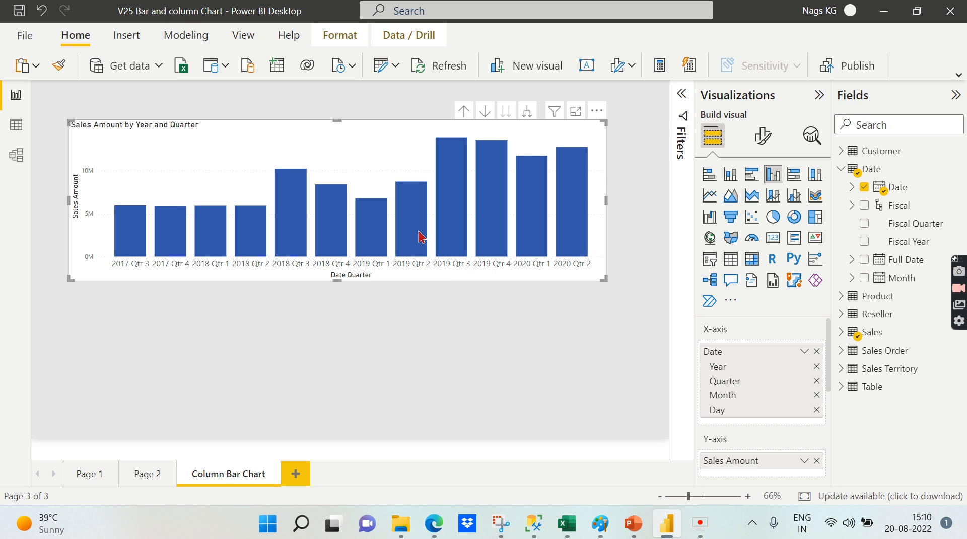
{"action": "mouse_move", "coordinate": [848, 353]}
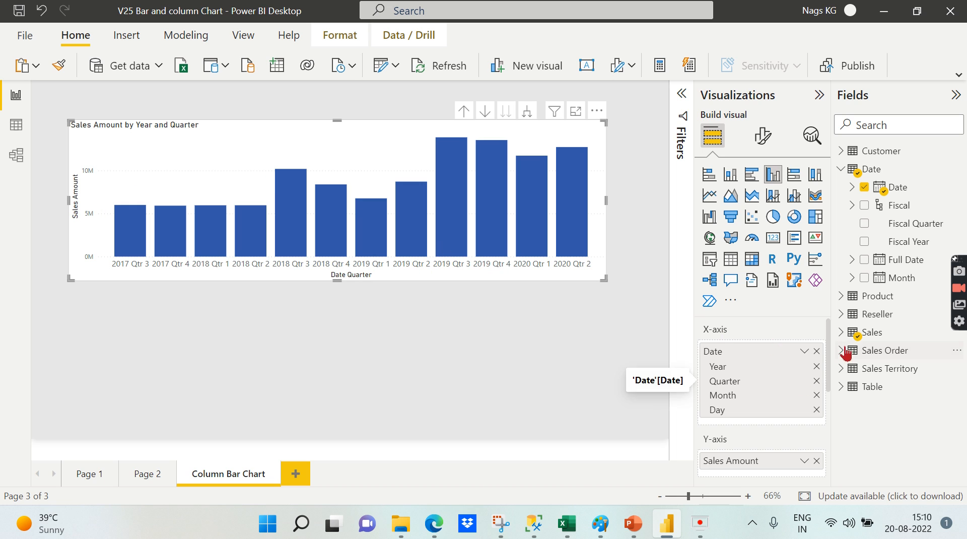
{"action": "mouse_move", "coordinate": [870, 332]}
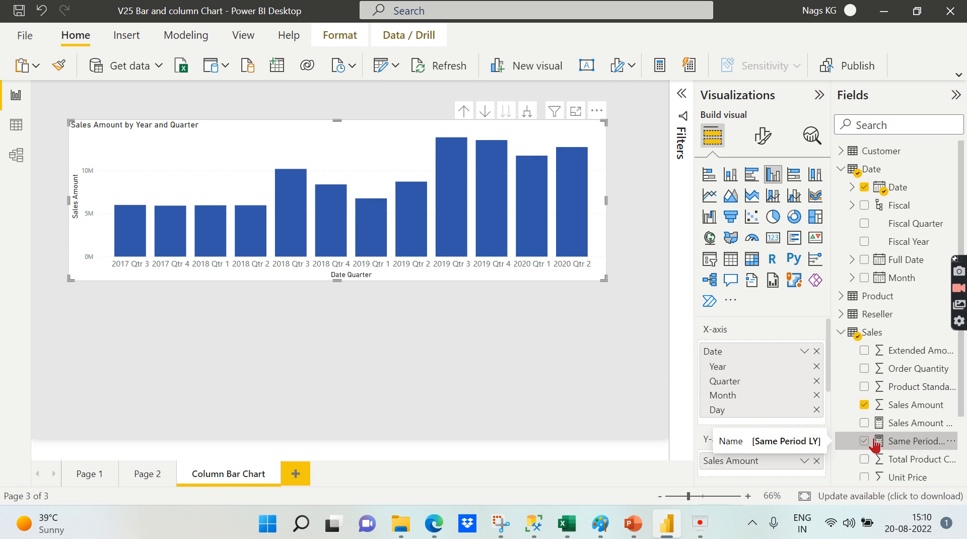
Add the Same Period LY measure beside Sales Amount
{"action": "left_click", "coordinate": [864, 440]}
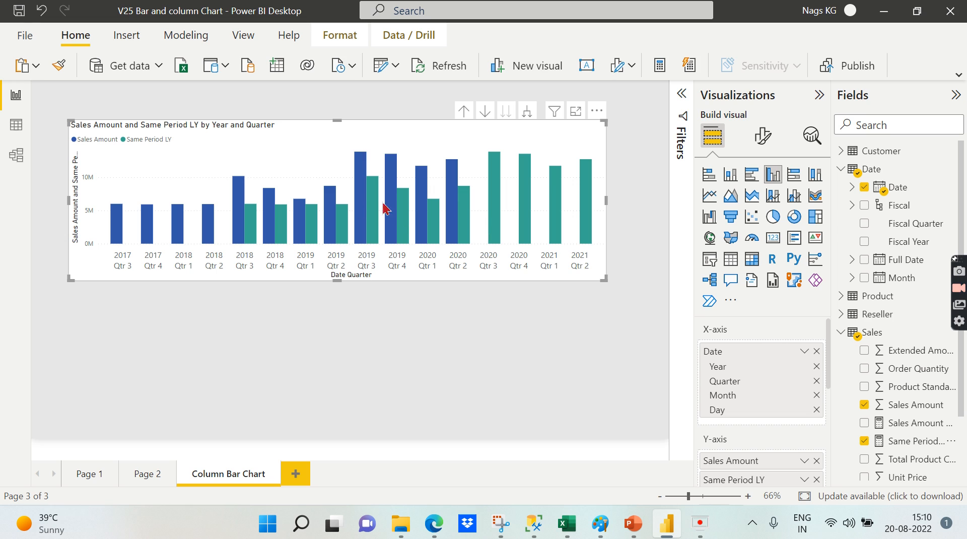
{"action": "mouse_move", "coordinate": [432, 274]}
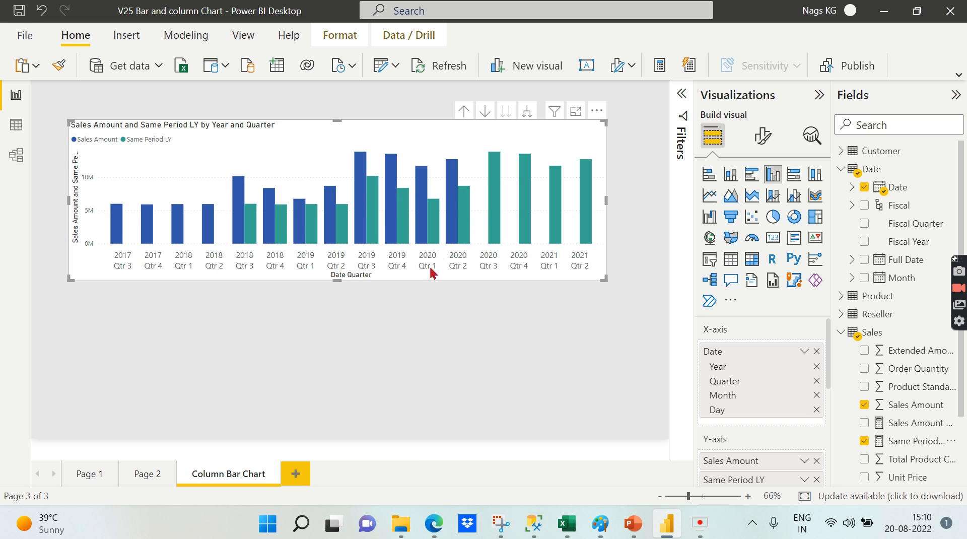
{"action": "mouse_move", "coordinate": [431, 266]}
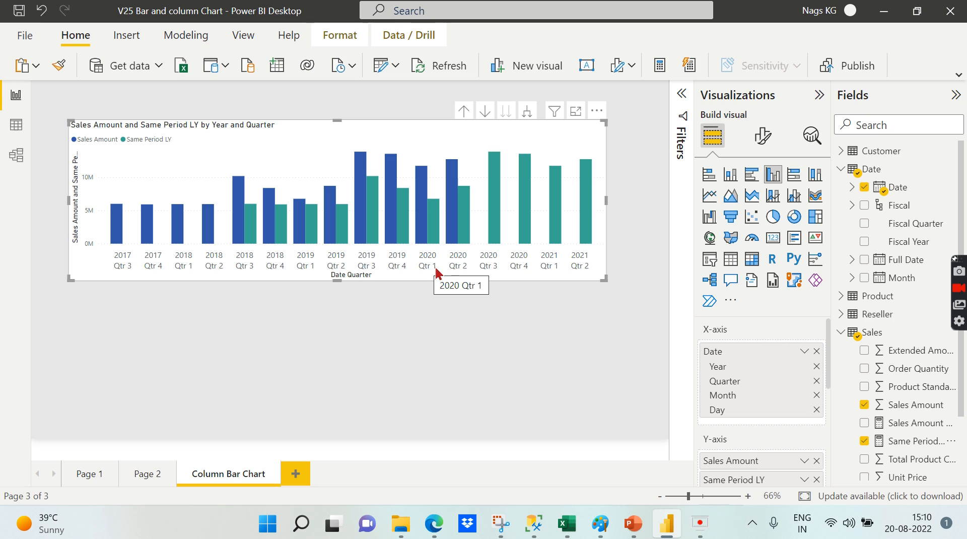
{"action": "mouse_move", "coordinate": [302, 240]}
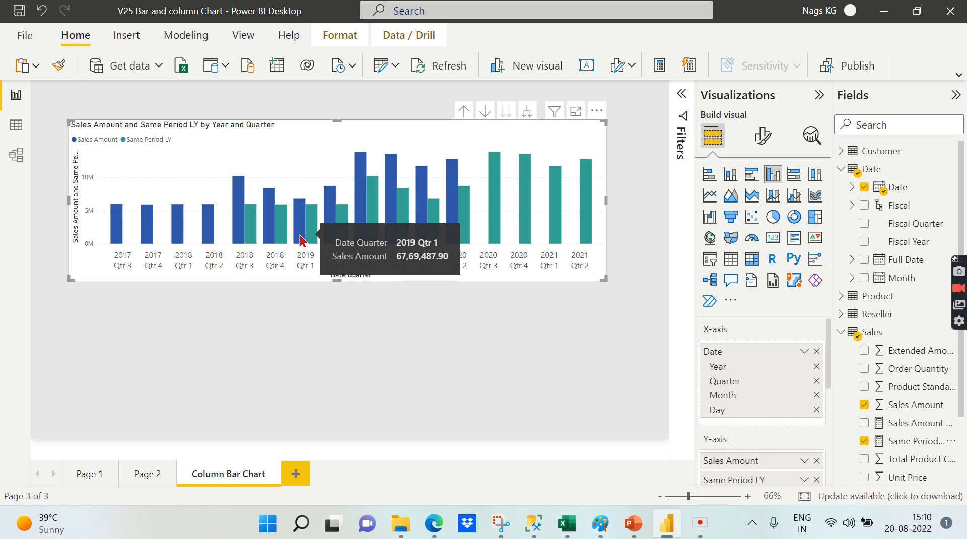
{"action": "mouse_move", "coordinate": [355, 239]}
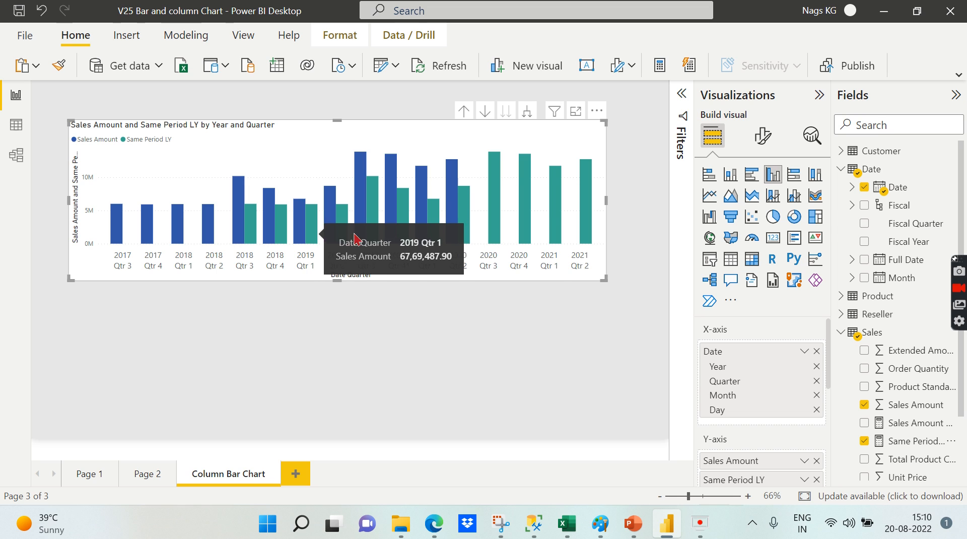
{"action": "mouse_move", "coordinate": [427, 267]}
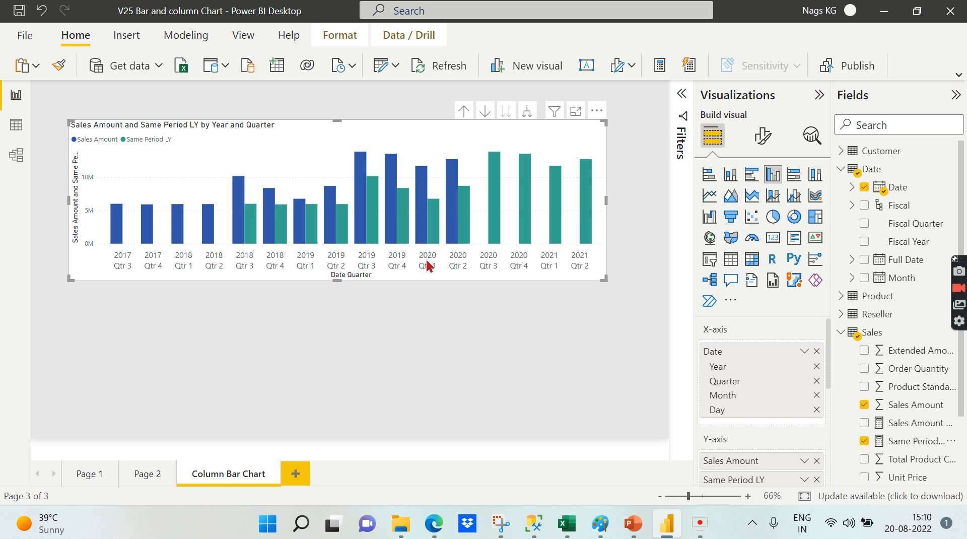
{"action": "mouse_move", "coordinate": [434, 237]}
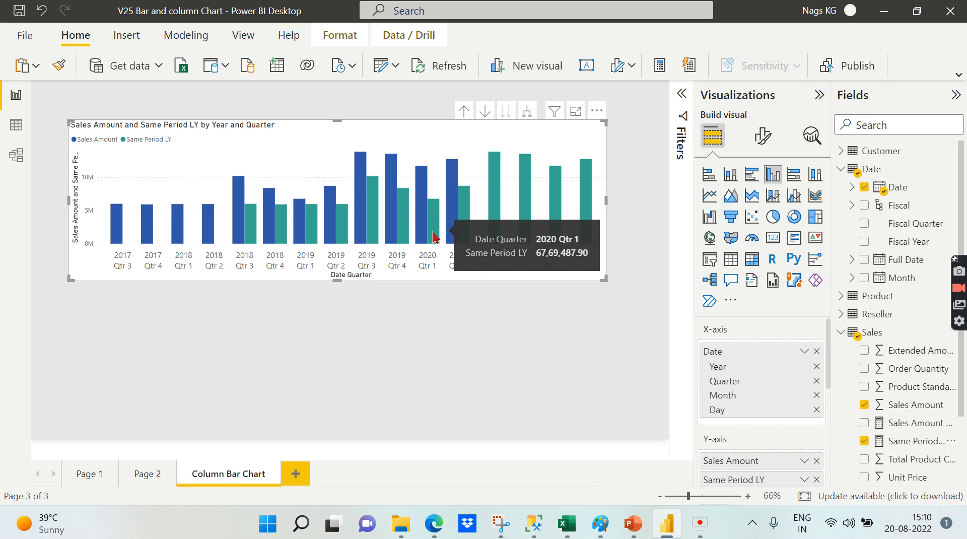
{"action": "mouse_move", "coordinate": [420, 225]}
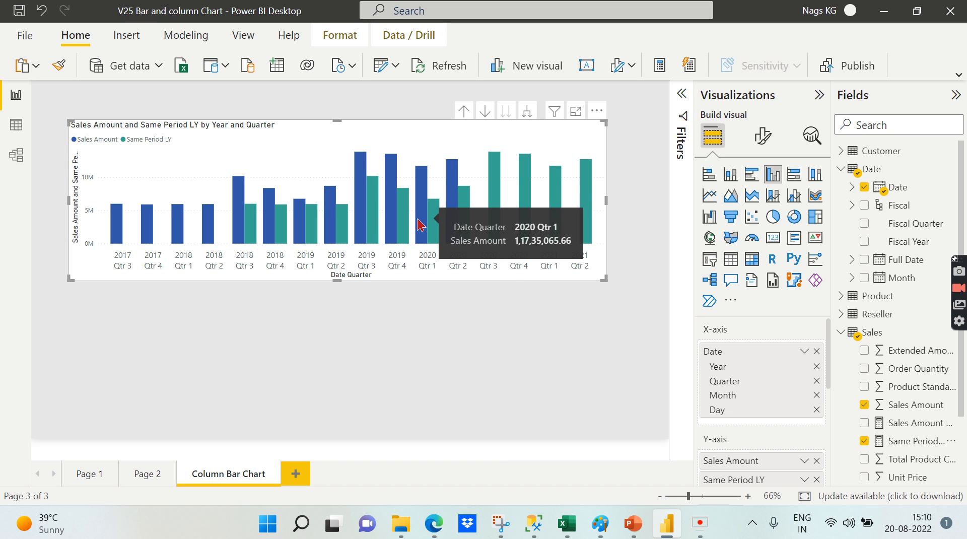
{"action": "mouse_move", "coordinate": [443, 219]}
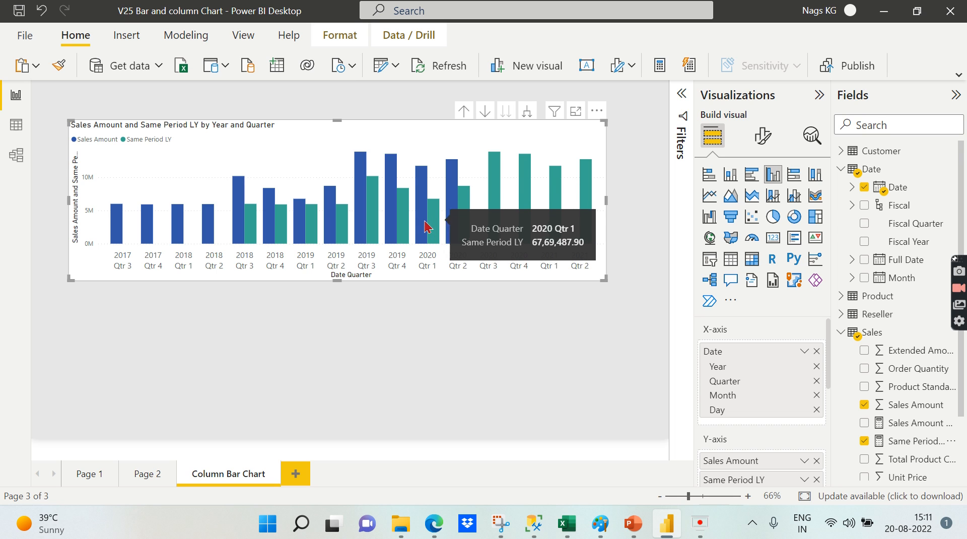
{"action": "mouse_move", "coordinate": [425, 229]}
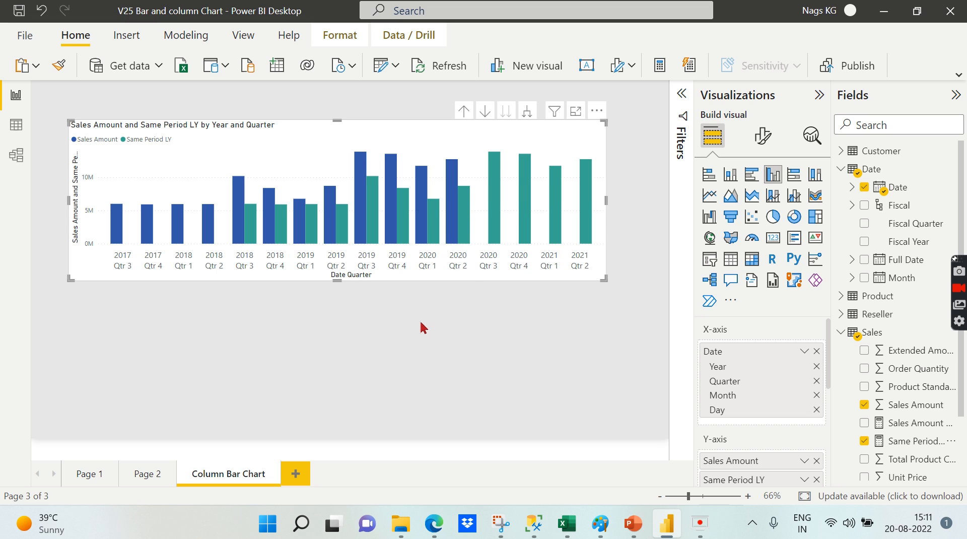
{"action": "mouse_move", "coordinate": [773, 174]}
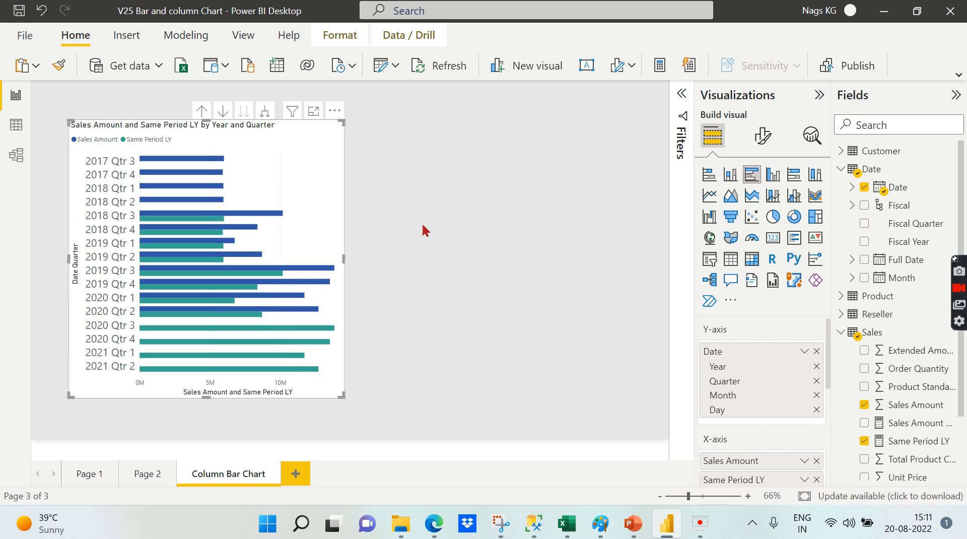
{"action": "mouse_move", "coordinate": [545, 187]}
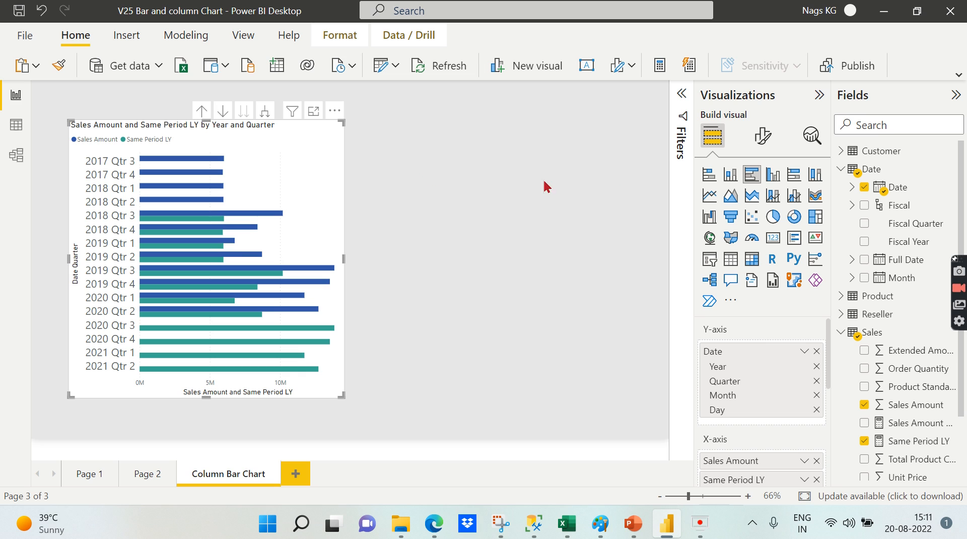
{"action": "mouse_move", "coordinate": [651, 344]}
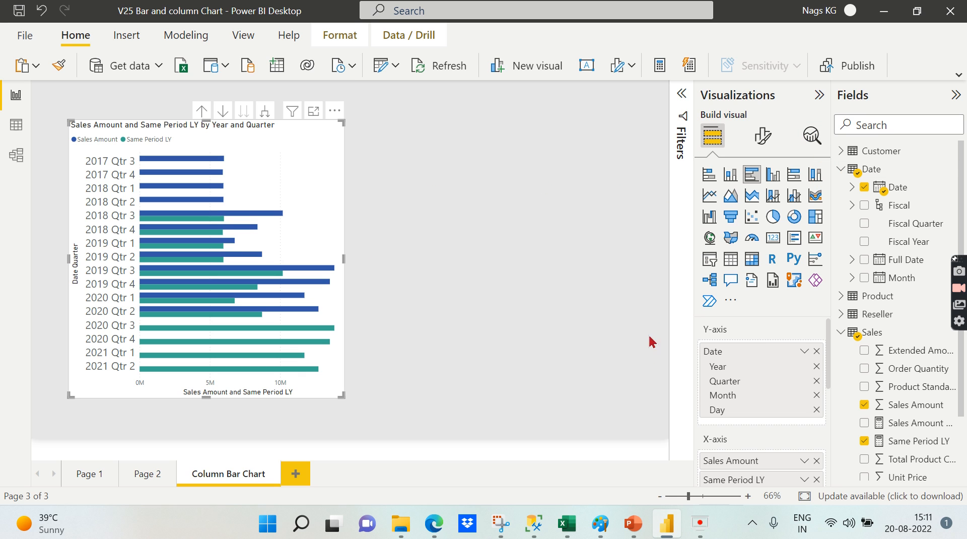
Remove Same Period LY, leaving only Sales Amount per quarter
{"action": "scroll", "scroll_direction": "down", "scroll_amount": 3}
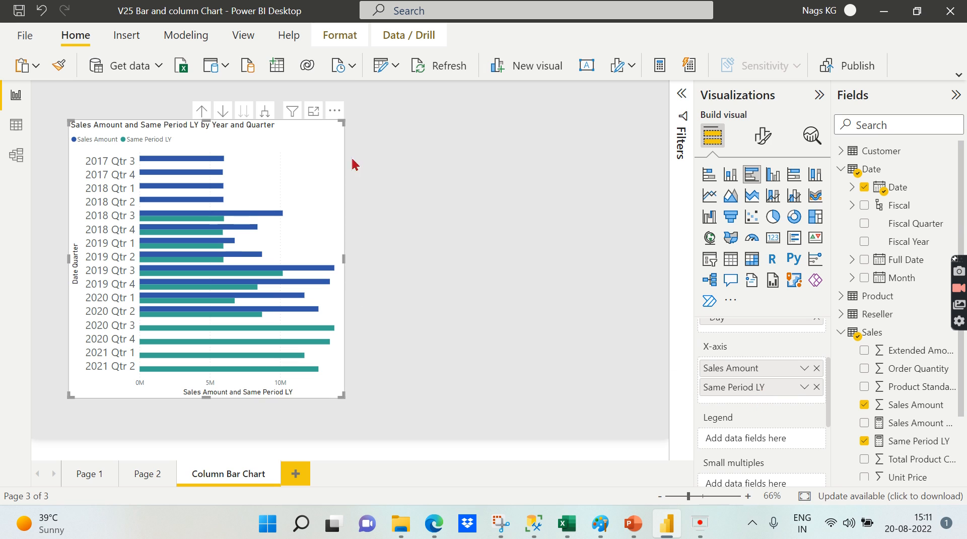
{"action": "mouse_move", "coordinate": [771, 184]}
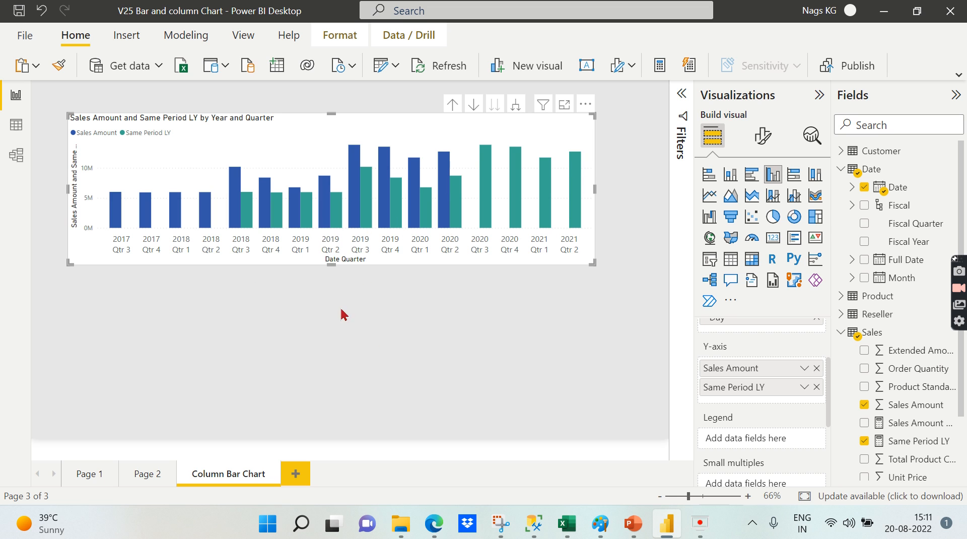
{"action": "mouse_move", "coordinate": [806, 401]}
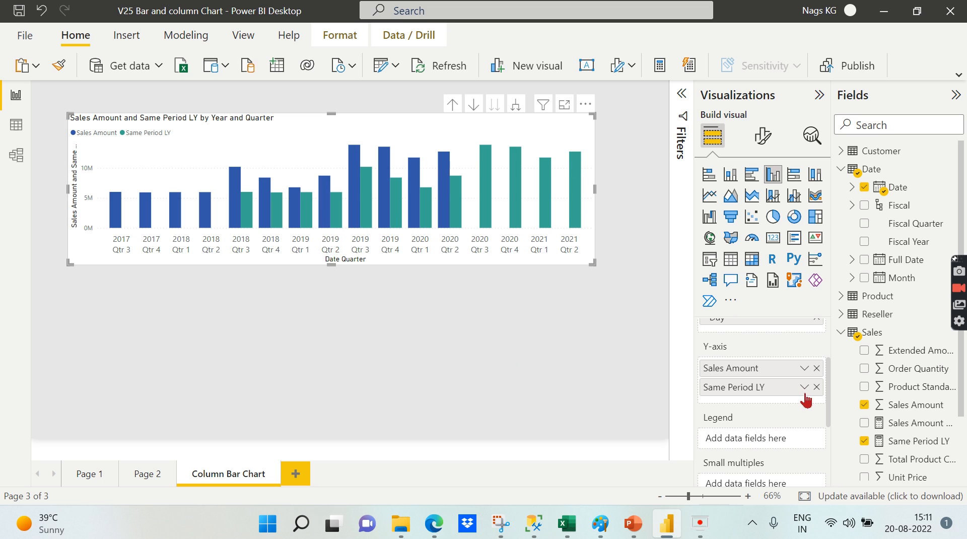
{"action": "left_click", "coordinate": [816, 387]}
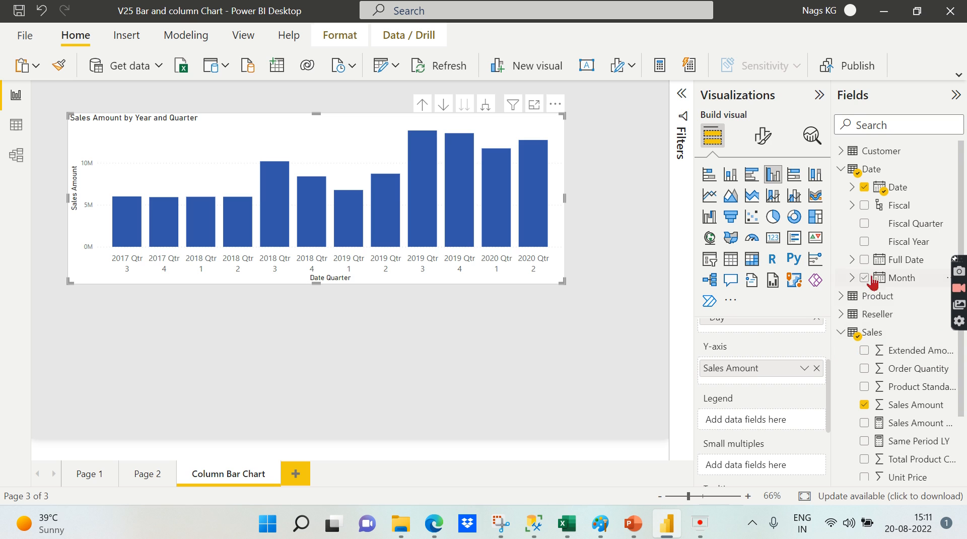
Add Product Category to split the quarterly Sales Amount columns
{"action": "left_click", "coordinate": [844, 169]}
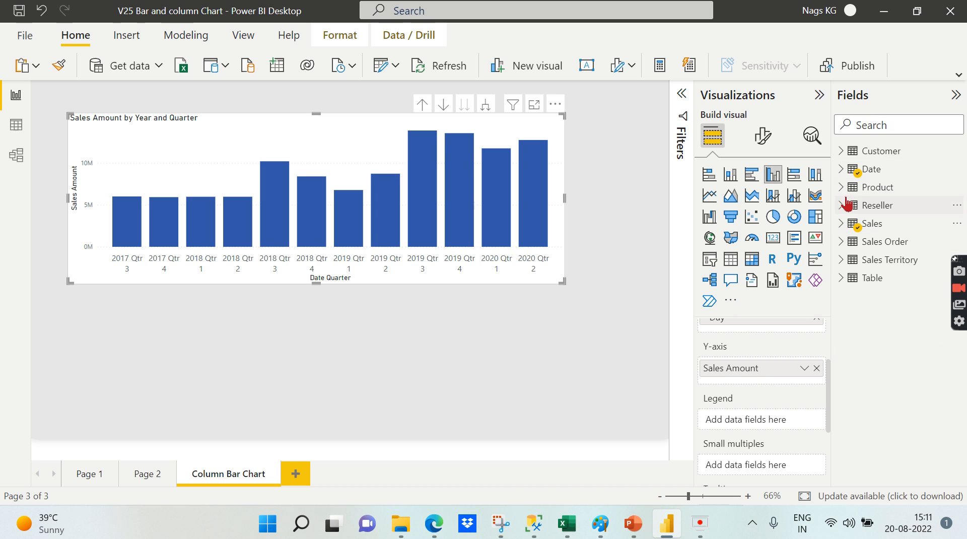
{"action": "left_click", "coordinate": [872, 187]}
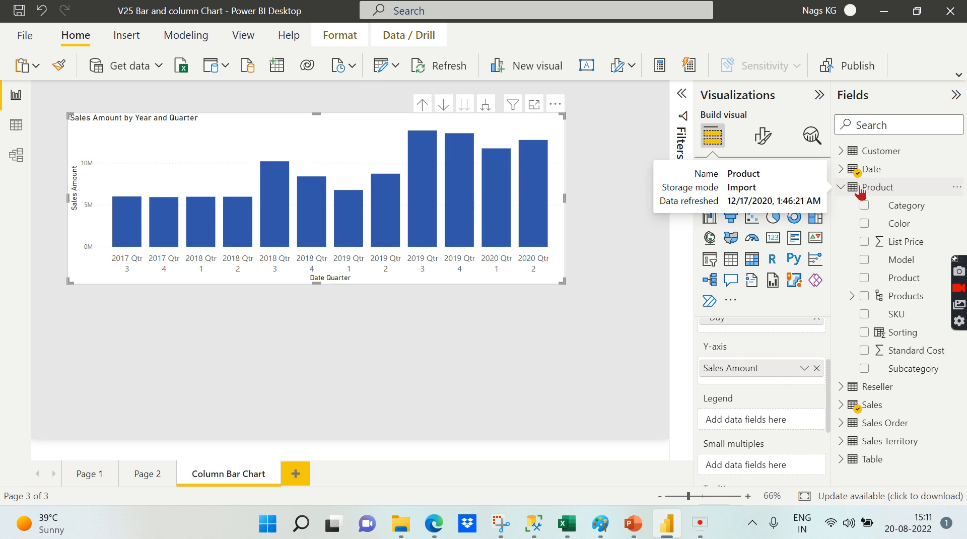
{"action": "left_click", "coordinate": [864, 205]}
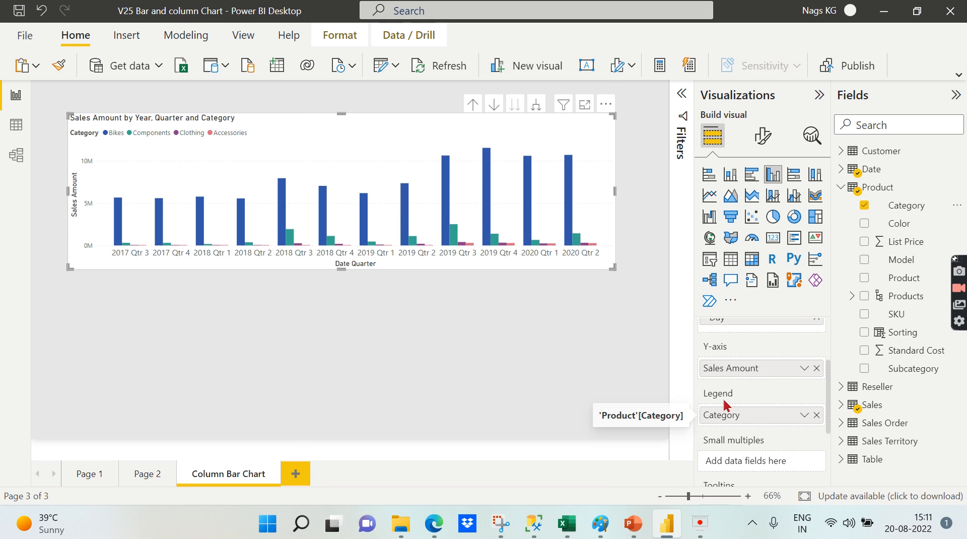
{"action": "mouse_move", "coordinate": [505, 266]}
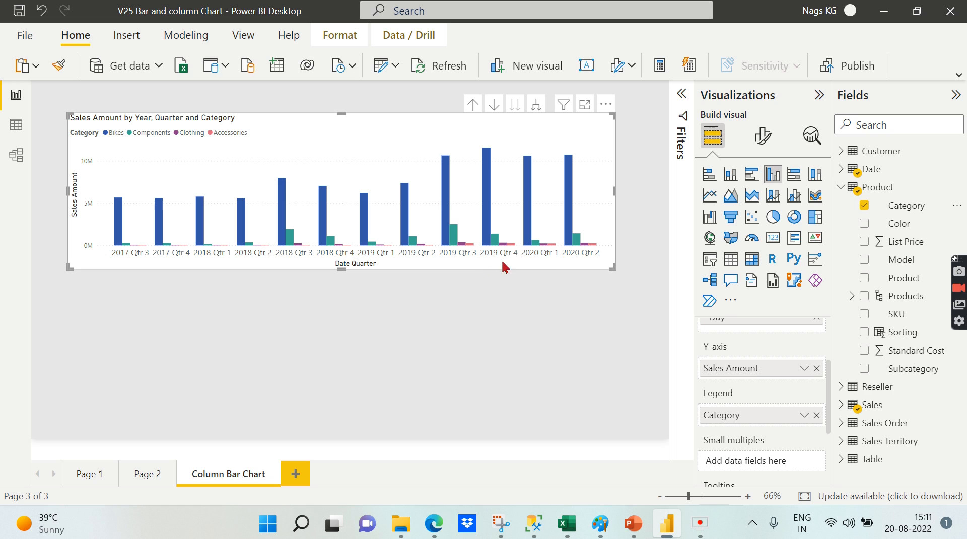
{"action": "mouse_move", "coordinate": [510, 266]}
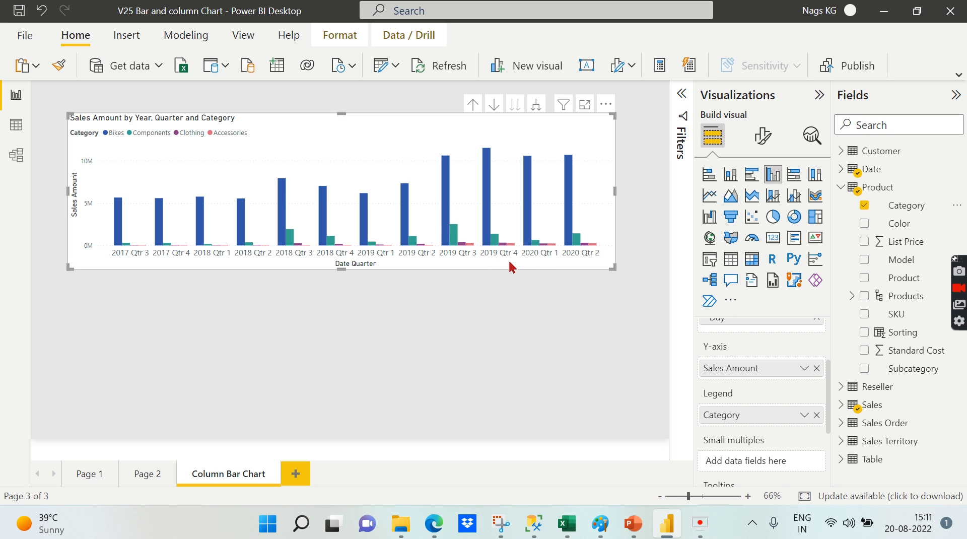
{"action": "mouse_move", "coordinate": [487, 263]}
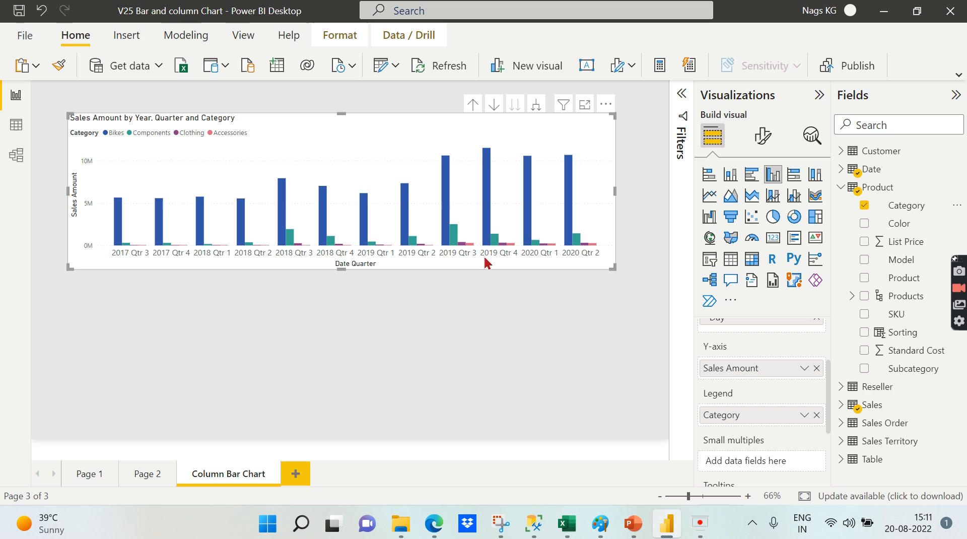
{"action": "mouse_move", "coordinate": [491, 225]}
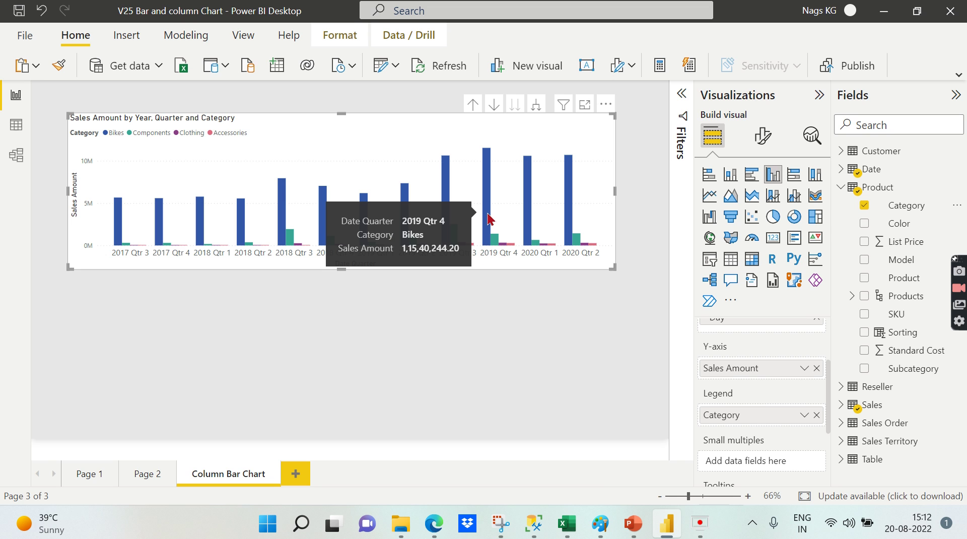
{"action": "mouse_move", "coordinate": [496, 243]}
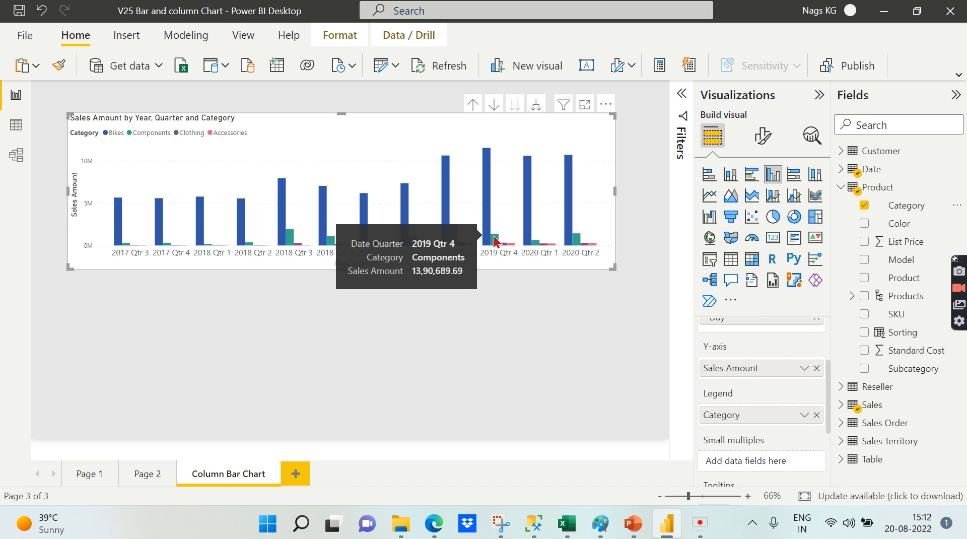
{"action": "left_click", "coordinate": [582, 103]}
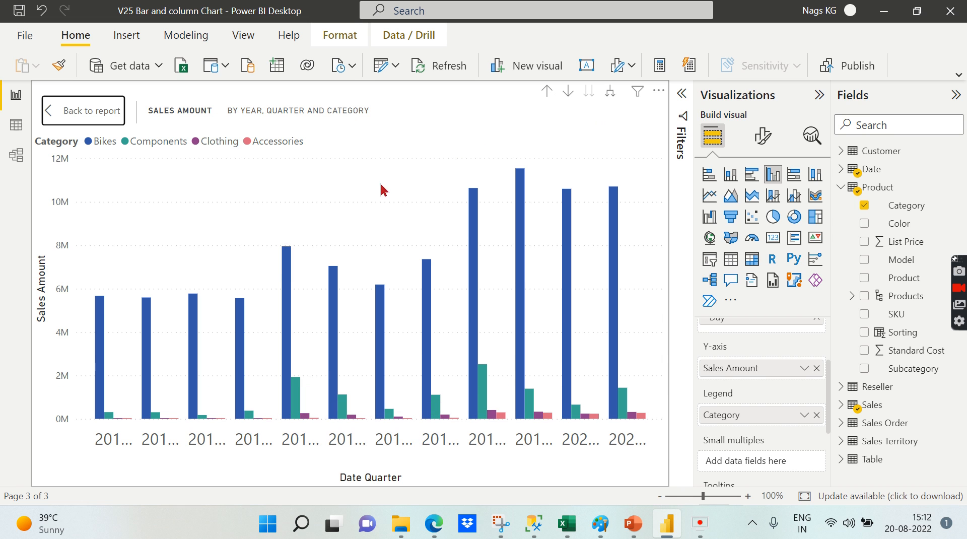
{"action": "mouse_move", "coordinate": [476, 296]}
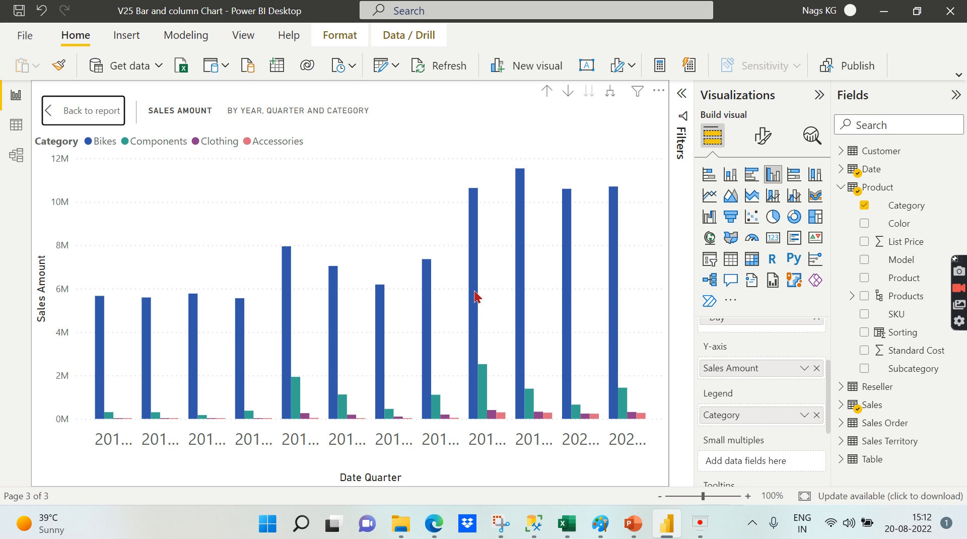
{"action": "mouse_move", "coordinate": [522, 419]}
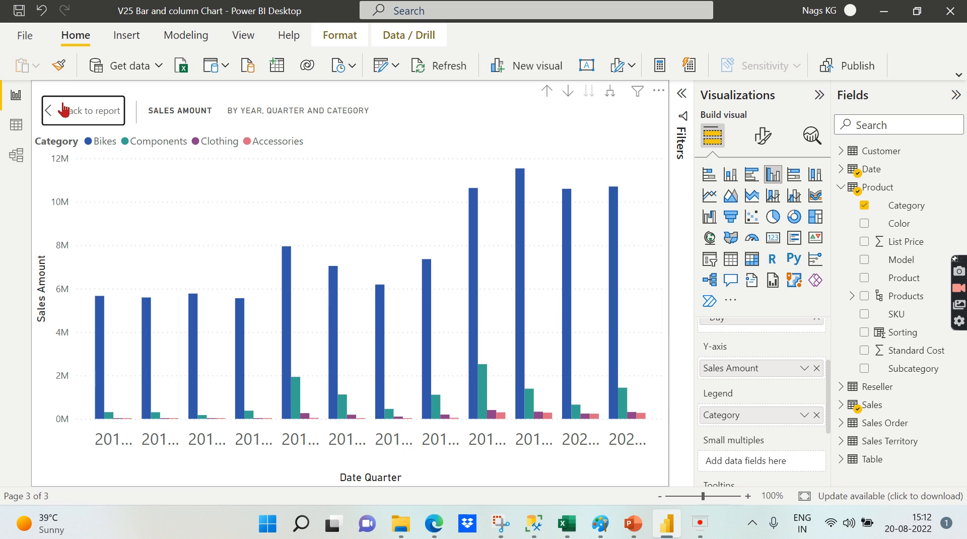
{"action": "left_click", "coordinate": [82, 111]}
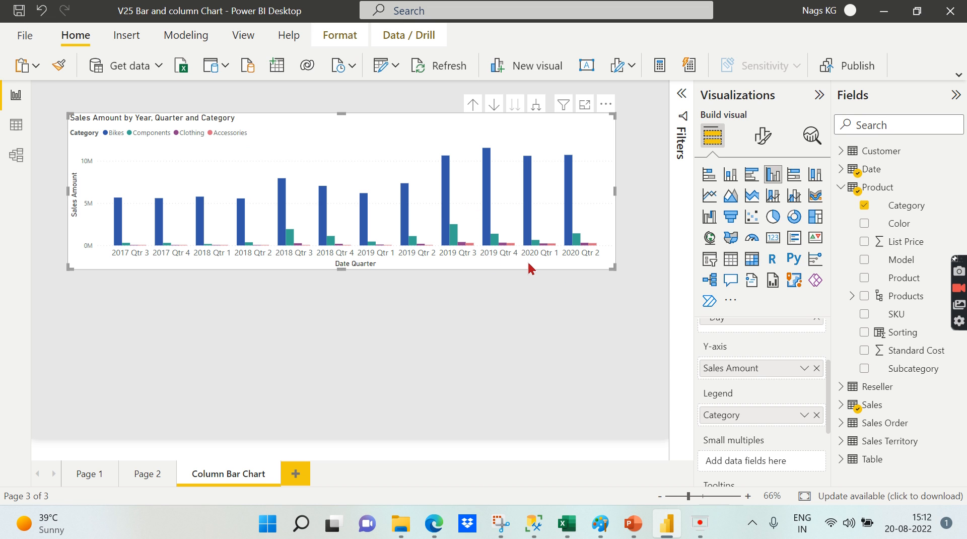
{"action": "mouse_move", "coordinate": [535, 261]}
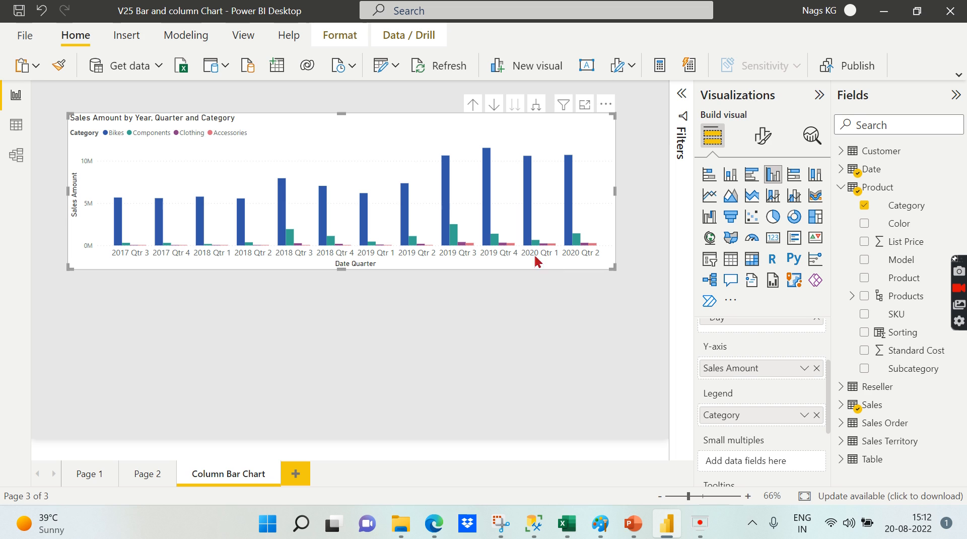
{"action": "mouse_move", "coordinate": [623, 284]}
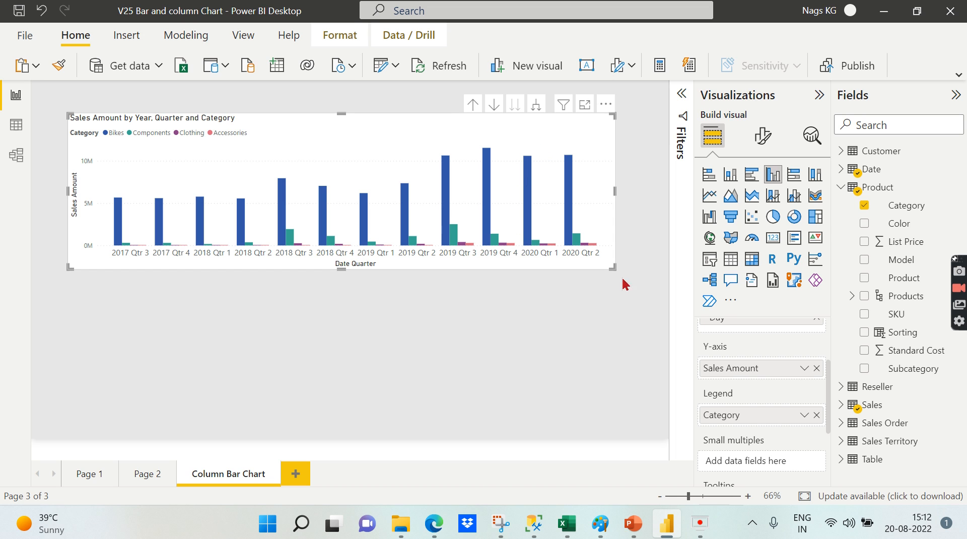
{"action": "mouse_move", "coordinate": [772, 402]}
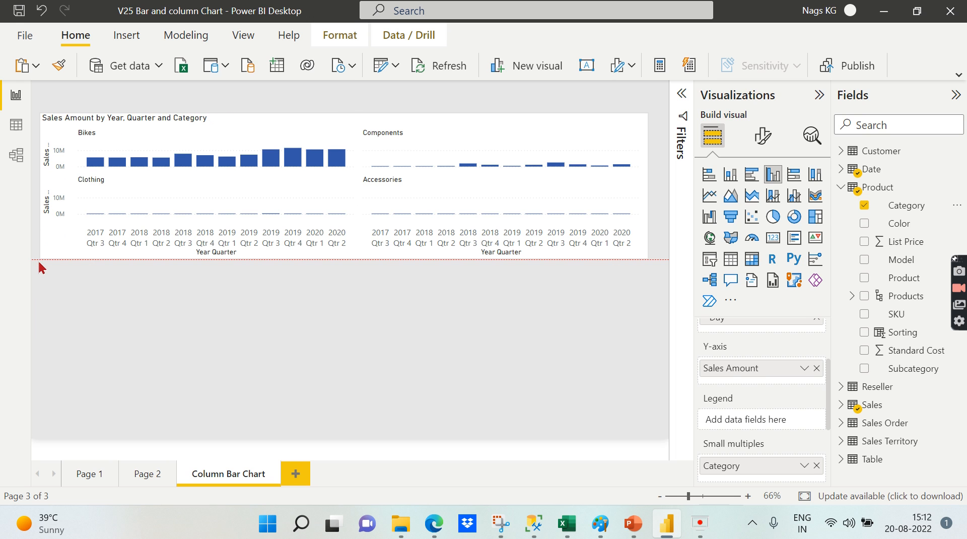
Select the small multiples chart, then remove Category from the Small multiples split
{"action": "left_click", "coordinate": [318, 240]}
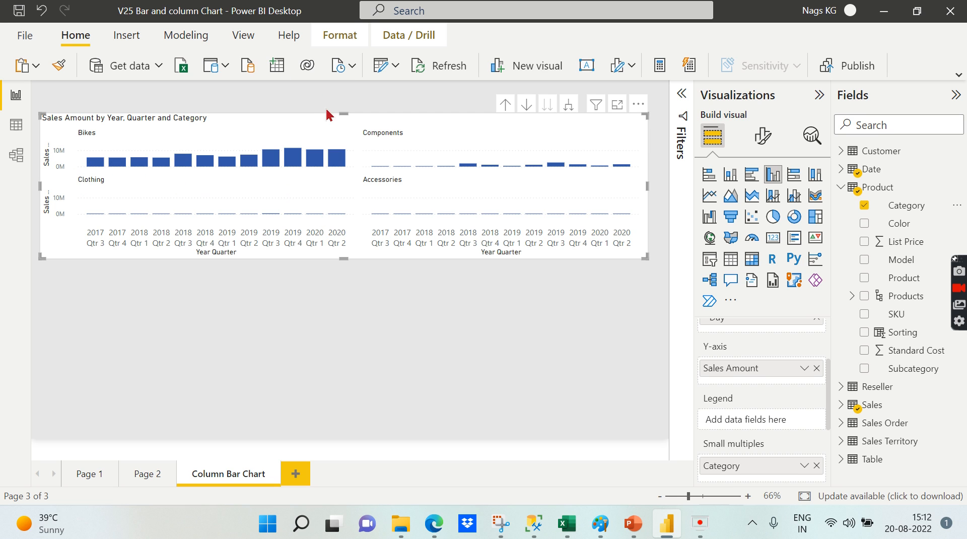
{"action": "mouse_move", "coordinate": [670, 366]}
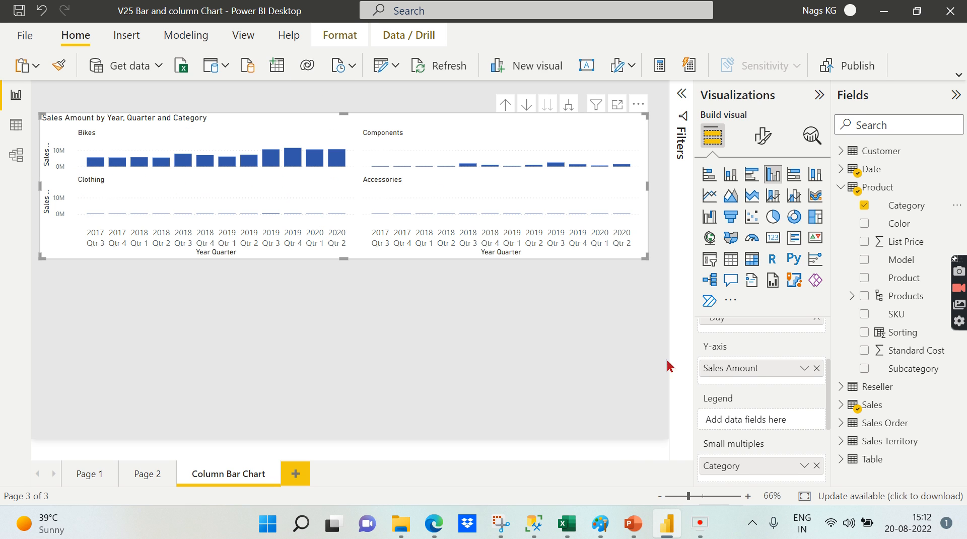
{"action": "mouse_move", "coordinate": [376, 116]}
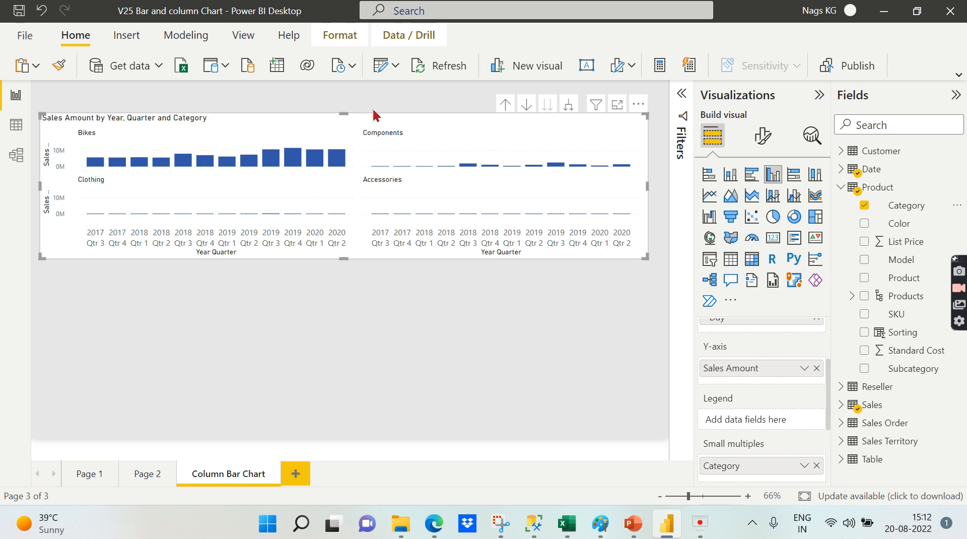
{"action": "mouse_move", "coordinate": [430, 217]}
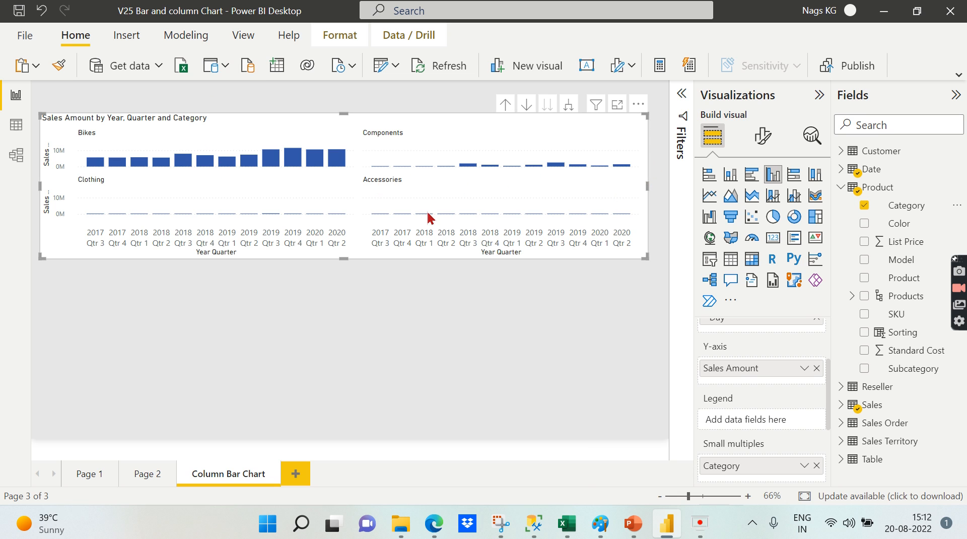
{"action": "mouse_move", "coordinate": [269, 250]}
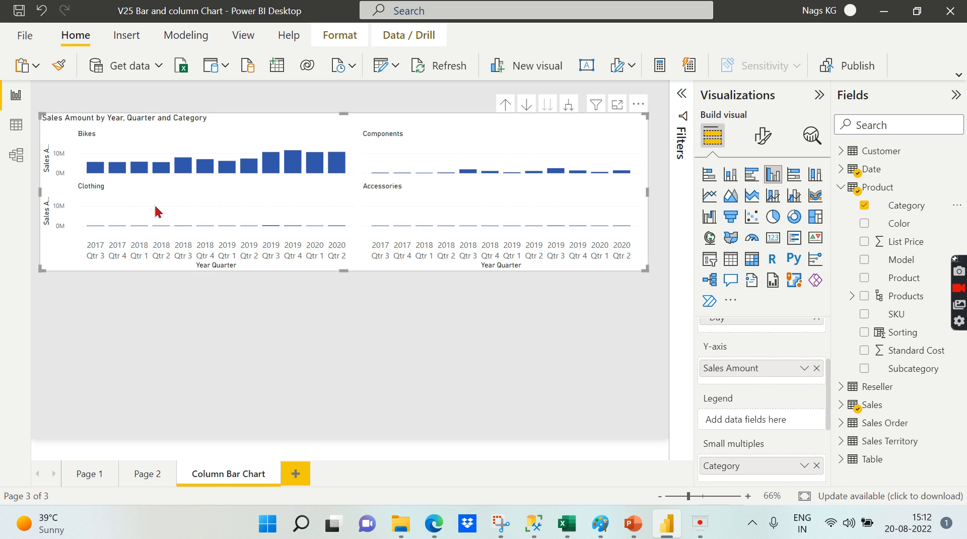
{"action": "mouse_move", "coordinate": [341, 129]}
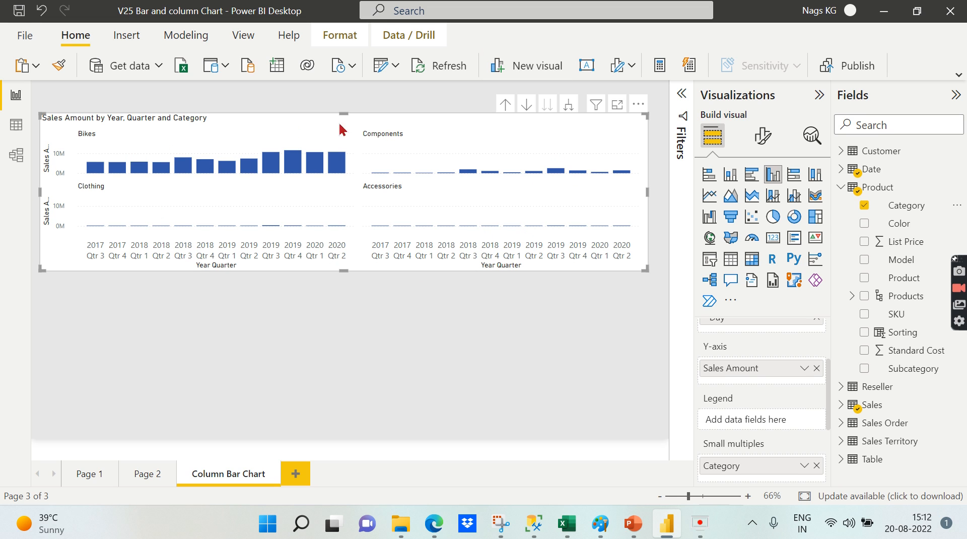
{"action": "mouse_move", "coordinate": [189, 170]}
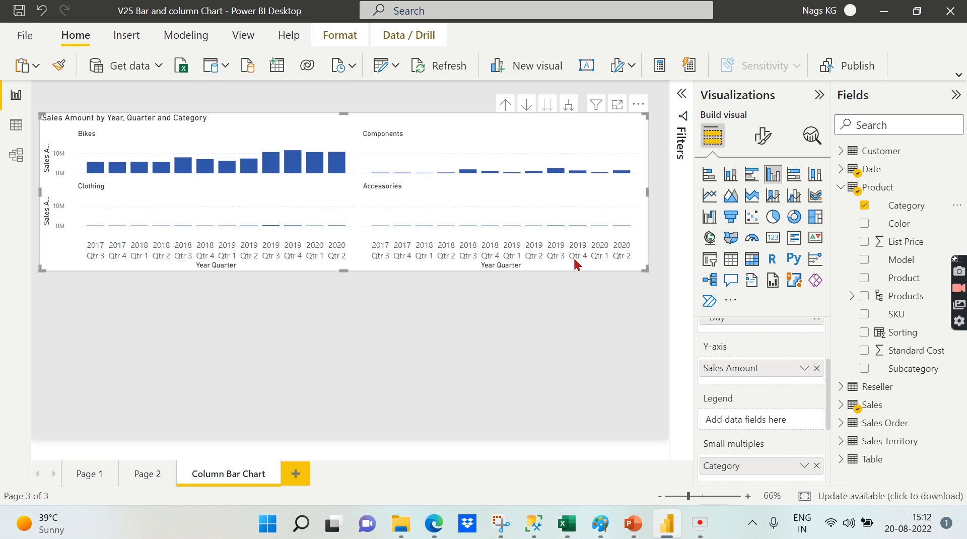
{"action": "mouse_move", "coordinate": [734, 474]}
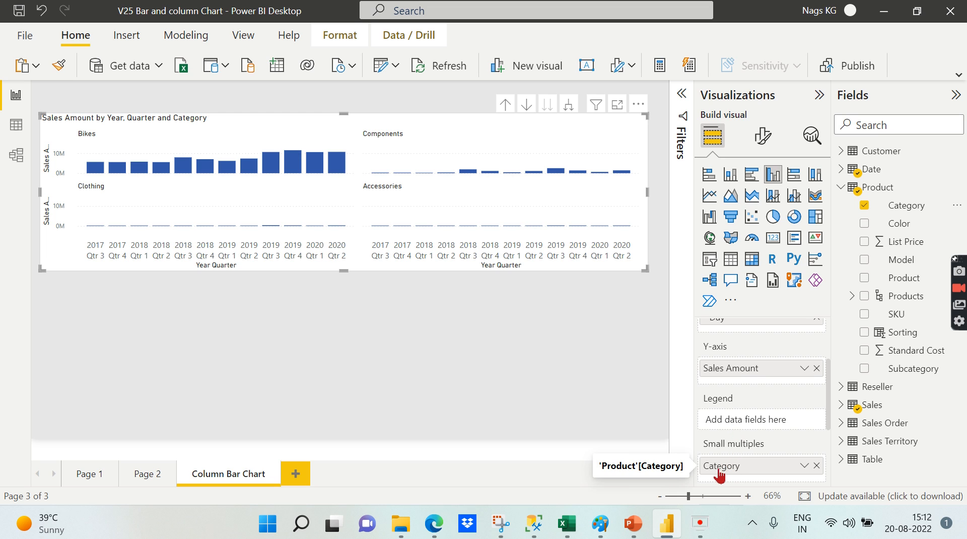
{"action": "mouse_move", "coordinate": [816, 472]}
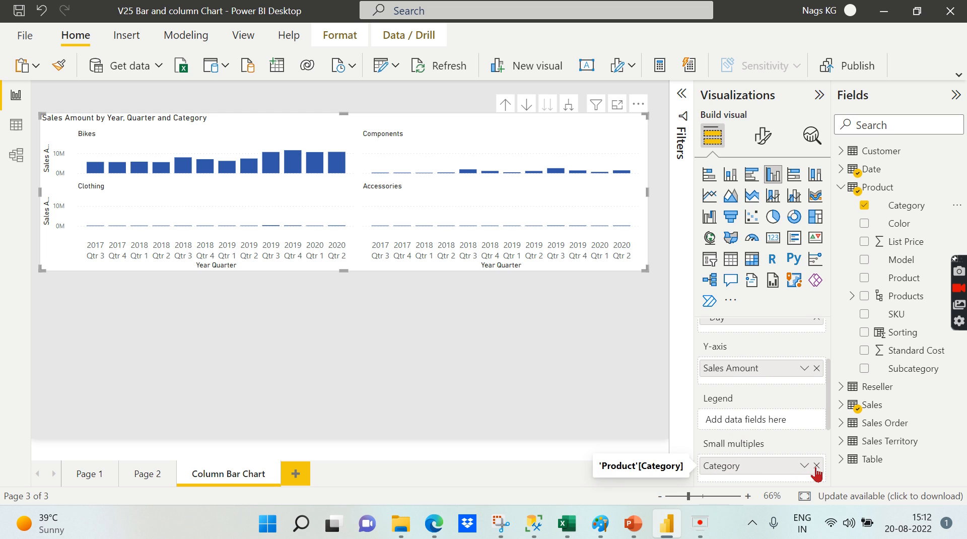
{"action": "left_click", "coordinate": [815, 466]}
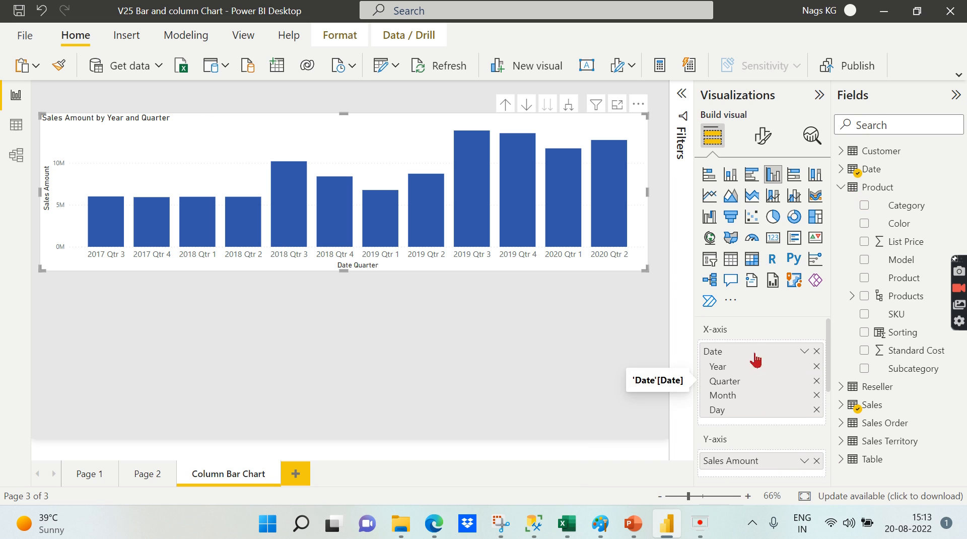
Leave the Small multiples well empty so only one Sales Amount series remains
{"action": "left_click", "coordinate": [805, 351]}
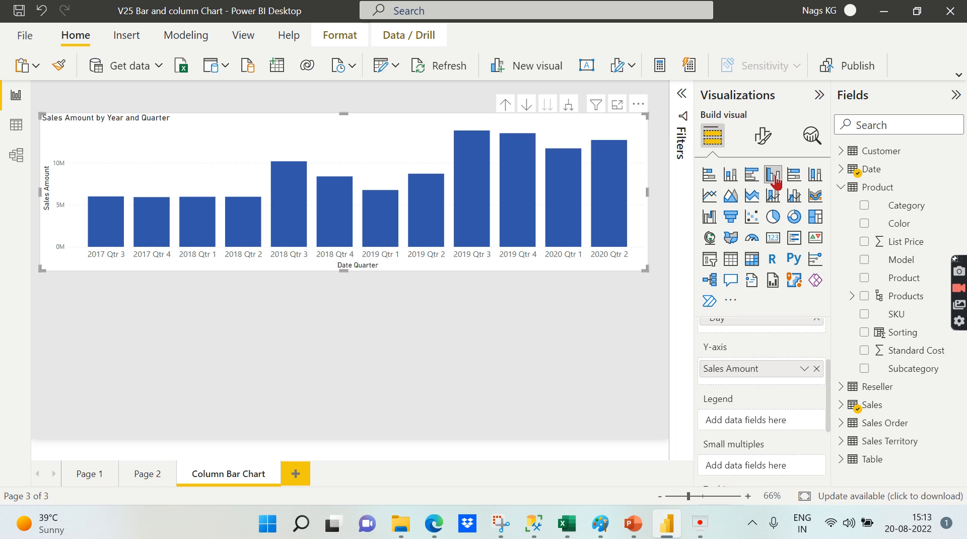
{"action": "mouse_move", "coordinate": [582, 346]}
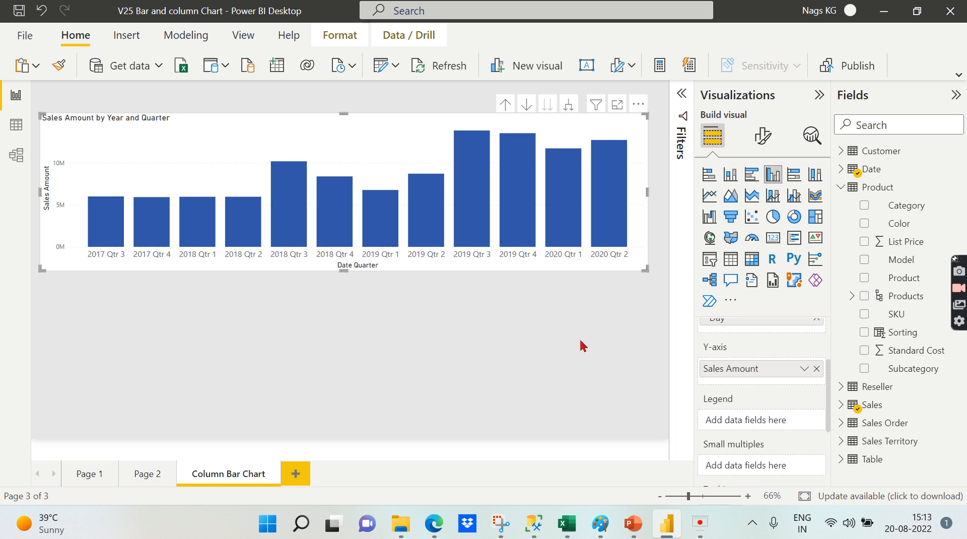
Briefly switch the quarterly Sales Amount chart to horizontal bars, then back to stacked columns
{"action": "left_click", "coordinate": [751, 174]}
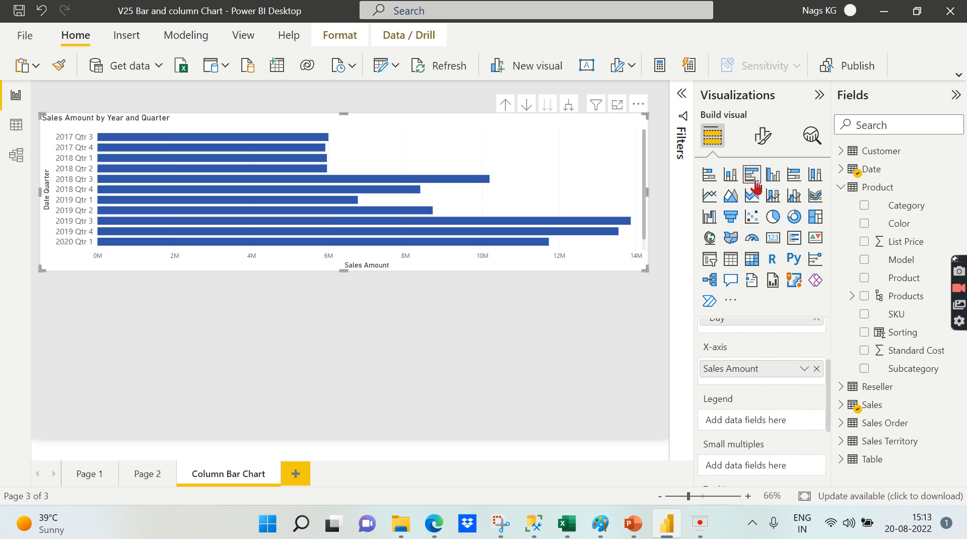
{"action": "left_click", "coordinate": [772, 173]}
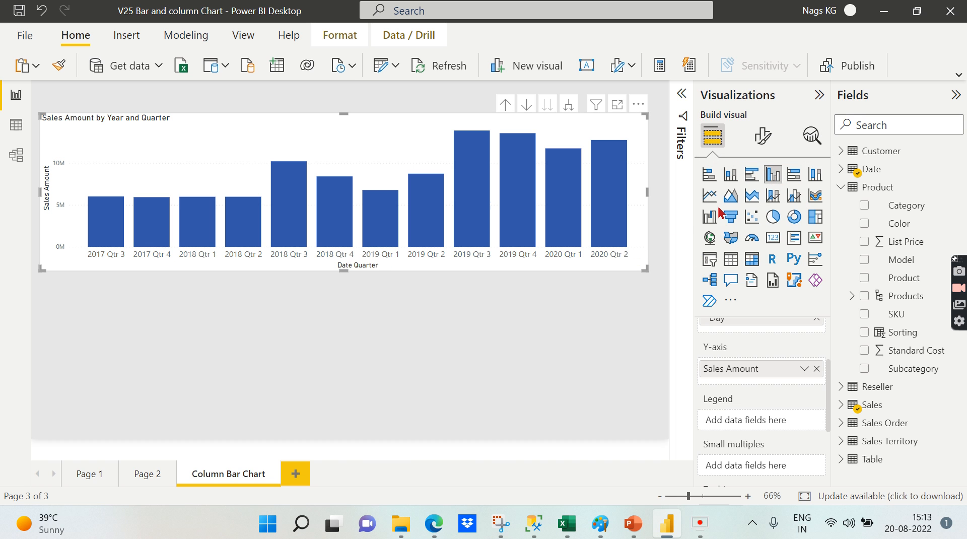
{"action": "mouse_move", "coordinate": [709, 174]}
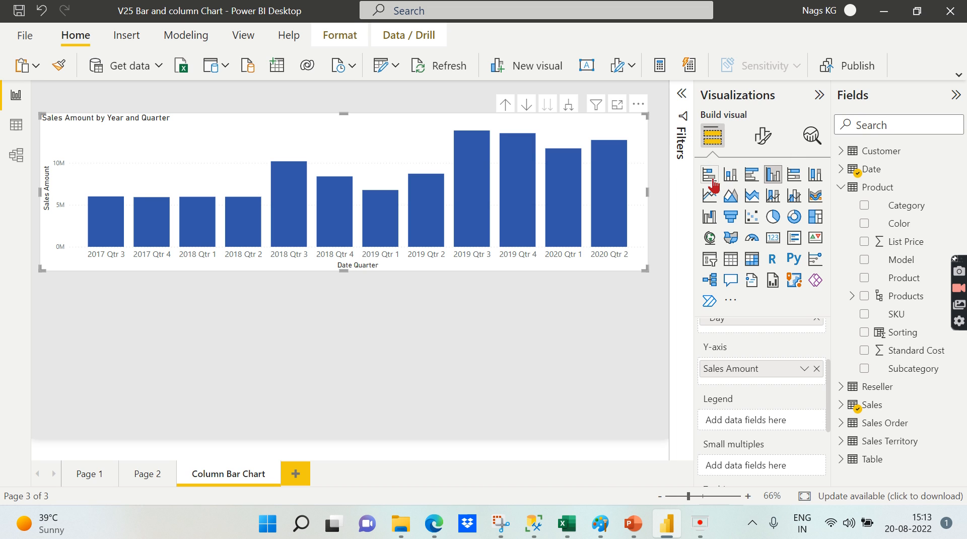
{"action": "mouse_move", "coordinate": [730, 176]}
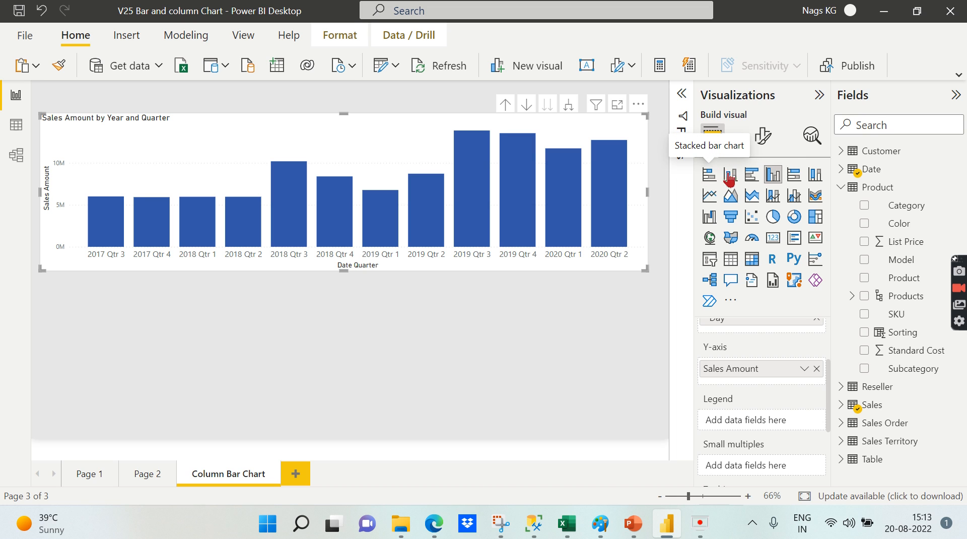
{"action": "mouse_move", "coordinate": [793, 174]}
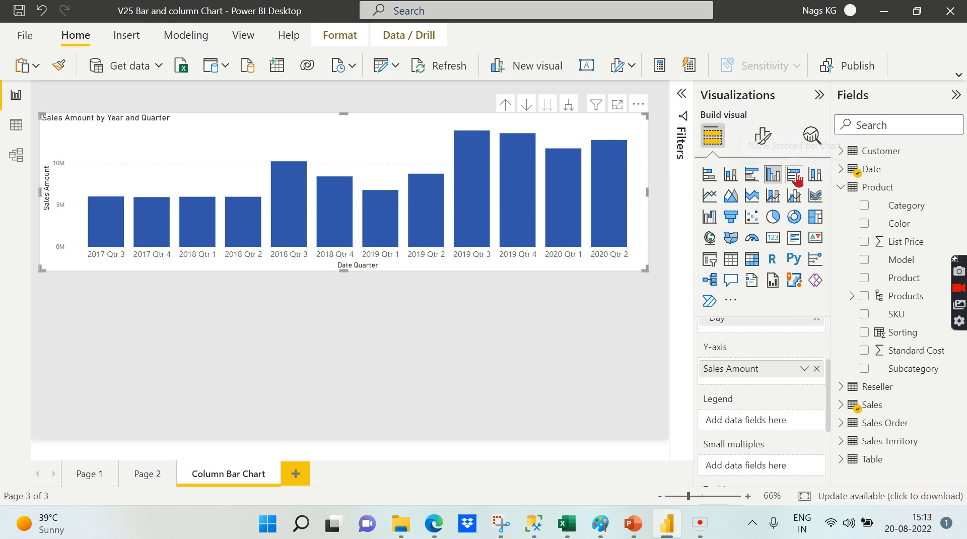
{"action": "mouse_move", "coordinate": [730, 174]}
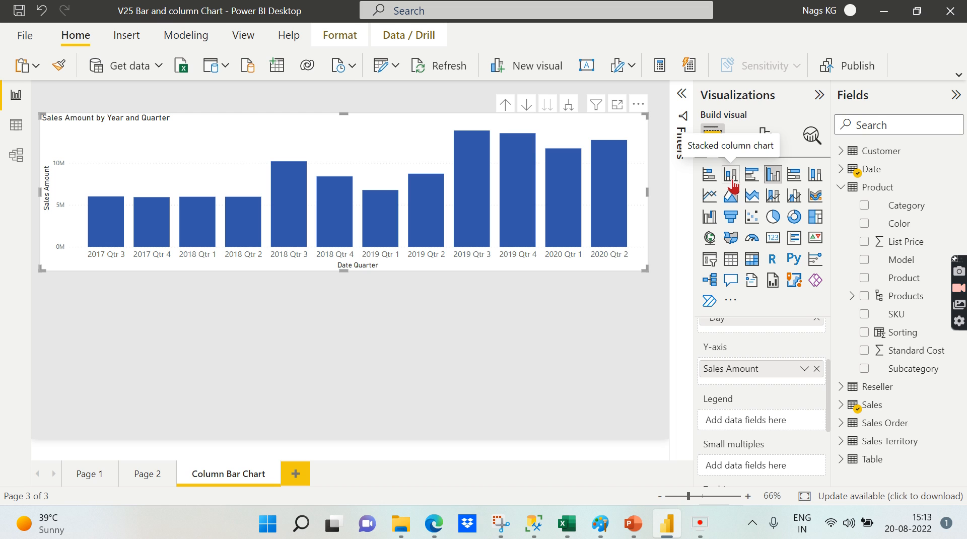
{"action": "mouse_move", "coordinate": [372, 398]}
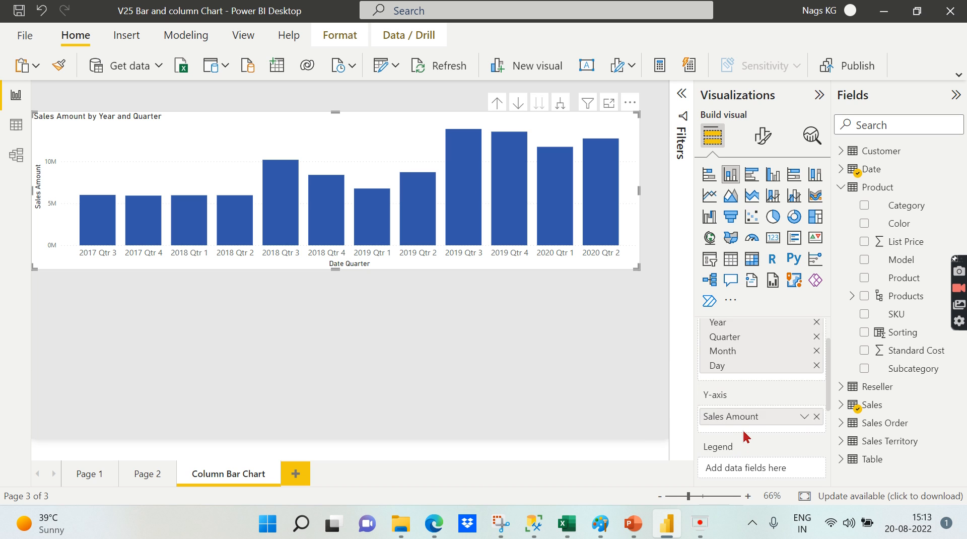
Scroll the Fields pane down to find Product's Category field
{"action": "scroll", "scroll_direction": "down", "scroll_amount": 3}
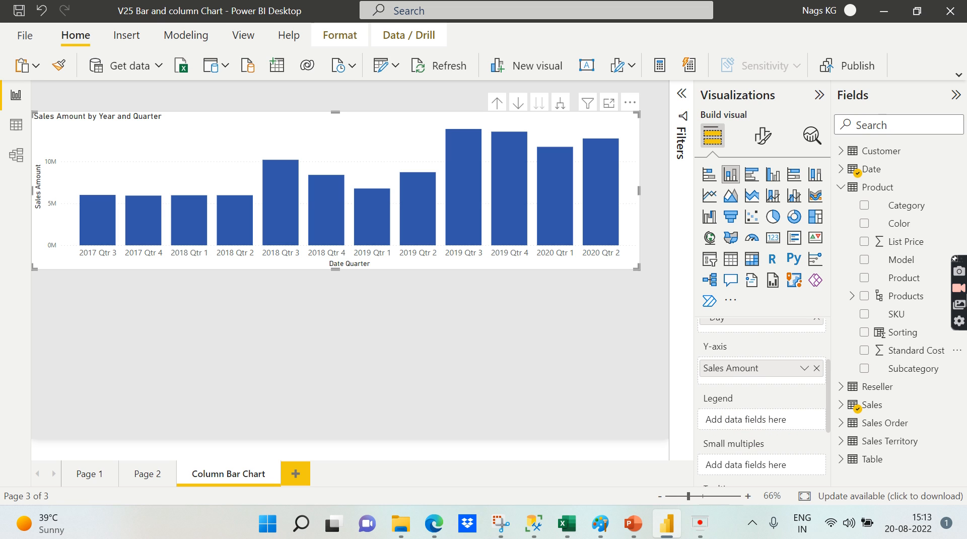
{"action": "mouse_move", "coordinate": [599, 296]}
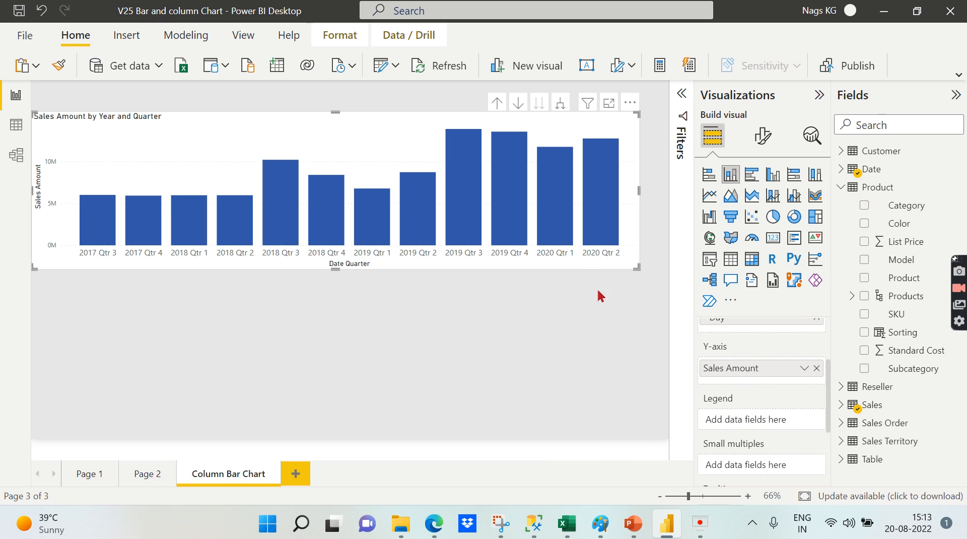
{"action": "mouse_move", "coordinate": [772, 176]}
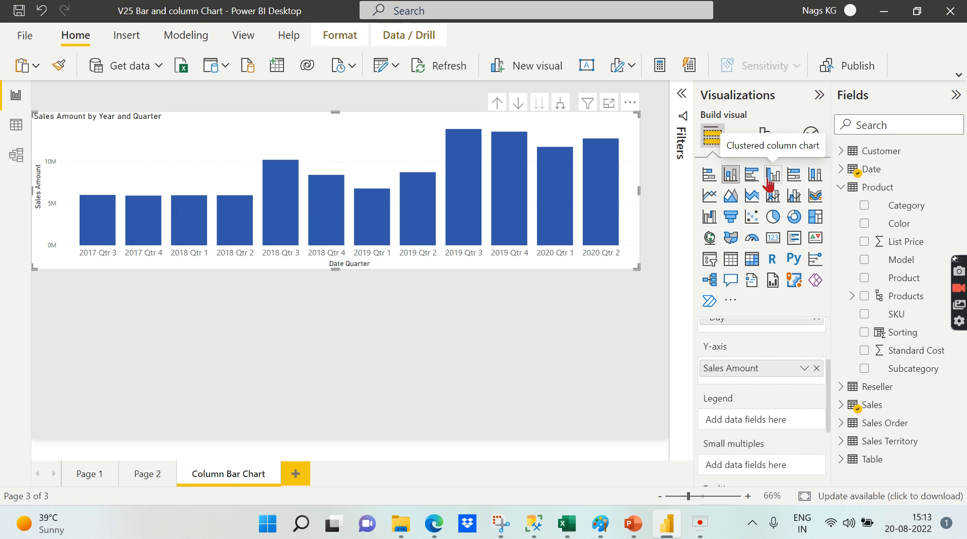
{"action": "mouse_move", "coordinate": [545, 253]}
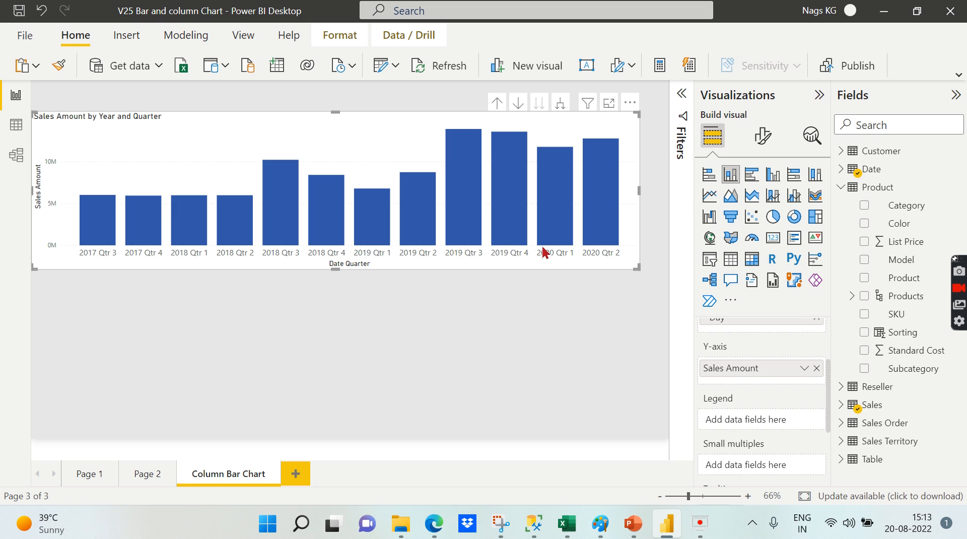
{"action": "mouse_move", "coordinate": [562, 137]}
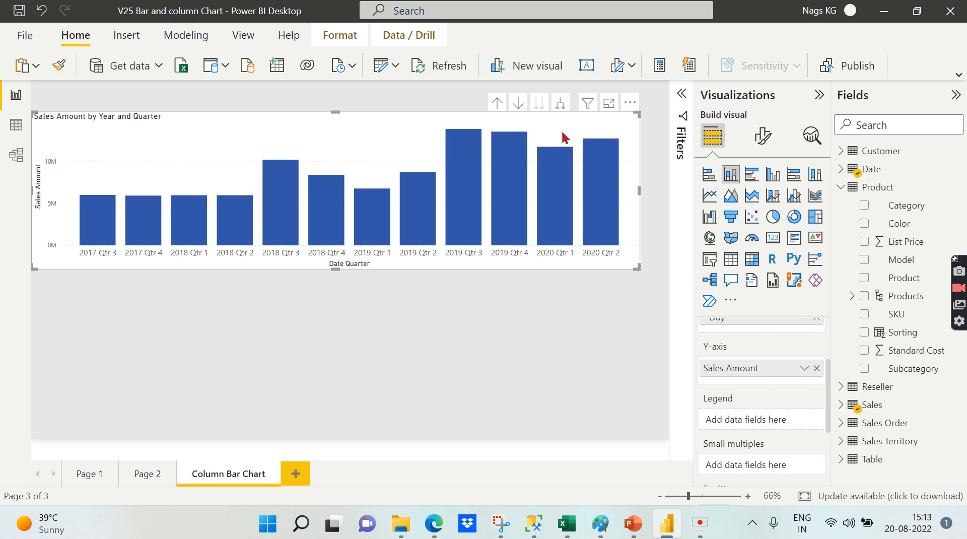
{"action": "mouse_move", "coordinate": [731, 184]}
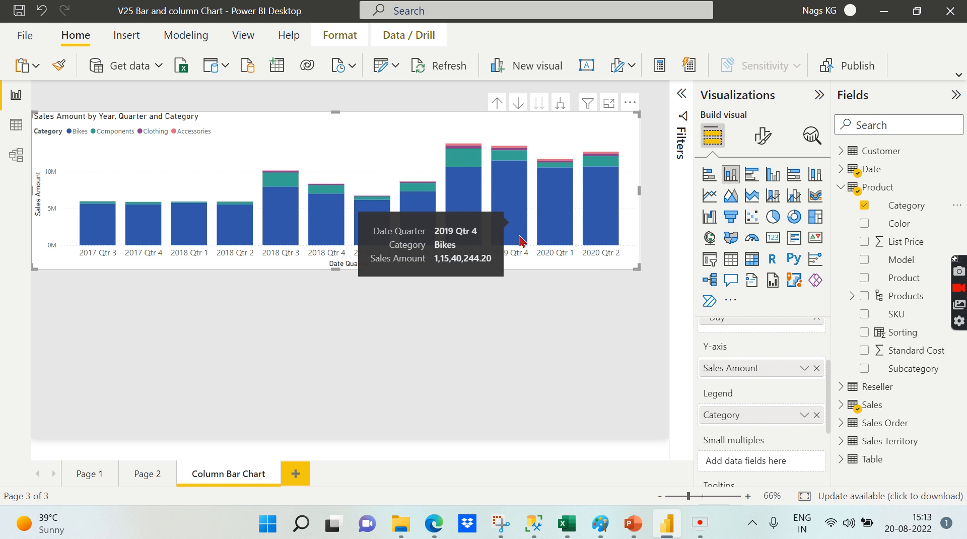
{"action": "mouse_move", "coordinate": [521, 190]}
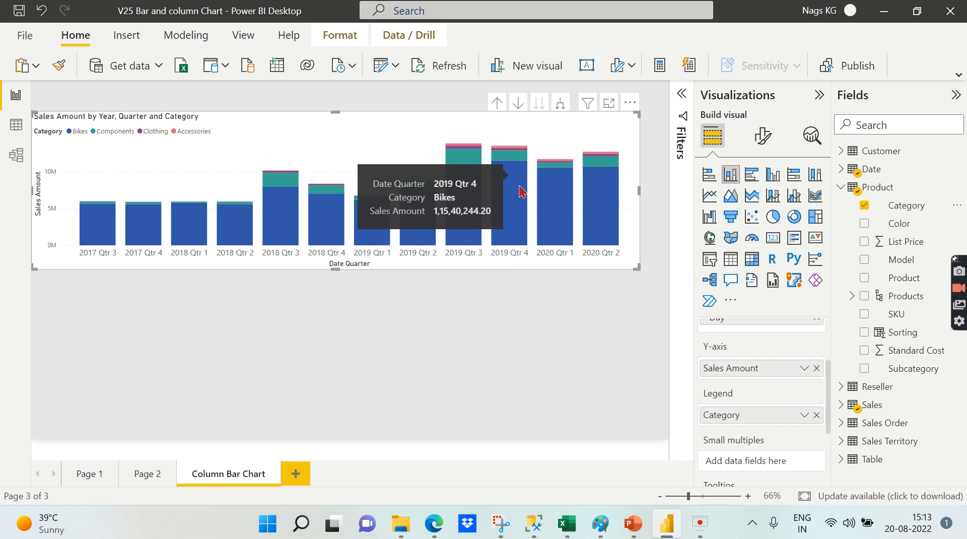
{"action": "mouse_move", "coordinate": [505, 178]}
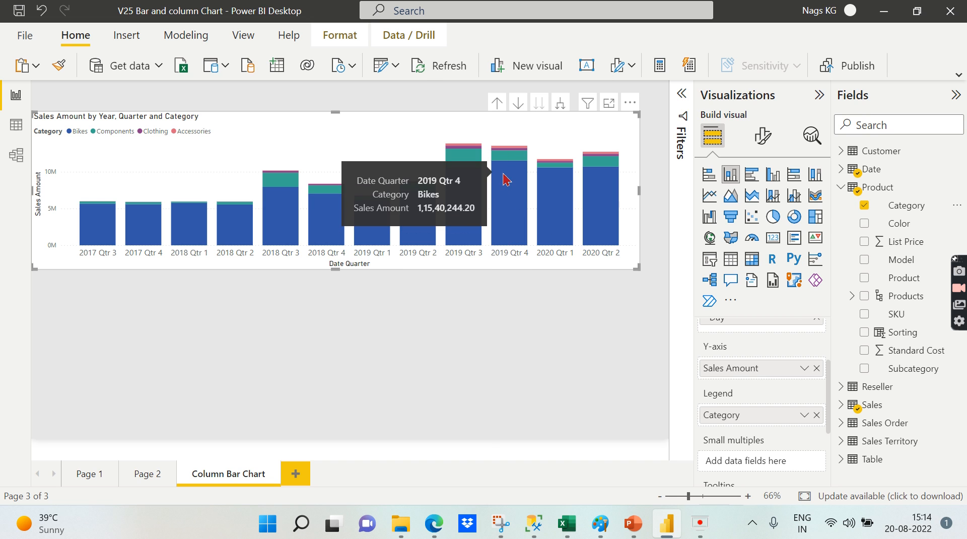
{"action": "mouse_move", "coordinate": [513, 149]}
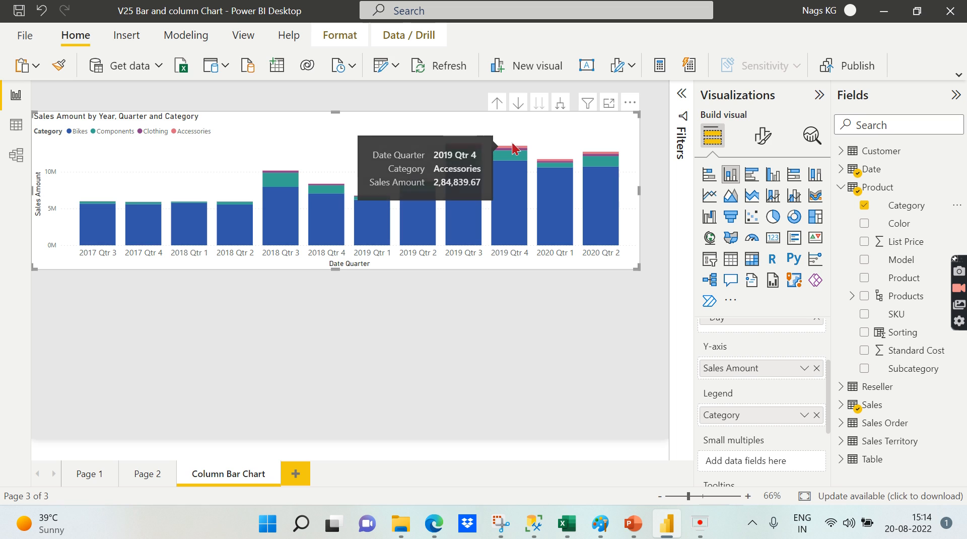
{"action": "mouse_move", "coordinate": [489, 245]}
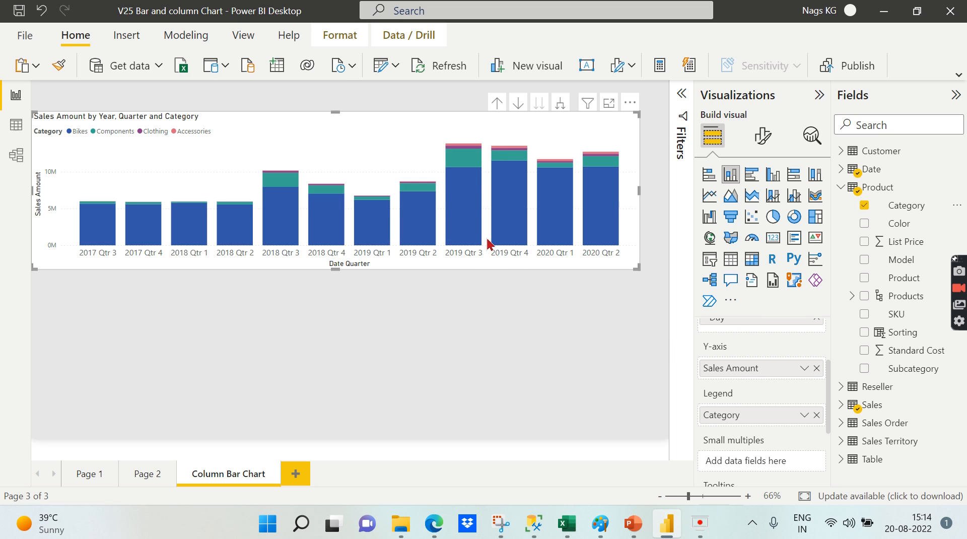
{"action": "mouse_move", "coordinate": [586, 239]}
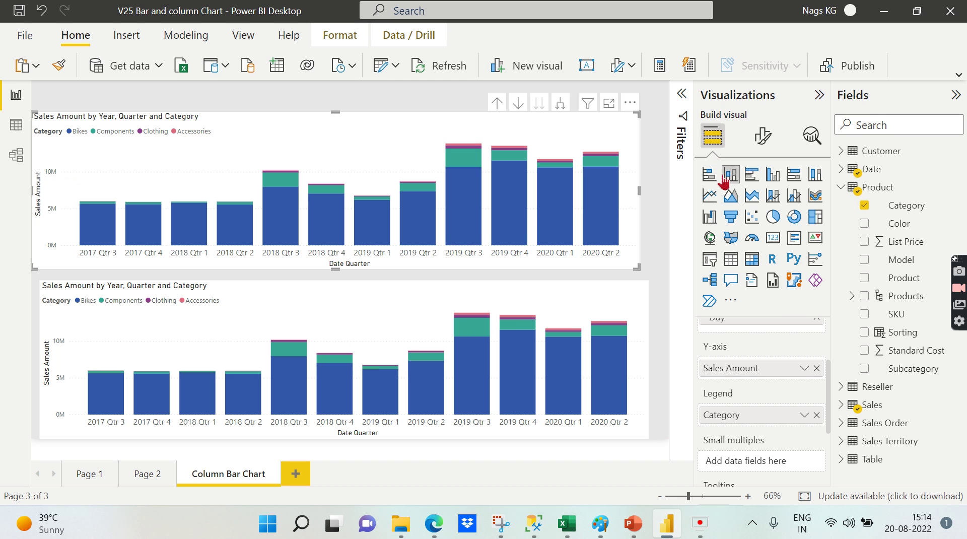
{"action": "mouse_move", "coordinate": [730, 174]}
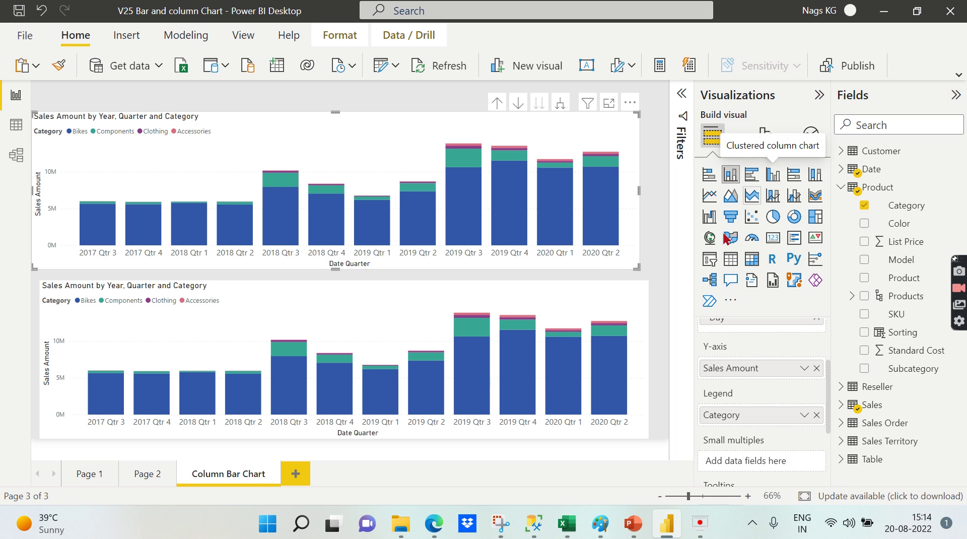
{"action": "left_click", "coordinate": [773, 173]}
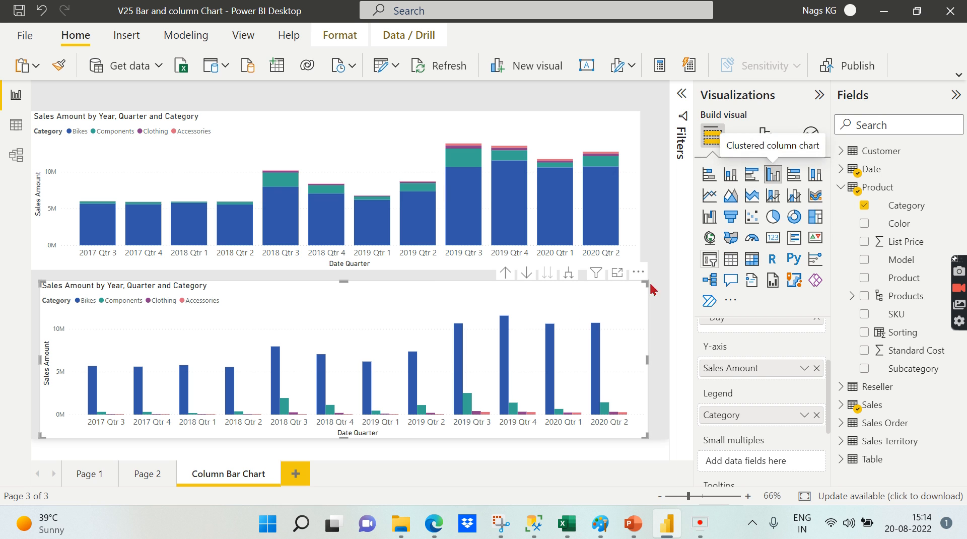
{"action": "mouse_move", "coordinate": [567, 472]}
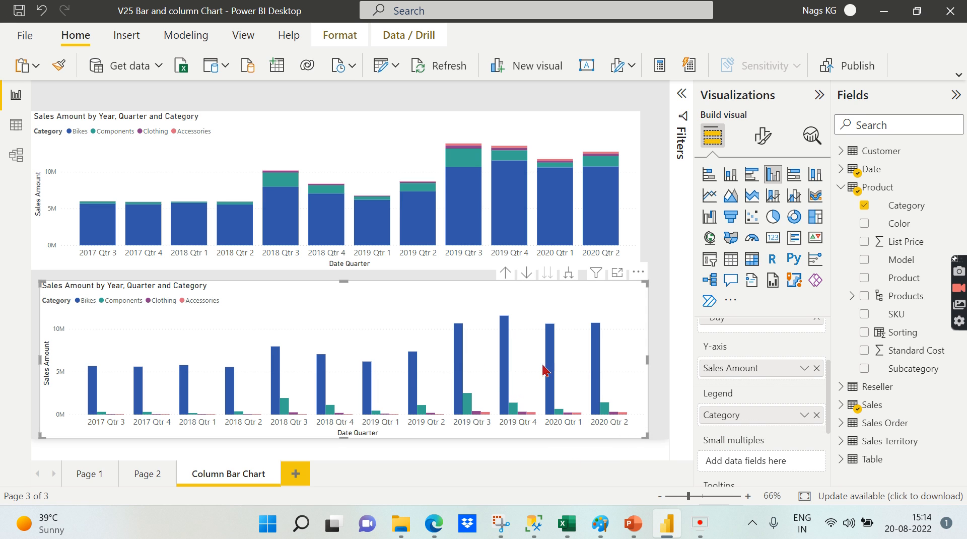
{"action": "mouse_move", "coordinate": [557, 397]}
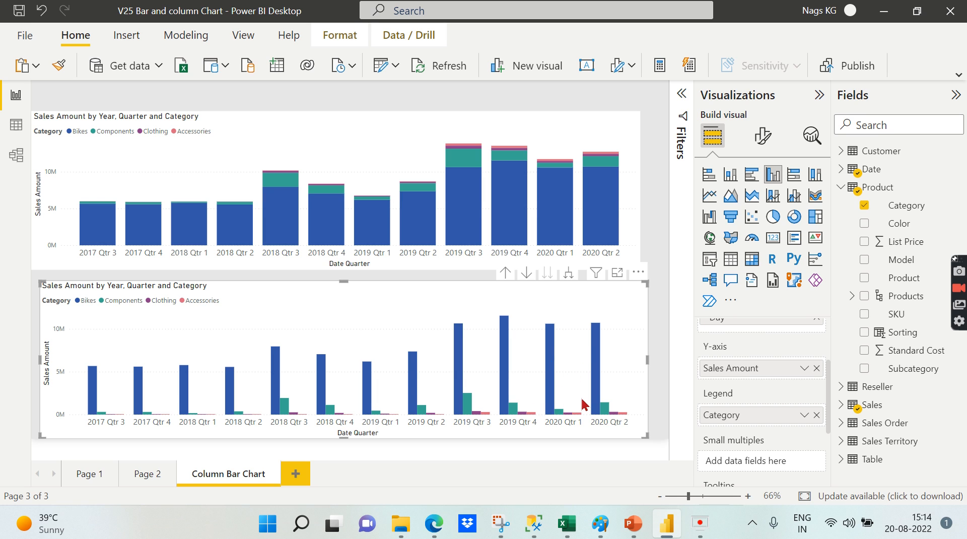
{"action": "mouse_move", "coordinate": [772, 174]}
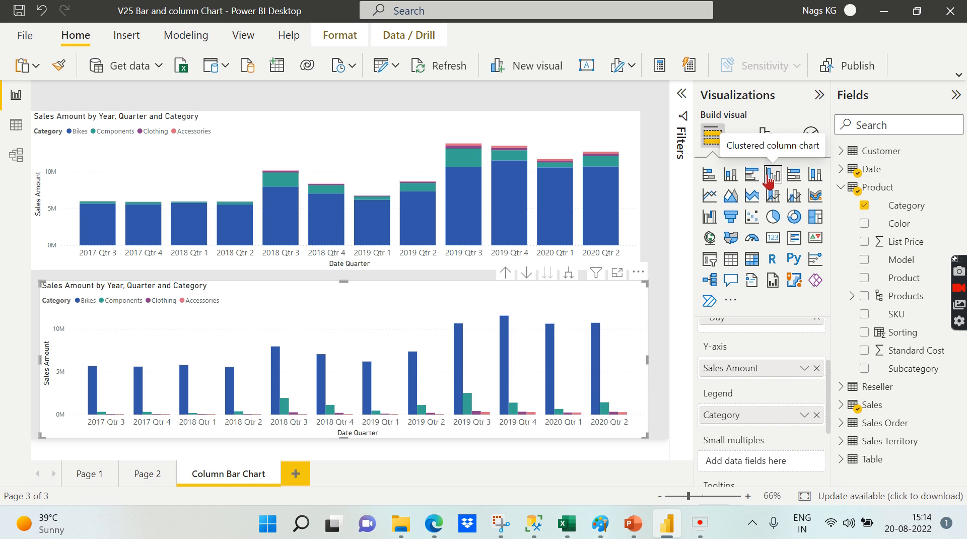
{"action": "mouse_move", "coordinate": [532, 322]}
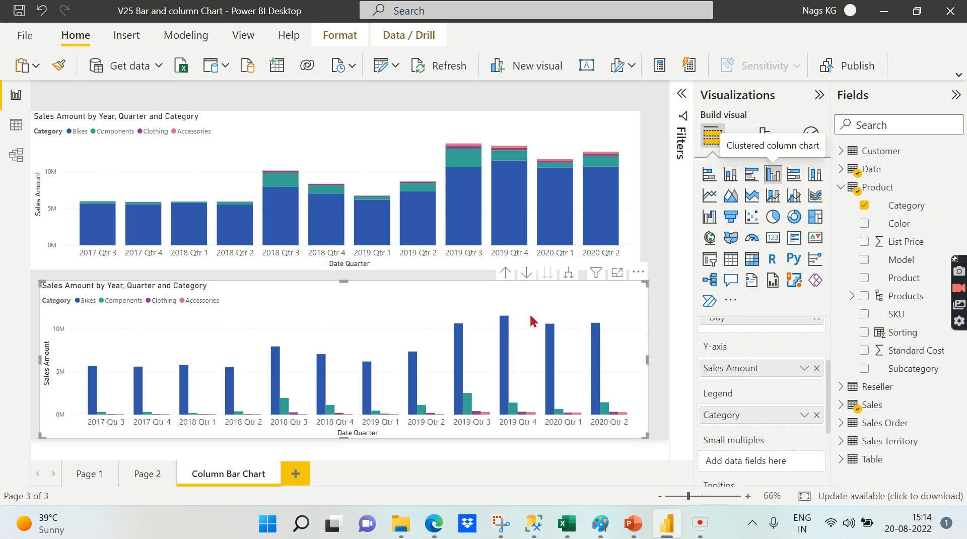
{"action": "mouse_move", "coordinate": [557, 414]}
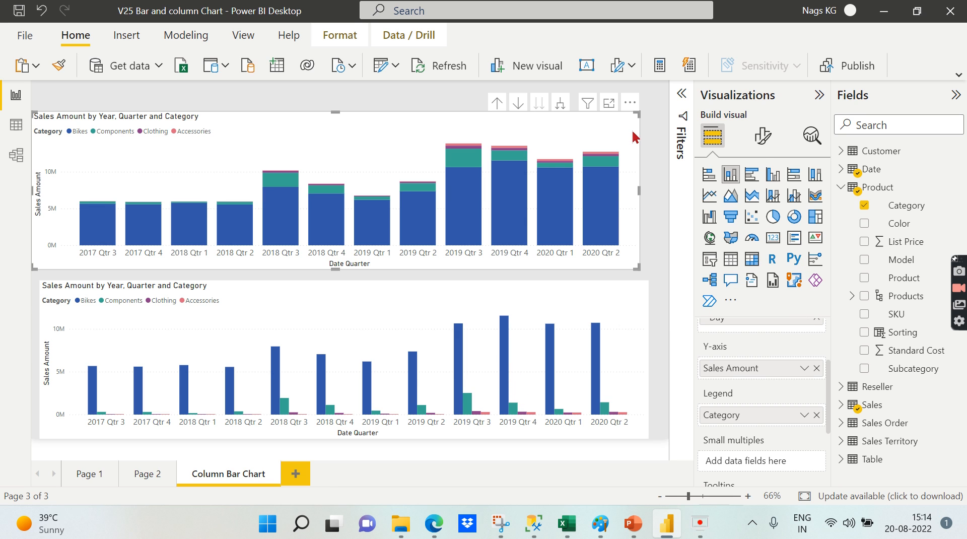
{"action": "mouse_move", "coordinate": [610, 215]}
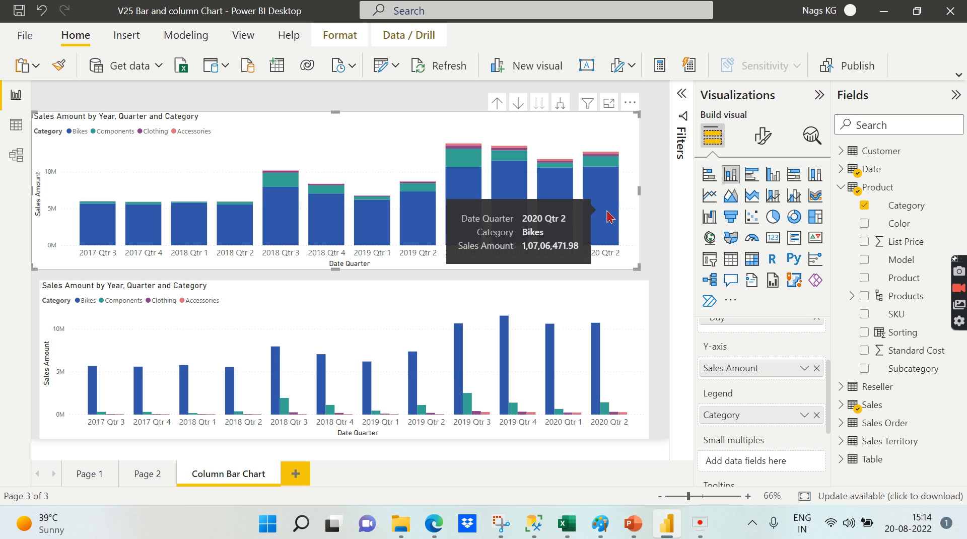
{"action": "mouse_move", "coordinate": [629, 228]}
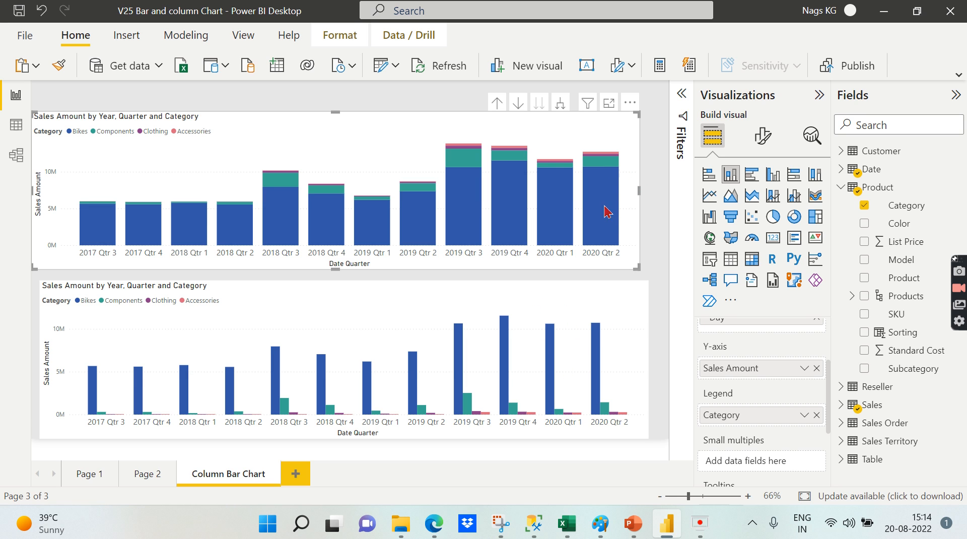
{"action": "mouse_move", "coordinate": [527, 164]}
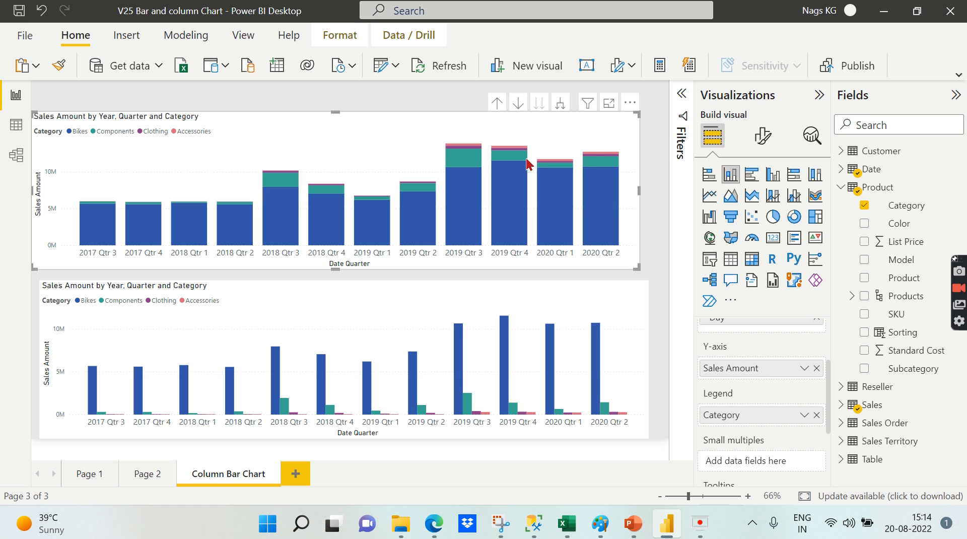
{"action": "mouse_move", "coordinate": [389, 154]}
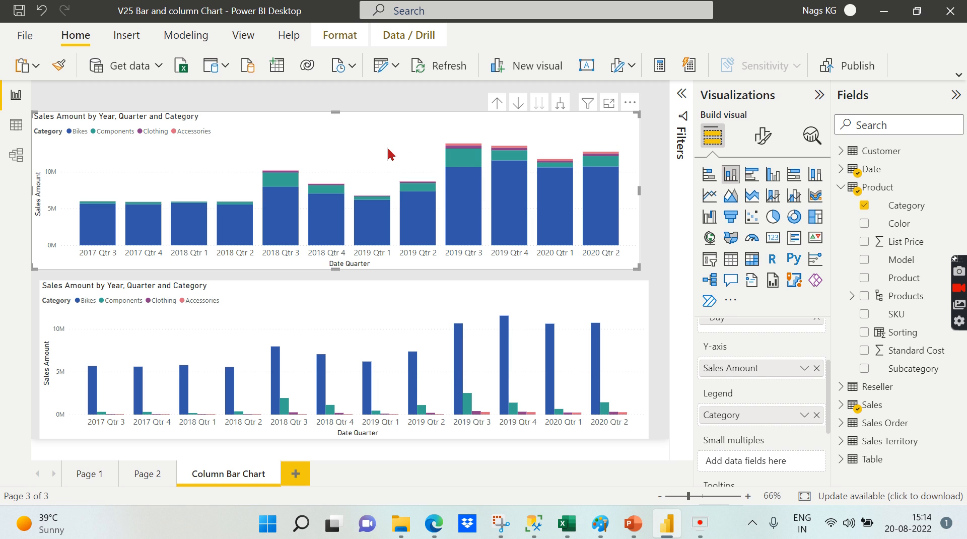
{"action": "mouse_move", "coordinate": [475, 234]}
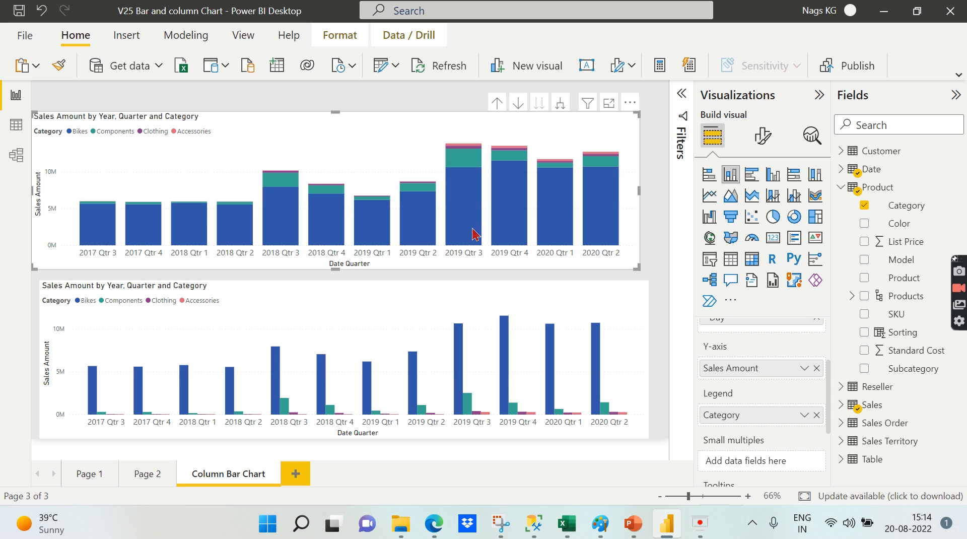
{"action": "mouse_move", "coordinate": [609, 215]}
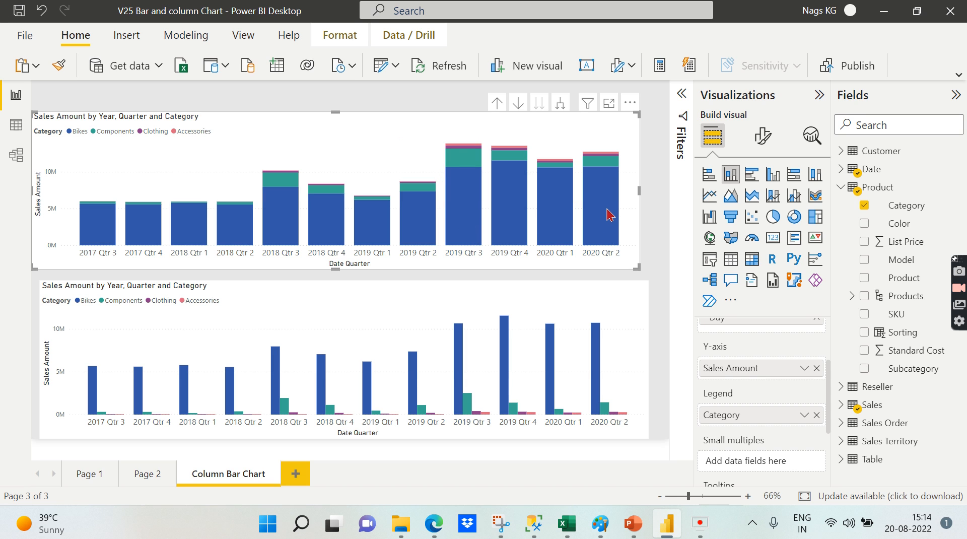
{"action": "mouse_move", "coordinate": [610, 207]}
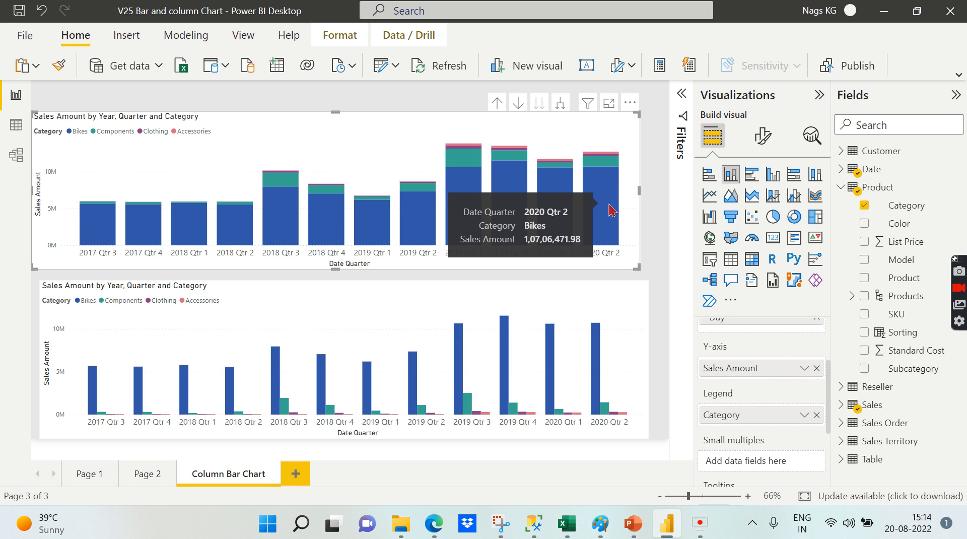
{"action": "mouse_move", "coordinate": [371, 142]}
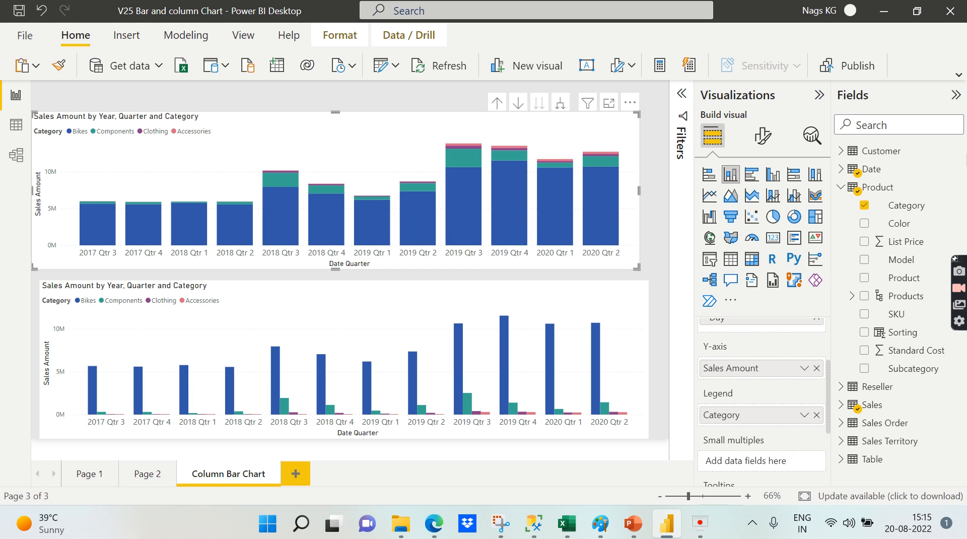
{"action": "mouse_move", "coordinate": [730, 174]}
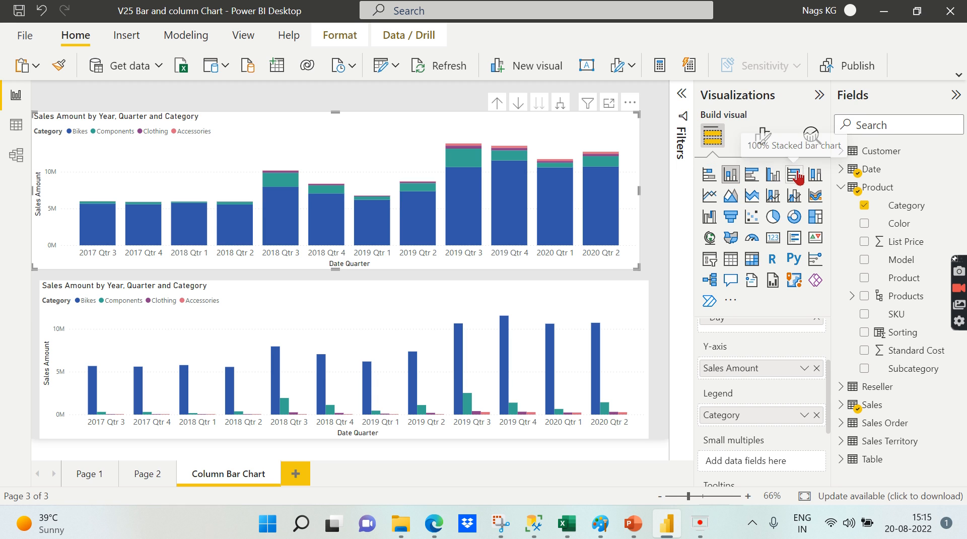
{"action": "mouse_move", "coordinate": [815, 176]}
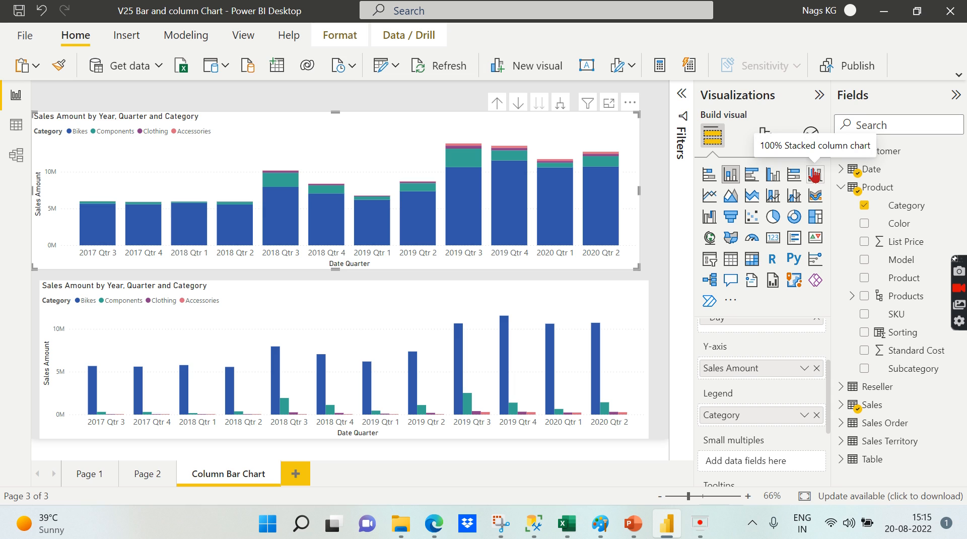
{"action": "mouse_move", "coordinate": [83, 199]}
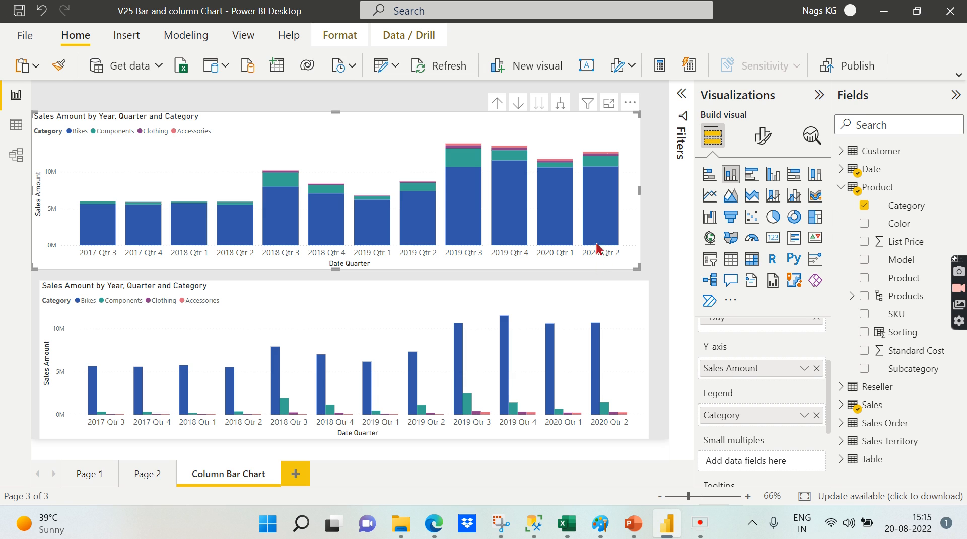
{"action": "mouse_move", "coordinate": [433, 240]}
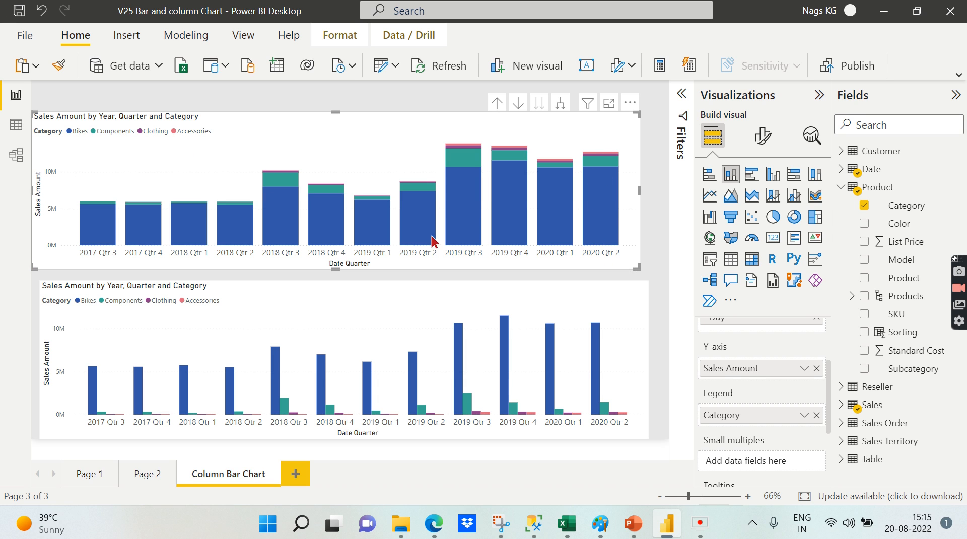
{"action": "mouse_move", "coordinate": [238, 134]}
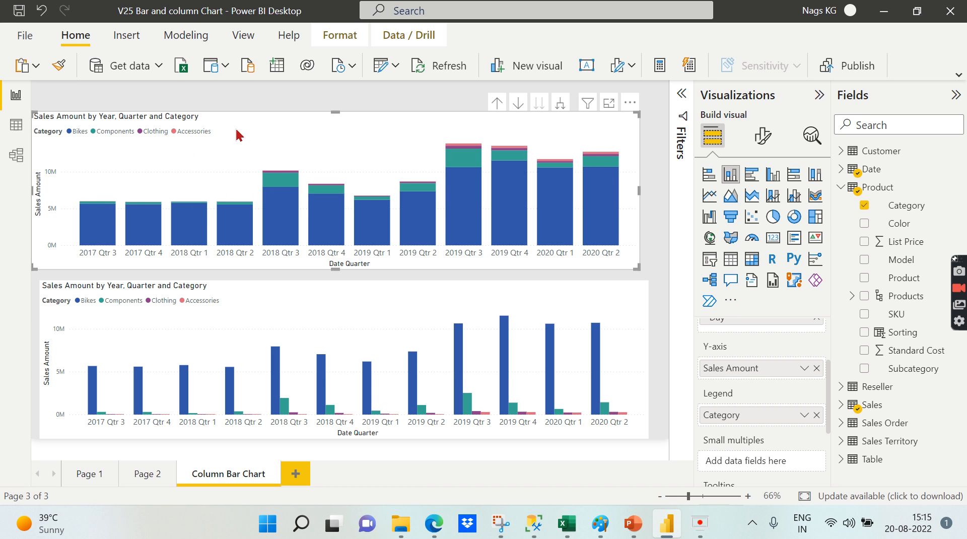
{"action": "mouse_move", "coordinate": [728, 165]}
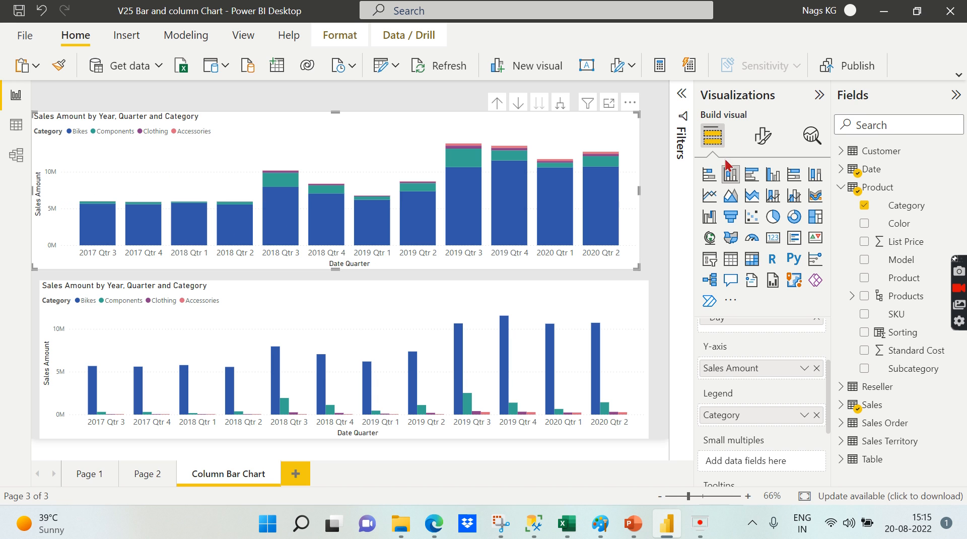
{"action": "mouse_move", "coordinate": [102, 206]}
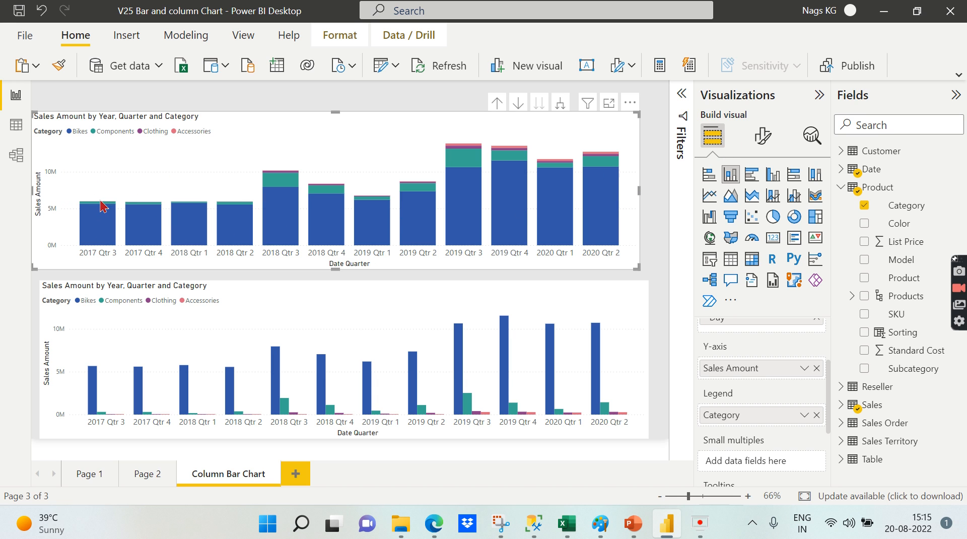
{"action": "mouse_move", "coordinate": [470, 171]}
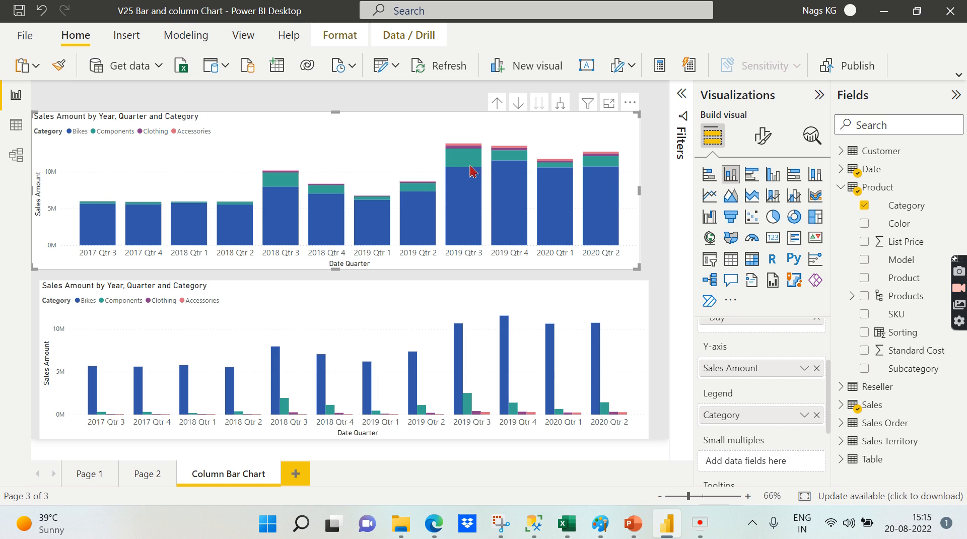
{"action": "mouse_move", "coordinate": [464, 159]}
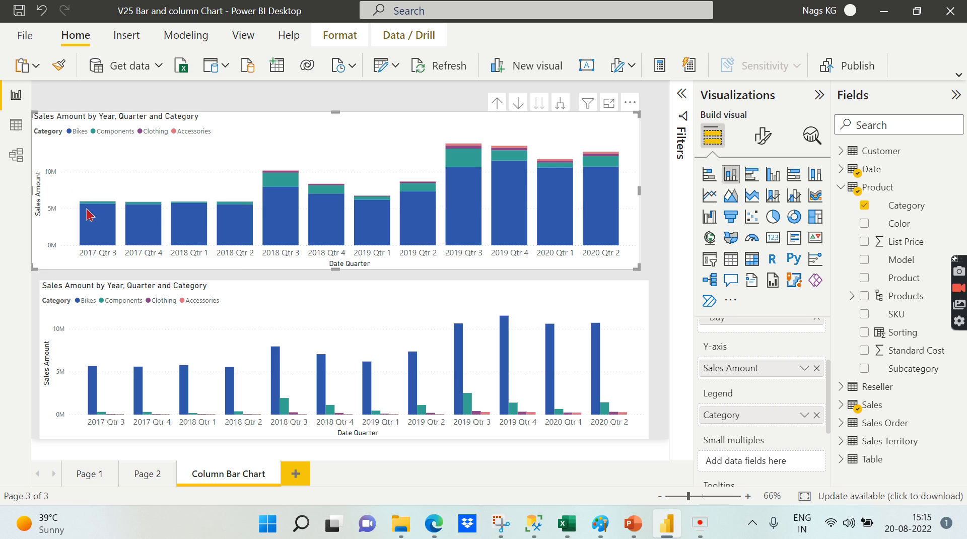
{"action": "mouse_move", "coordinate": [815, 174]}
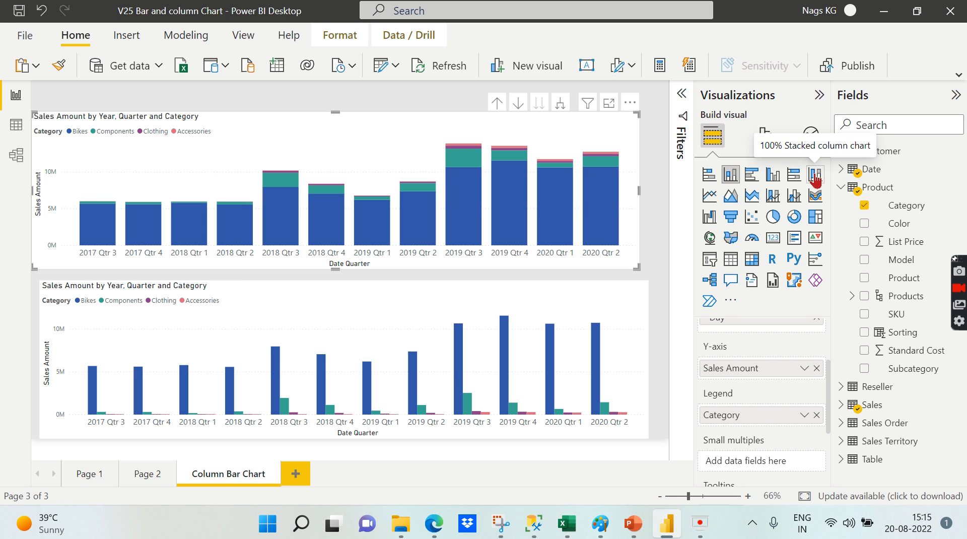
Change the upper quarterly Sales Amount chart to a 100% stacked column chart
{"action": "left_click", "coordinate": [816, 174]}
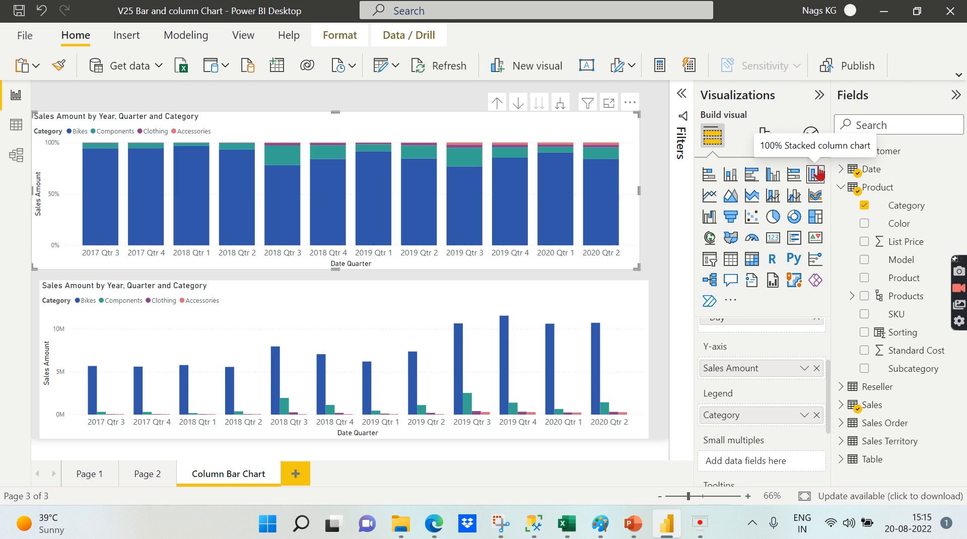
{"action": "mouse_move", "coordinate": [525, 120]}
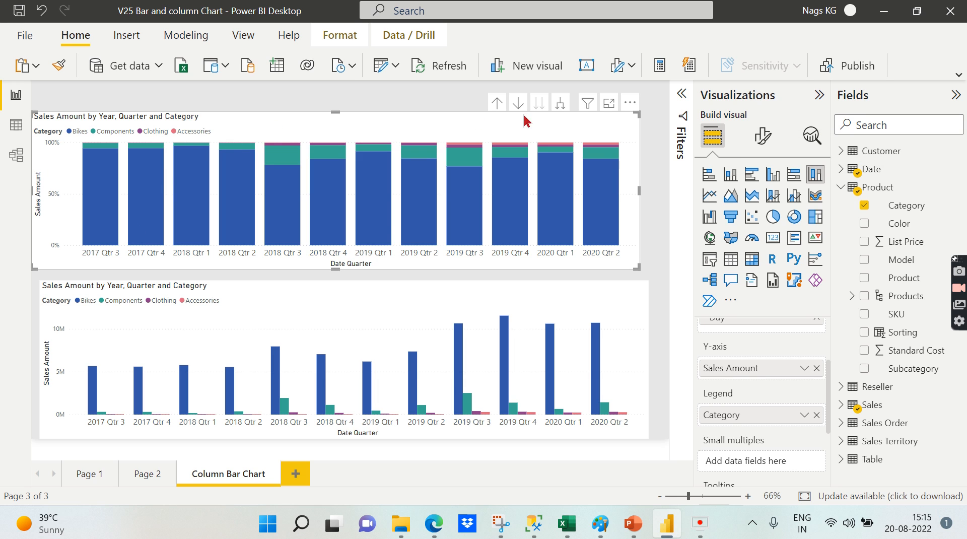
{"action": "mouse_move", "coordinate": [601, 225]}
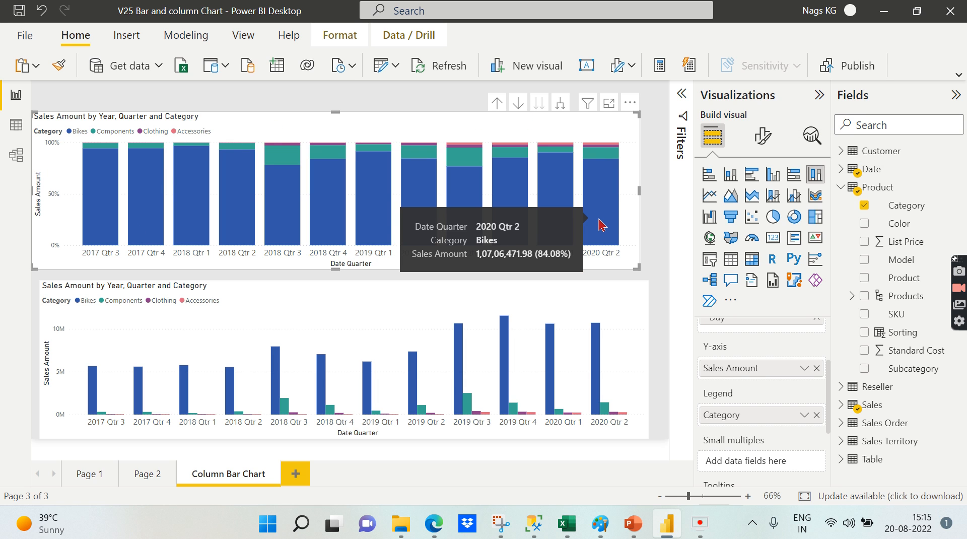
{"action": "mouse_move", "coordinate": [611, 162]}
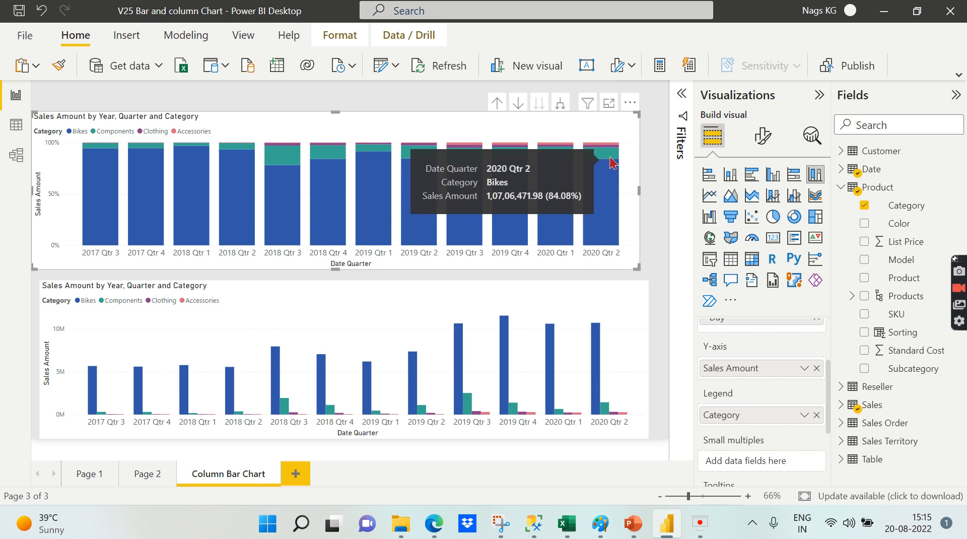
{"action": "mouse_move", "coordinate": [413, 106]}
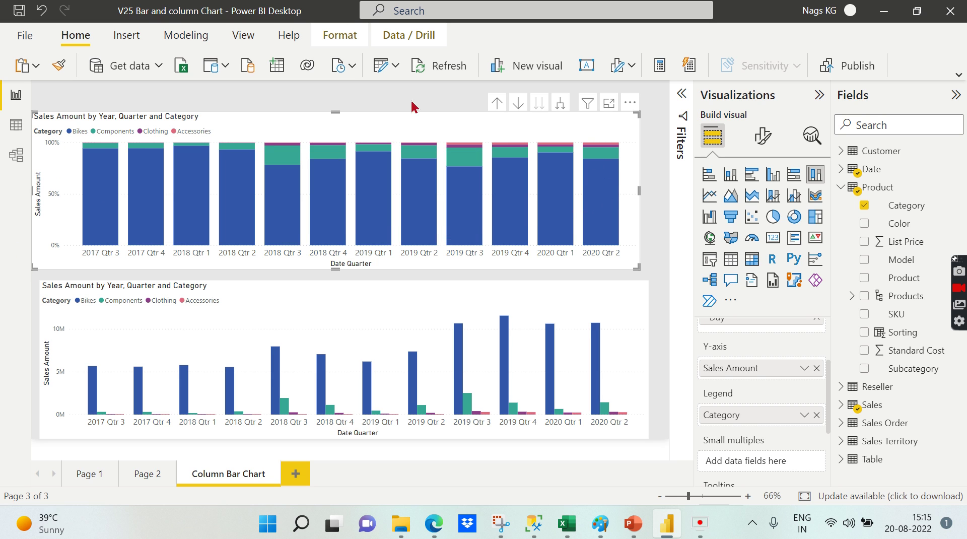
{"action": "mouse_move", "coordinate": [75, 121]}
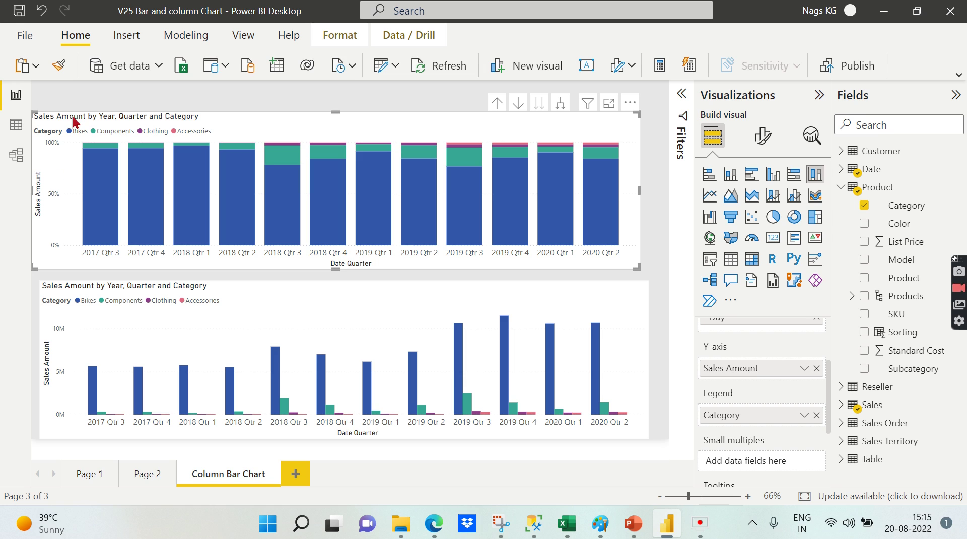
{"action": "mouse_move", "coordinate": [102, 203]}
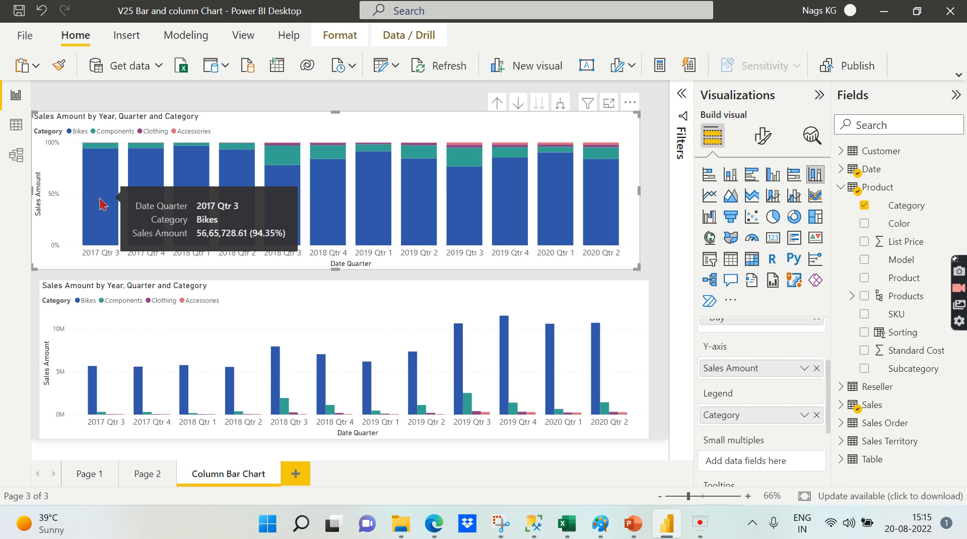
{"action": "mouse_move", "coordinate": [104, 207]}
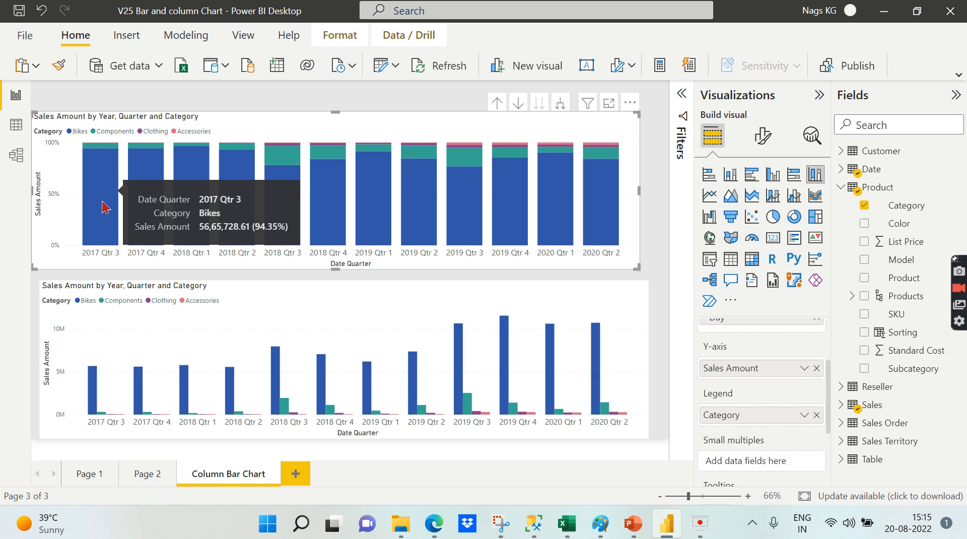
{"action": "mouse_move", "coordinate": [622, 235]}
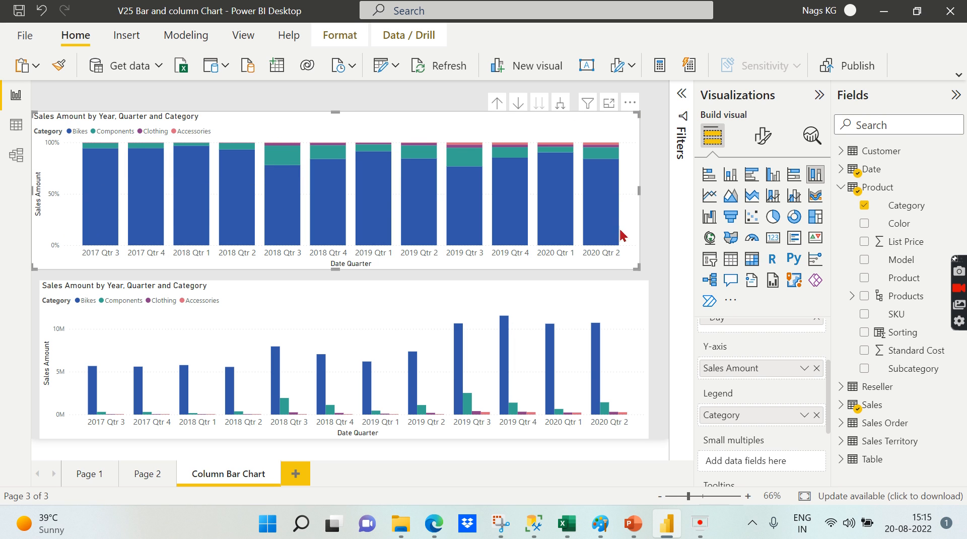
{"action": "mouse_move", "coordinate": [113, 140]}
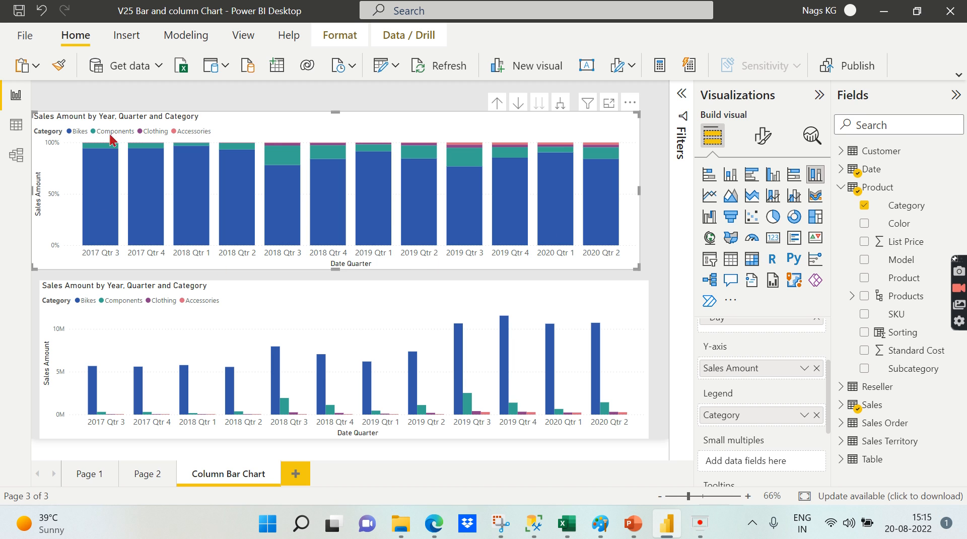
{"action": "mouse_move", "coordinate": [177, 159]}
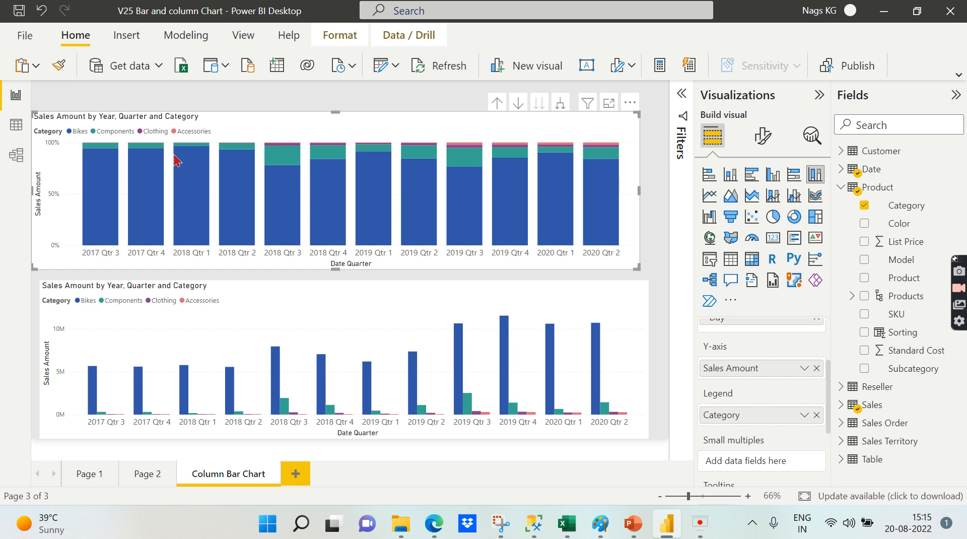
{"action": "mouse_move", "coordinate": [535, 299]}
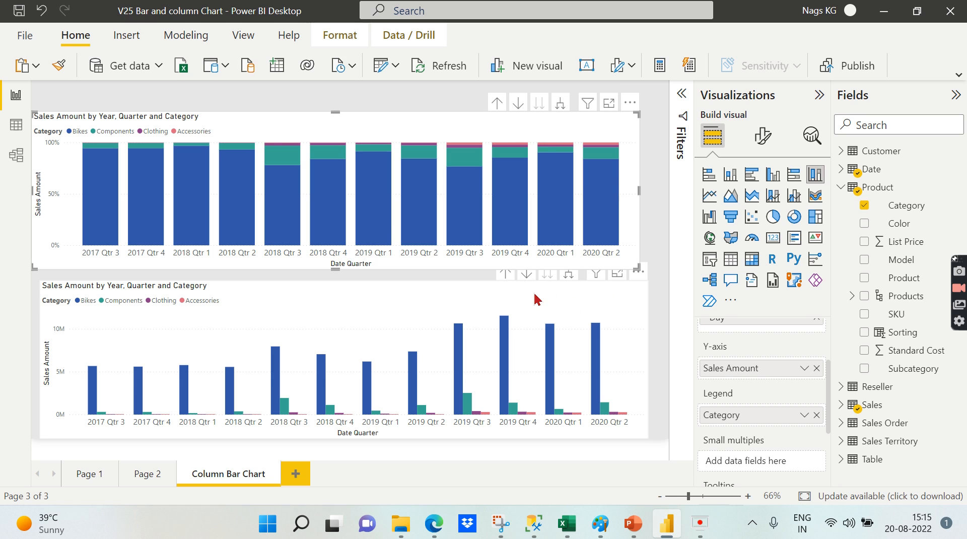
{"action": "mouse_move", "coordinate": [241, 305]}
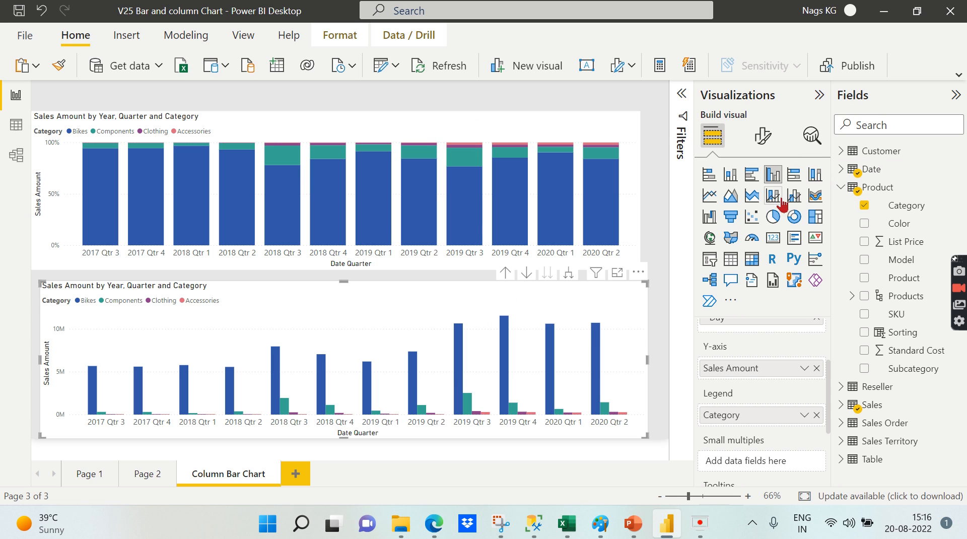
{"action": "left_click", "coordinate": [710, 174]}
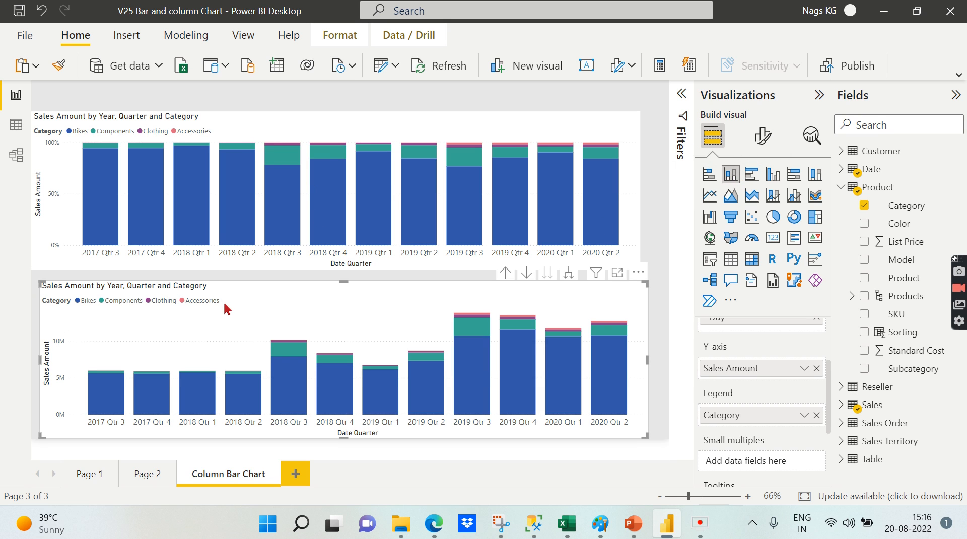
{"action": "mouse_move", "coordinate": [730, 174]}
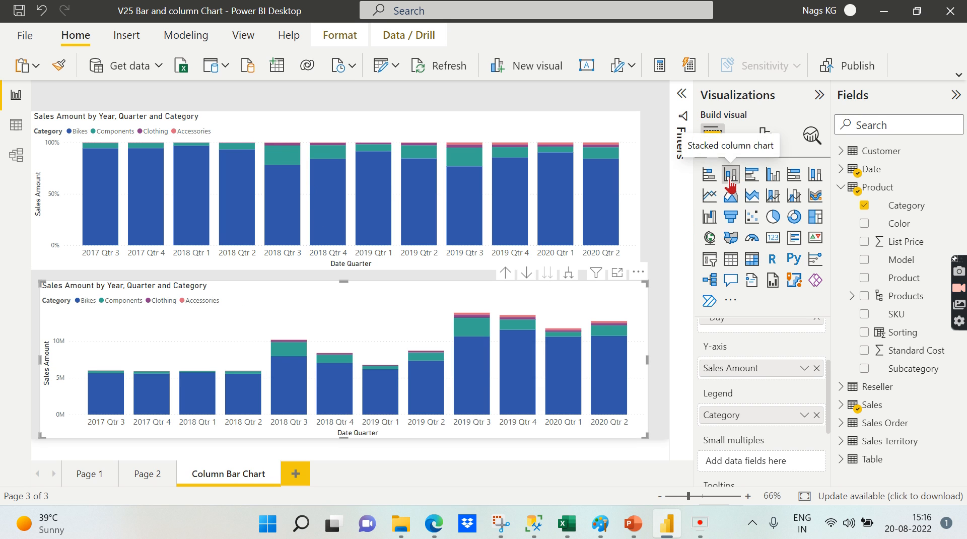
{"action": "mouse_move", "coordinate": [814, 177]}
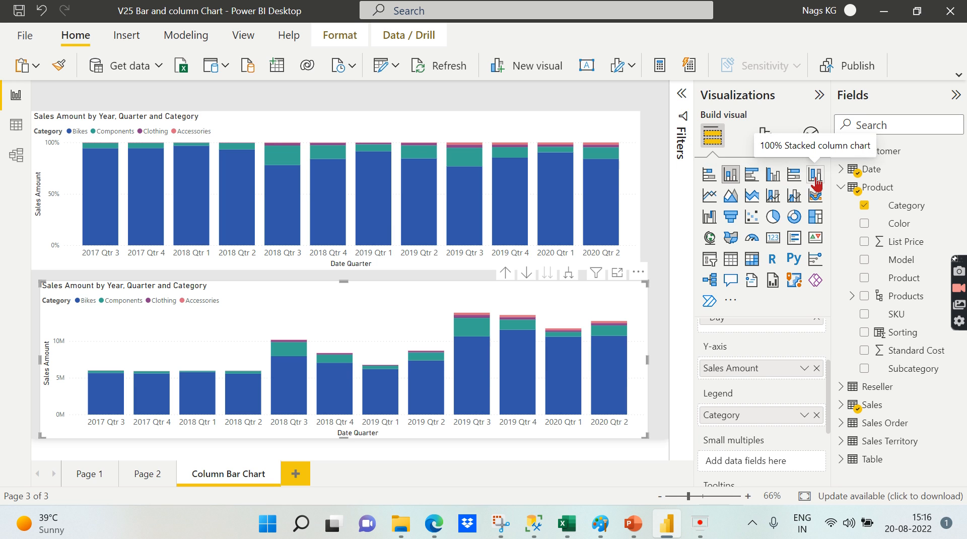
{"action": "mouse_move", "coordinate": [578, 120]}
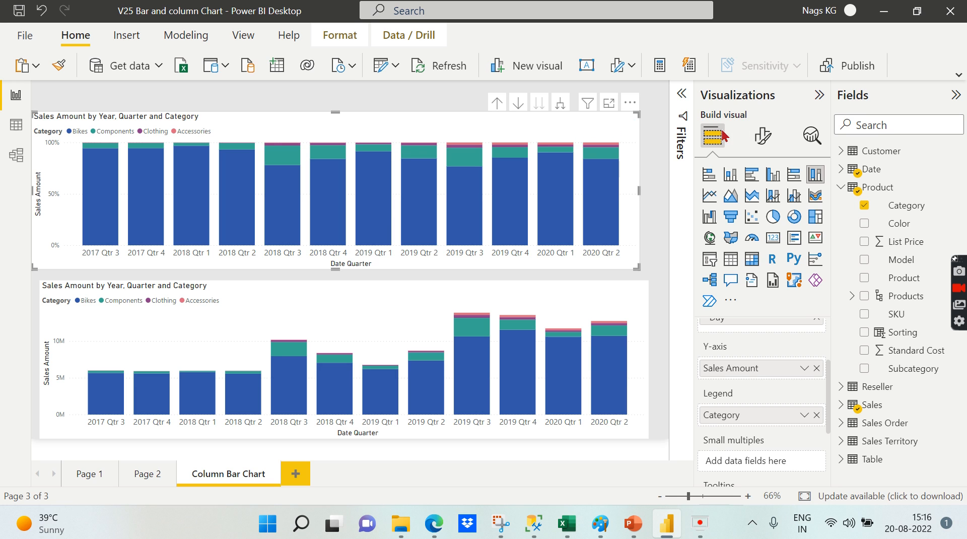
{"action": "mouse_move", "coordinate": [65, 143]}
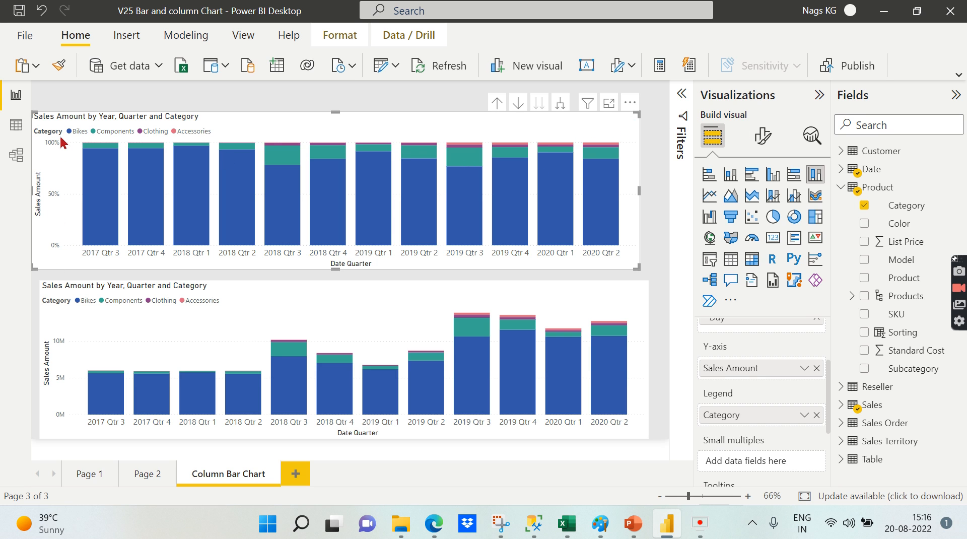
{"action": "mouse_move", "coordinate": [66, 157]}
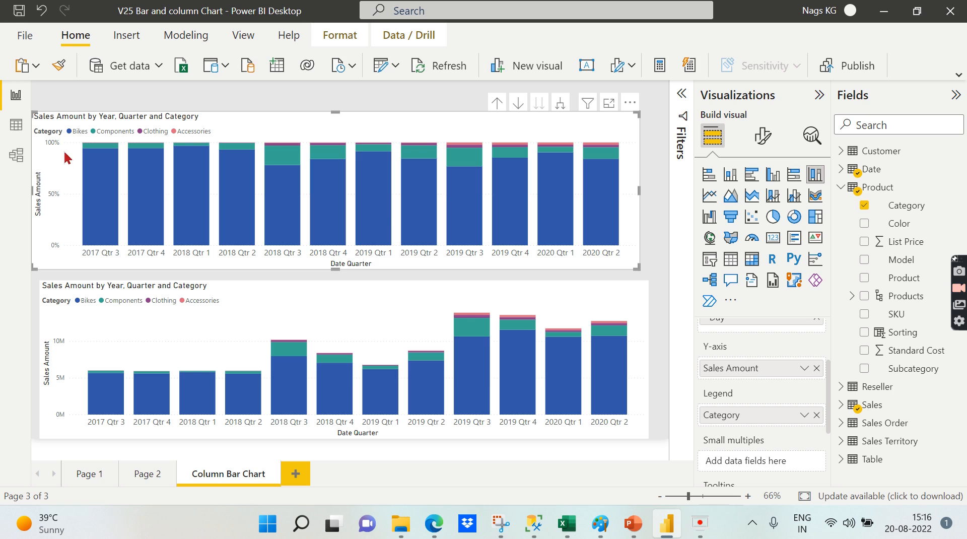
{"action": "mouse_move", "coordinate": [341, 185]}
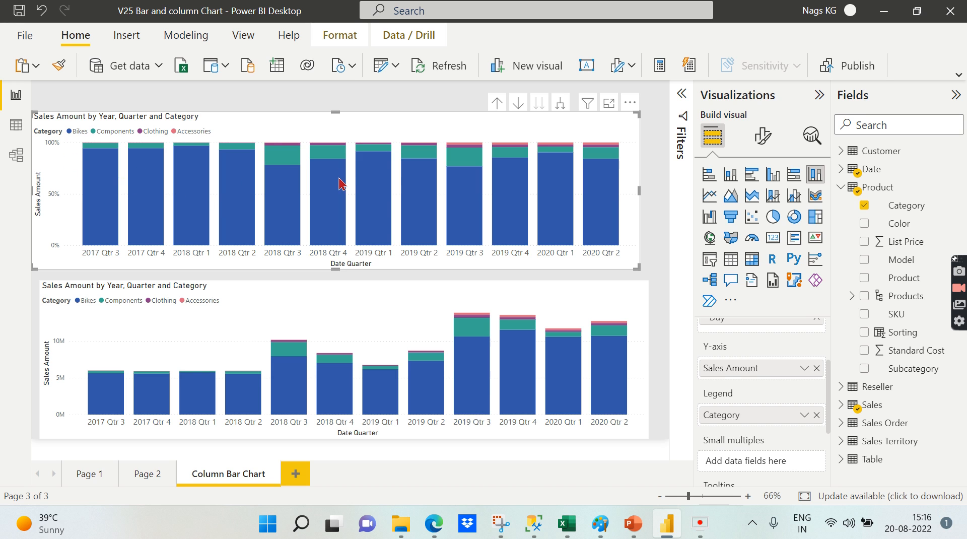
{"action": "mouse_move", "coordinate": [549, 109]}
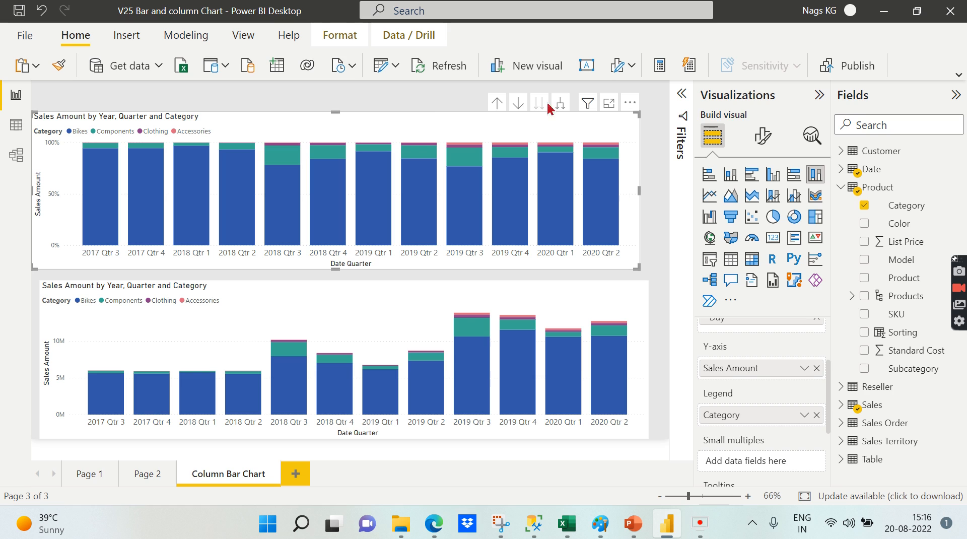
{"action": "mouse_move", "coordinate": [196, 163]}
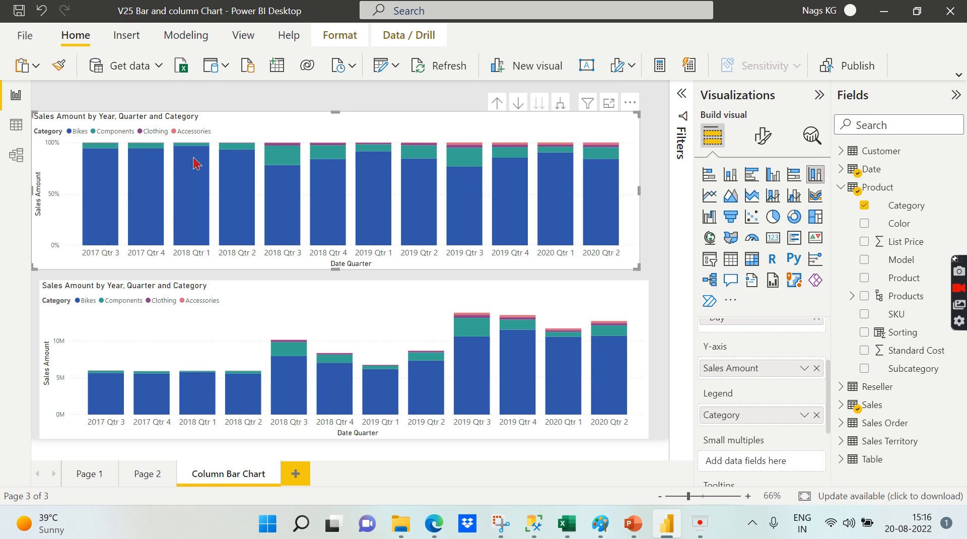
{"action": "mouse_move", "coordinate": [285, 176]}
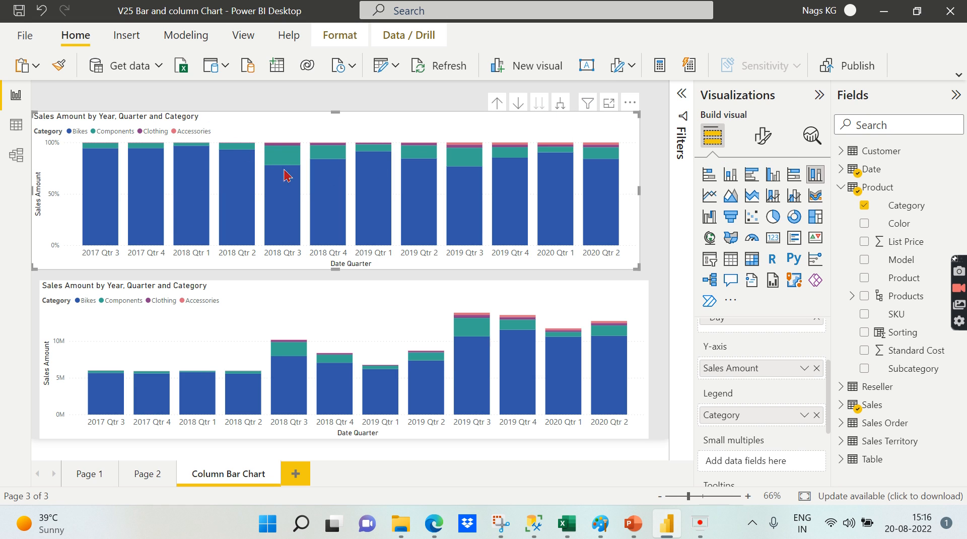
{"action": "mouse_move", "coordinate": [118, 325]}
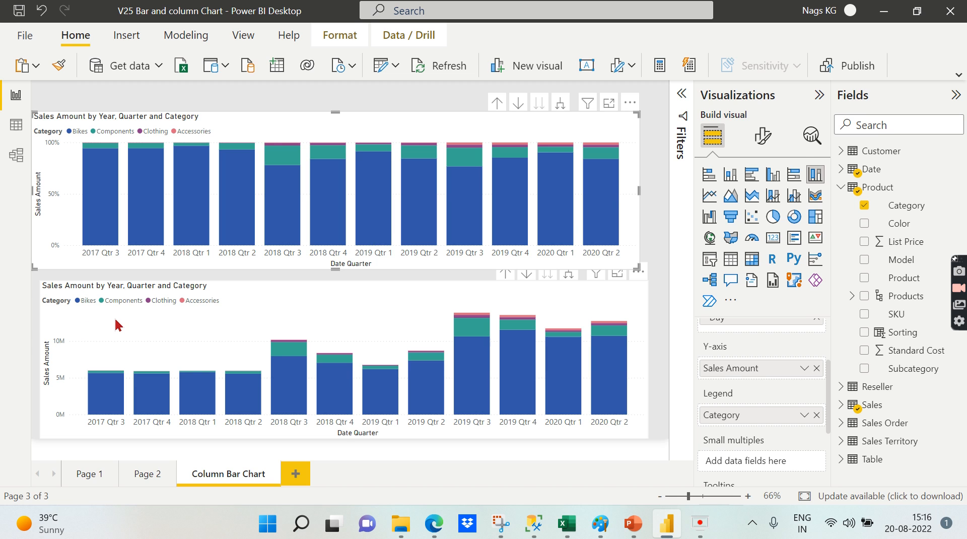
{"action": "left_click", "coordinate": [157, 314]}
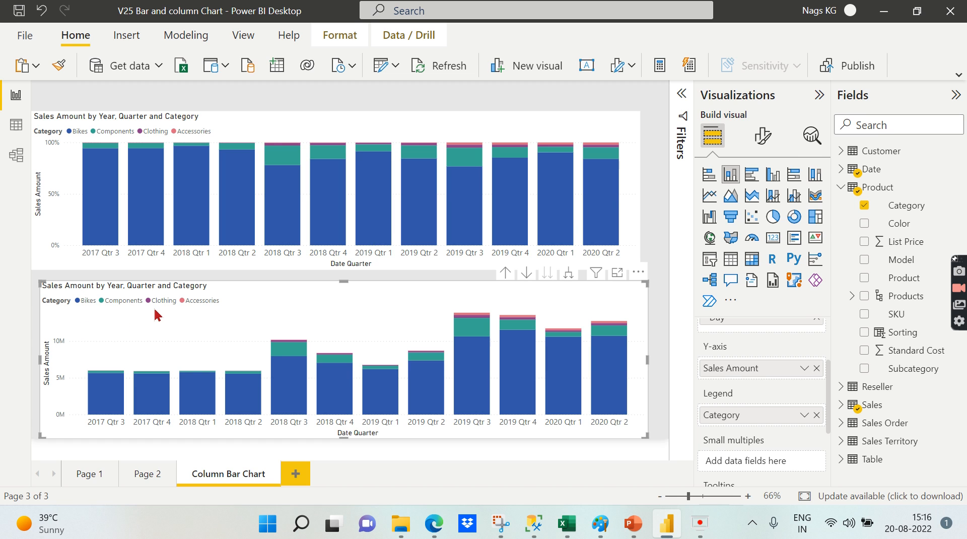
{"action": "mouse_move", "coordinate": [729, 174]}
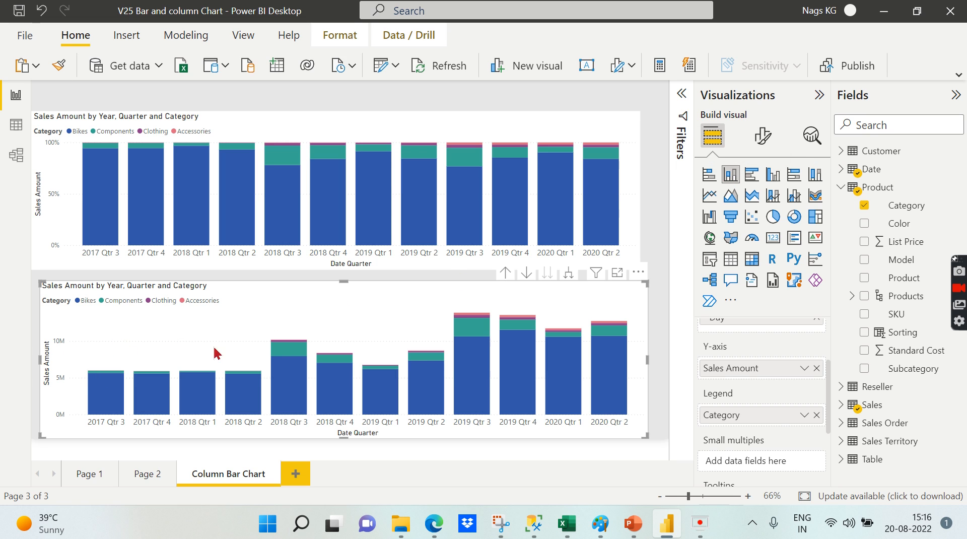
{"action": "mouse_move", "coordinate": [633, 378]}
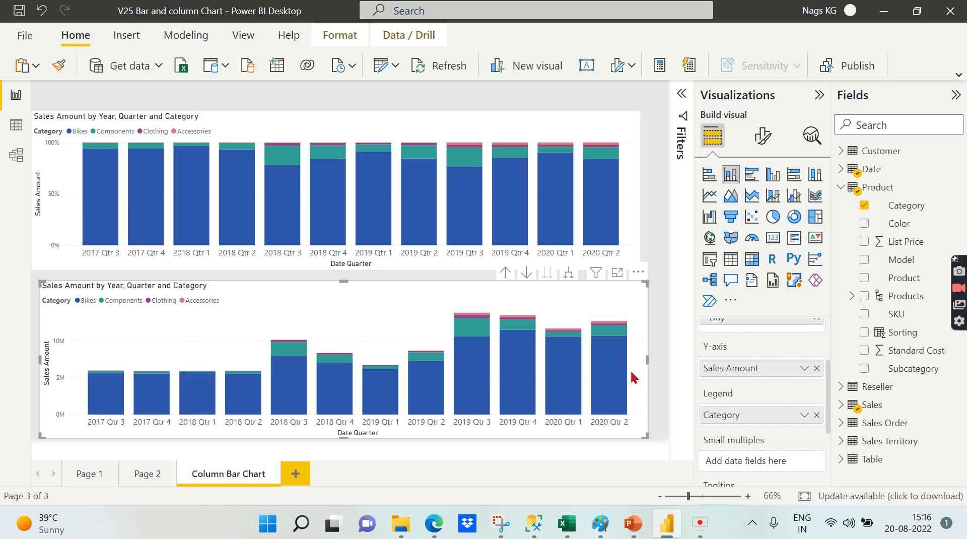
{"action": "mouse_move", "coordinate": [612, 360]}
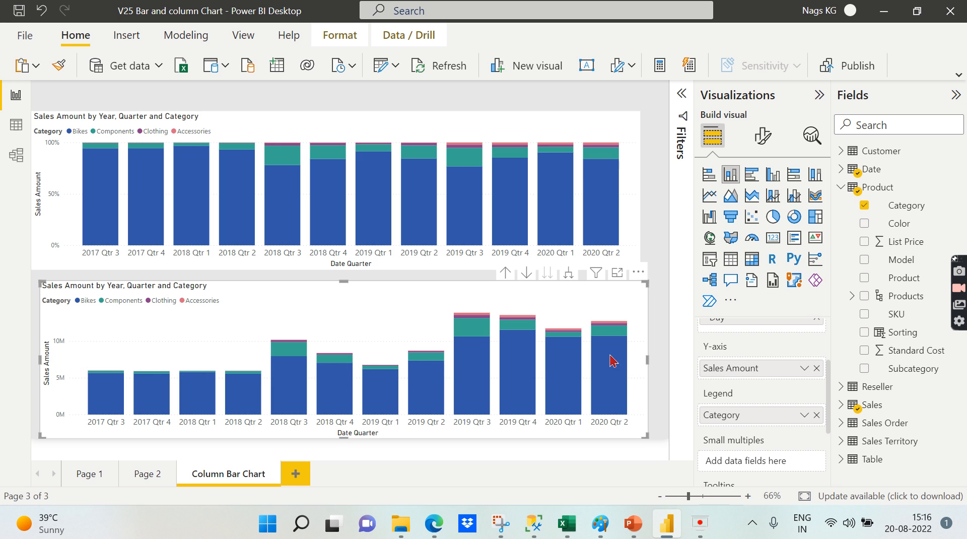
{"action": "mouse_move", "coordinate": [801, 455]}
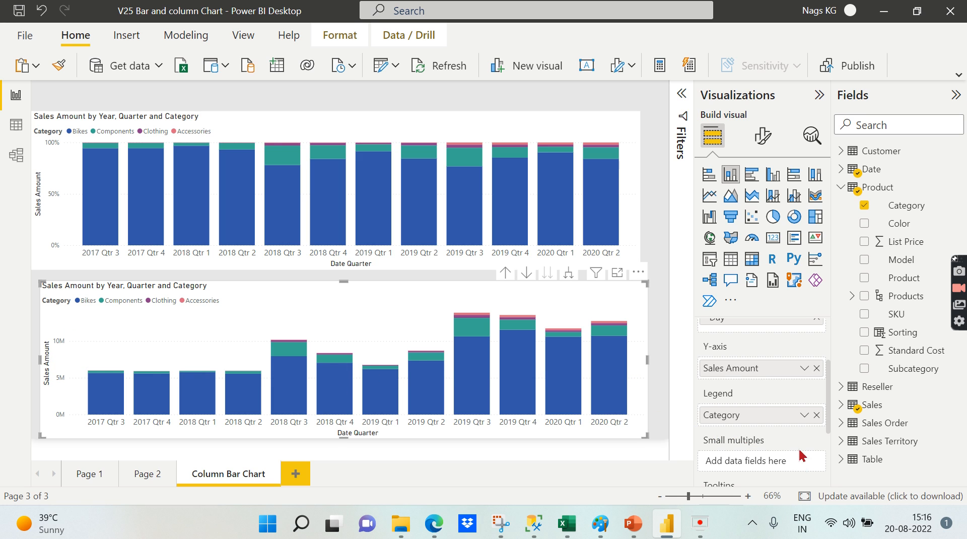
{"action": "mouse_move", "coordinate": [597, 322]}
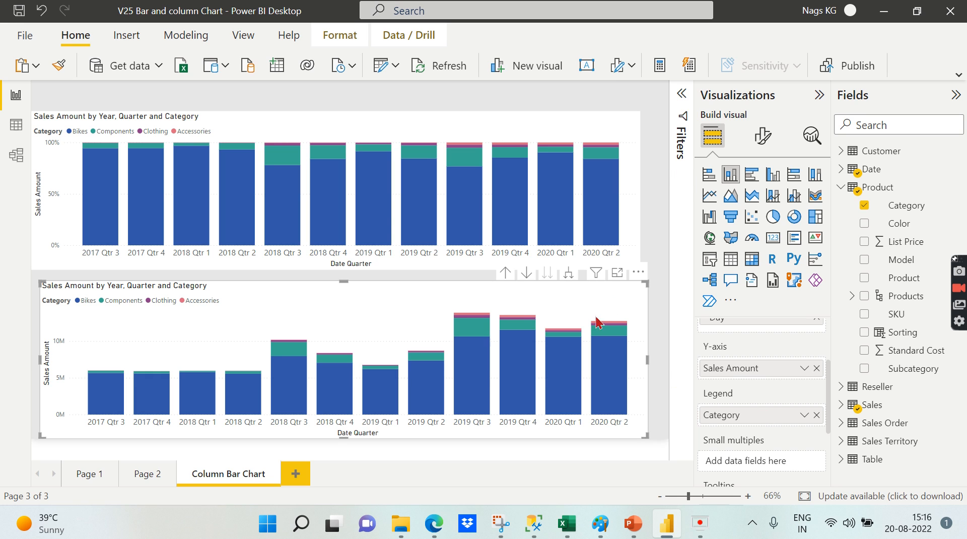
{"action": "mouse_move", "coordinate": [656, 217]}
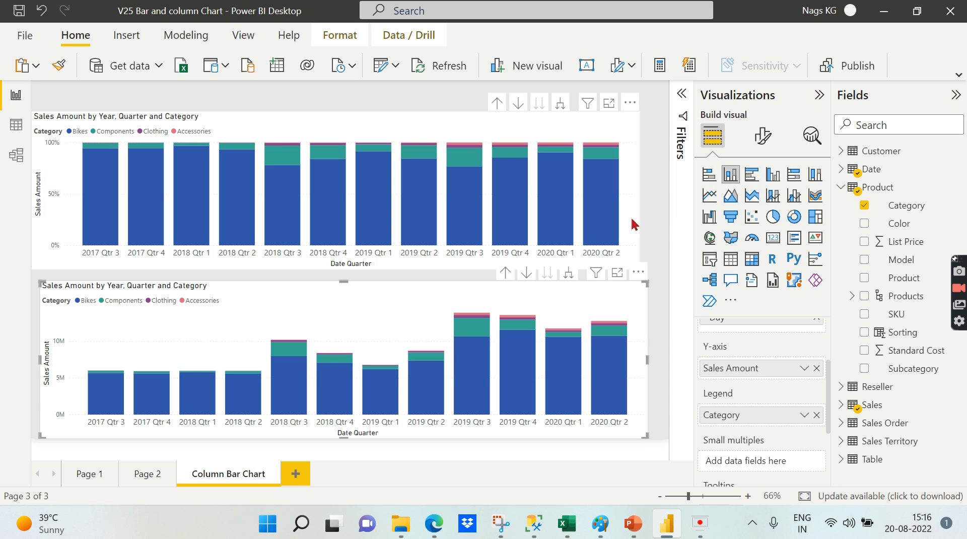
{"action": "mouse_move", "coordinate": [772, 176]}
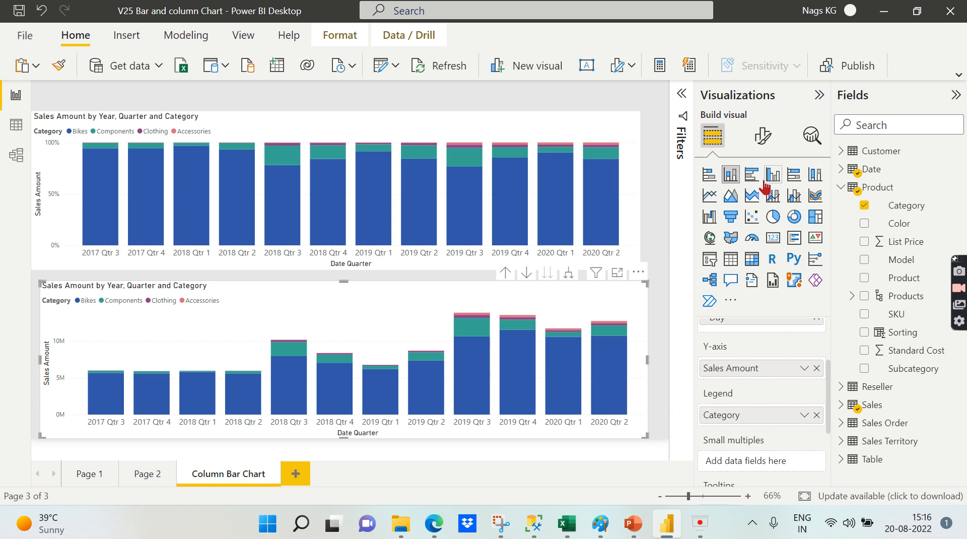
{"action": "mouse_move", "coordinate": [773, 175]}
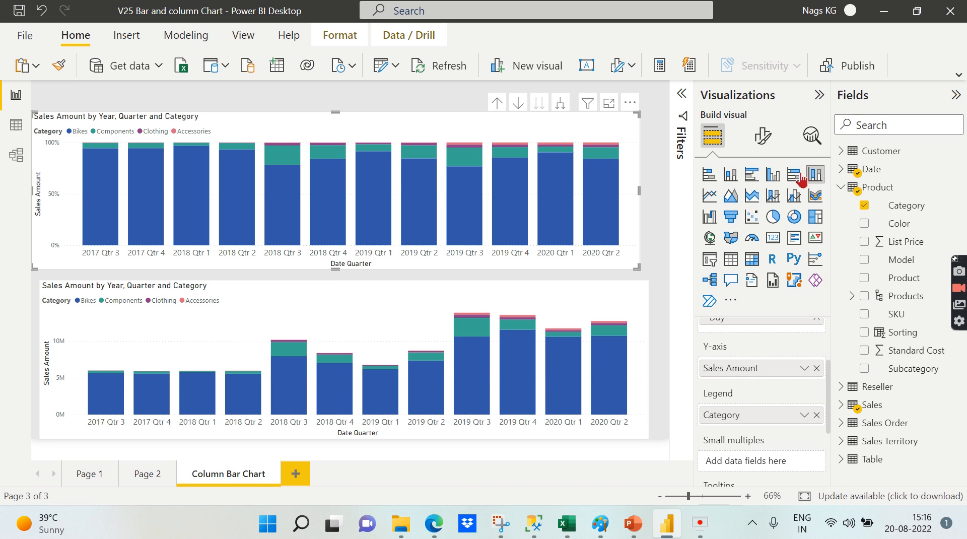
Switch the sales chart to a 100% stacked bar chart and select it
{"action": "left_click", "coordinate": [814, 174]}
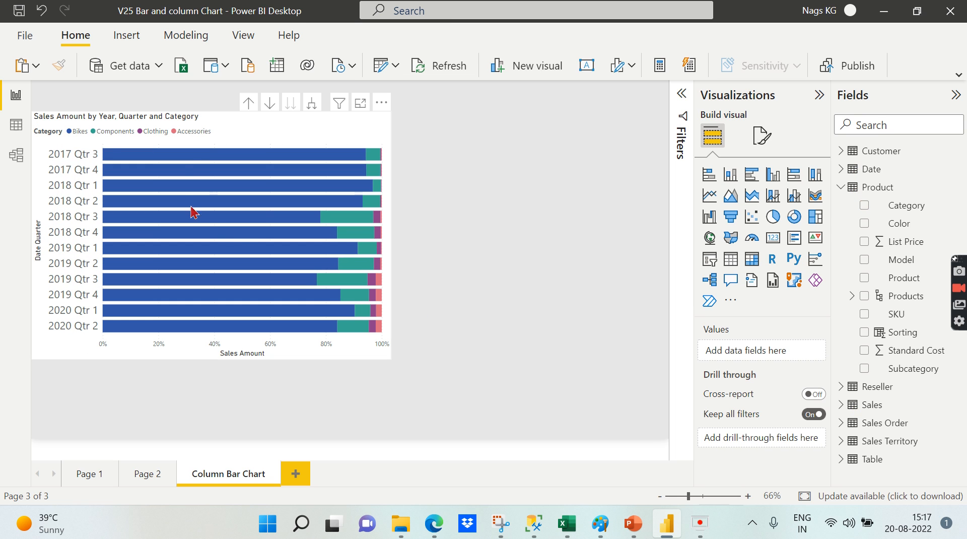
{"action": "mouse_move", "coordinate": [390, 360]}
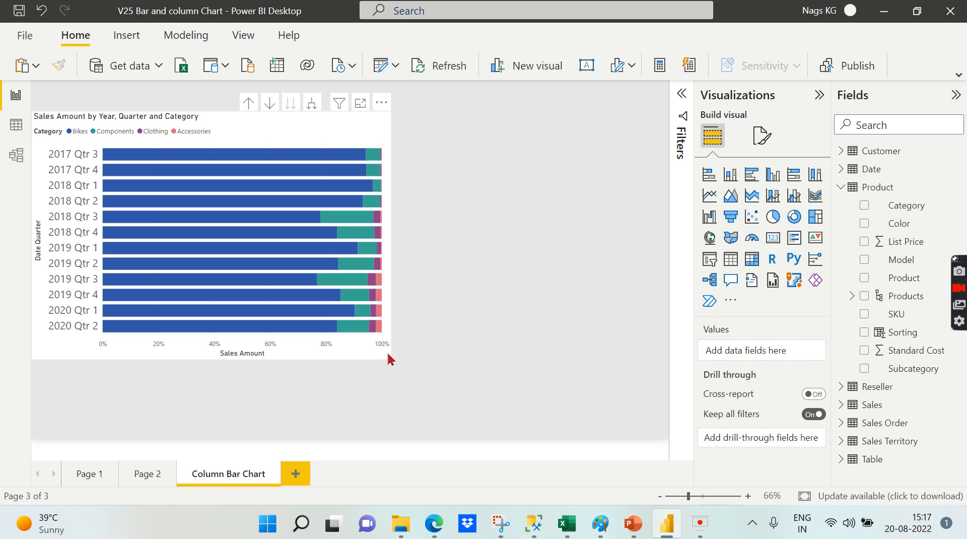
{"action": "left_click", "coordinate": [241, 246]}
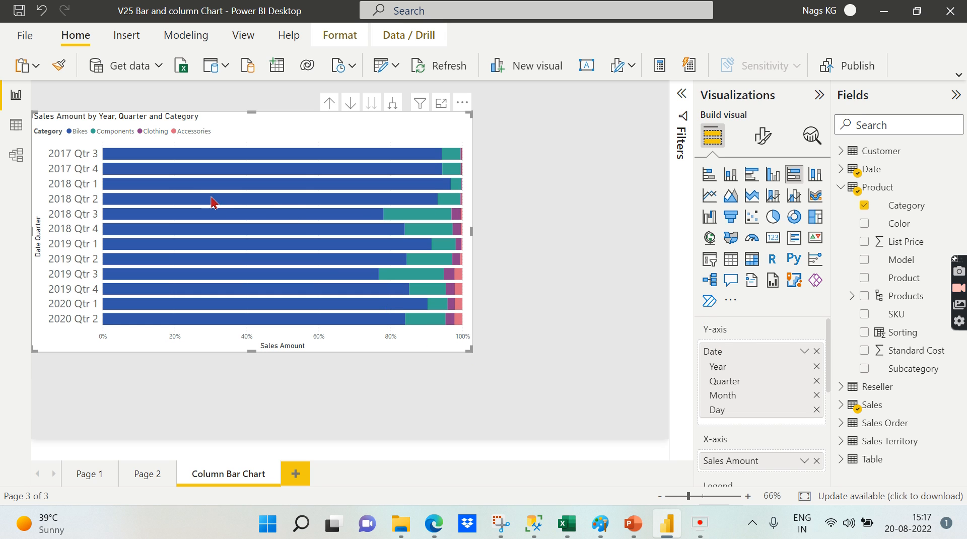
{"action": "mouse_move", "coordinate": [287, 154]}
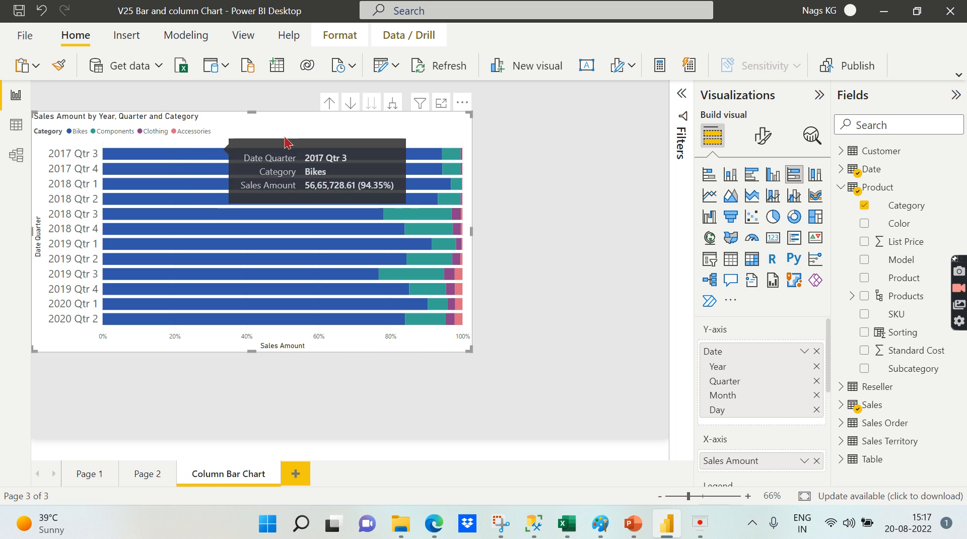
{"action": "mouse_move", "coordinate": [228, 163]}
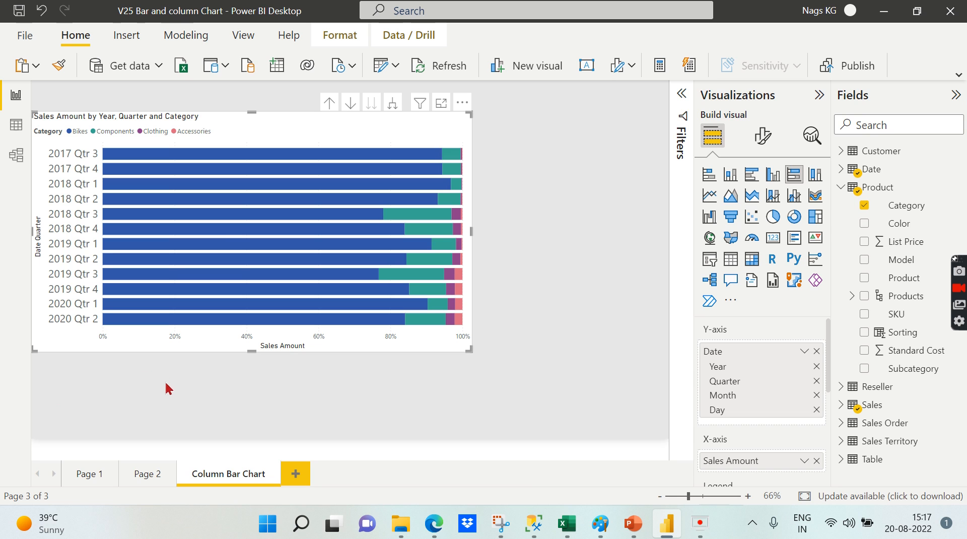
{"action": "mouse_move", "coordinate": [465, 265]}
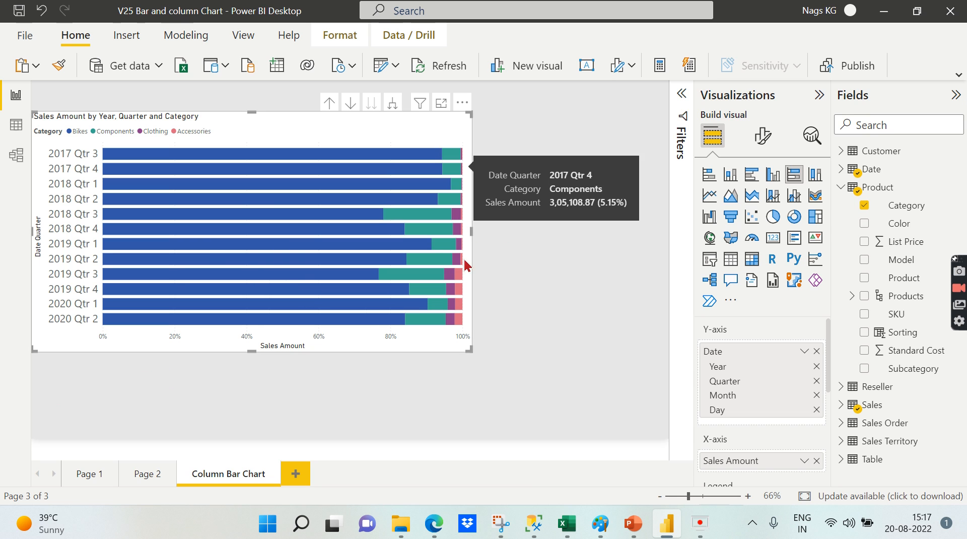
{"action": "mouse_move", "coordinate": [72, 217]}
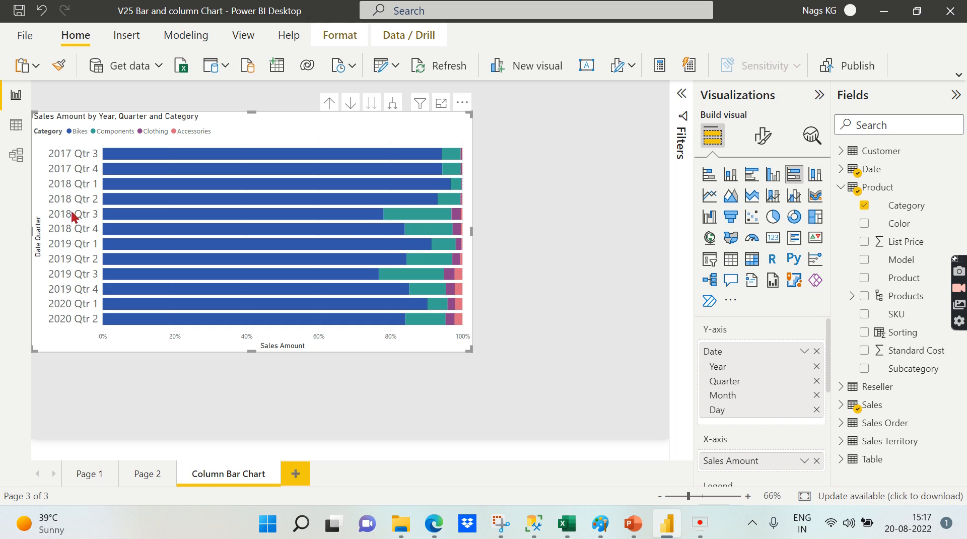
{"action": "mouse_move", "coordinate": [153, 226]}
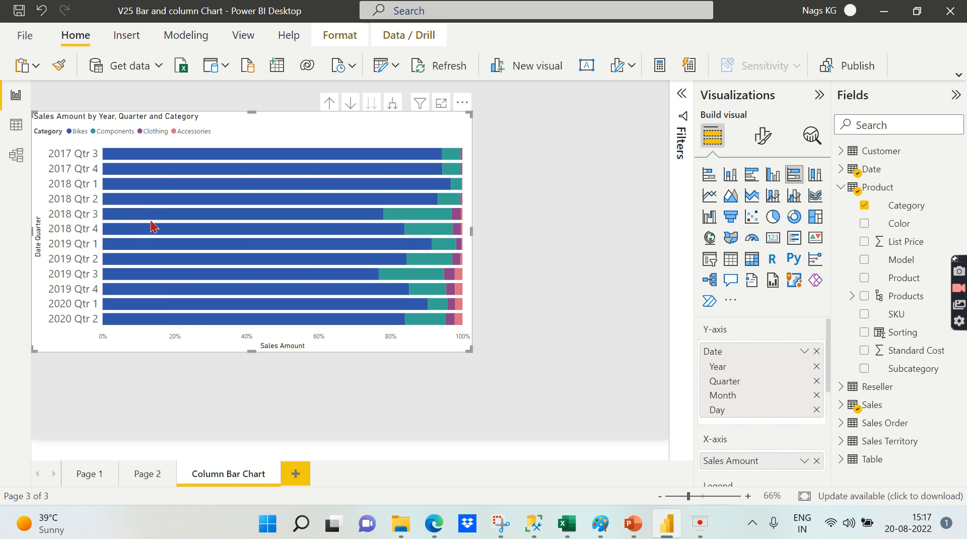
{"action": "mouse_move", "coordinate": [548, 355]}
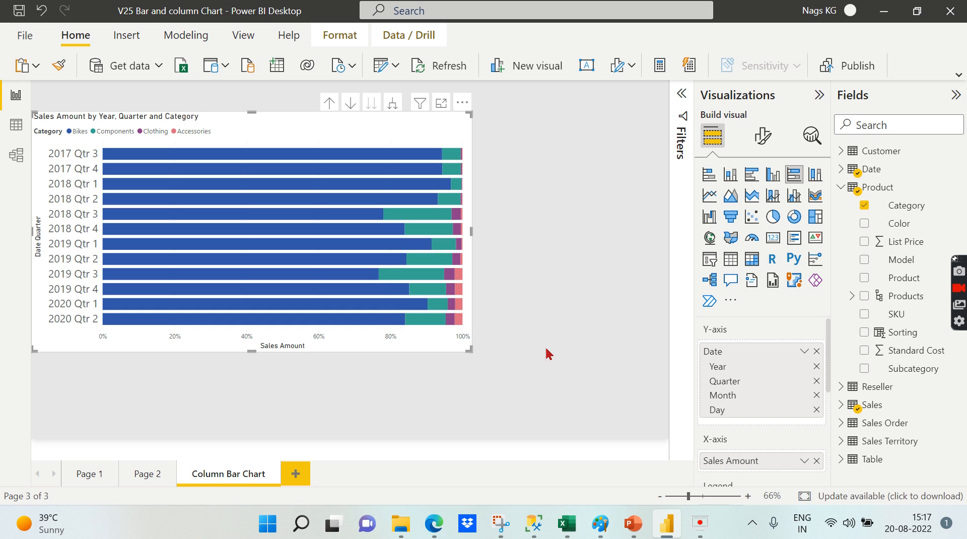
{"action": "mouse_move", "coordinate": [695, 171]}
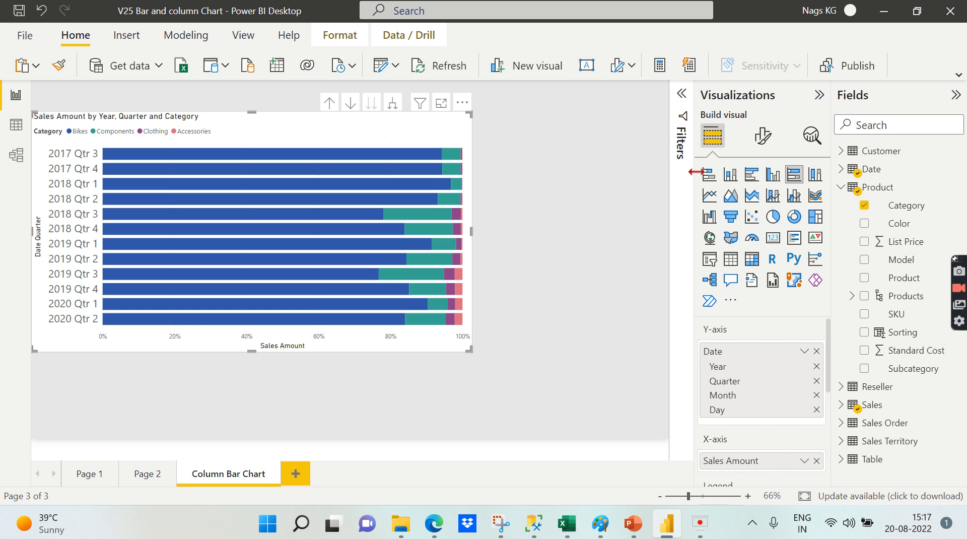
{"action": "mouse_move", "coordinate": [772, 176]}
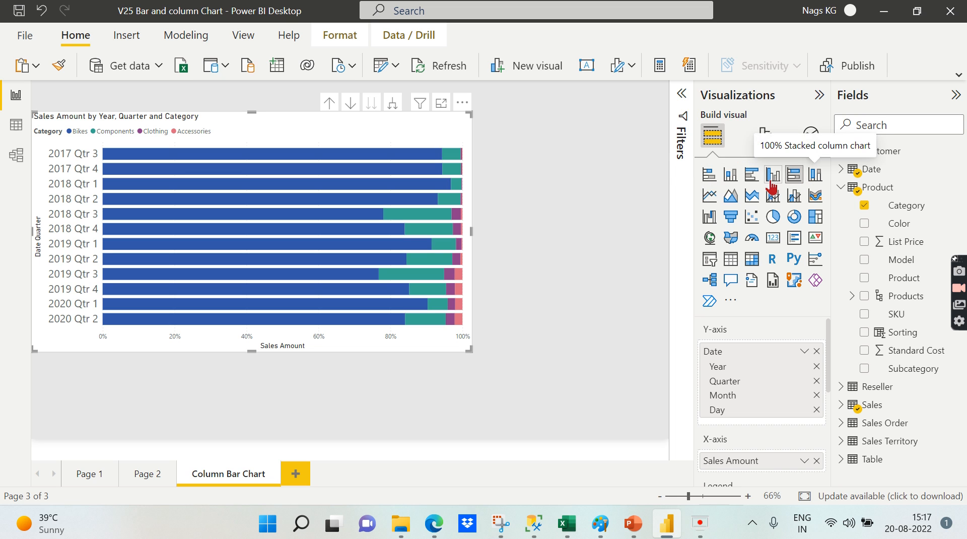
{"action": "mouse_move", "coordinate": [932, 79]}
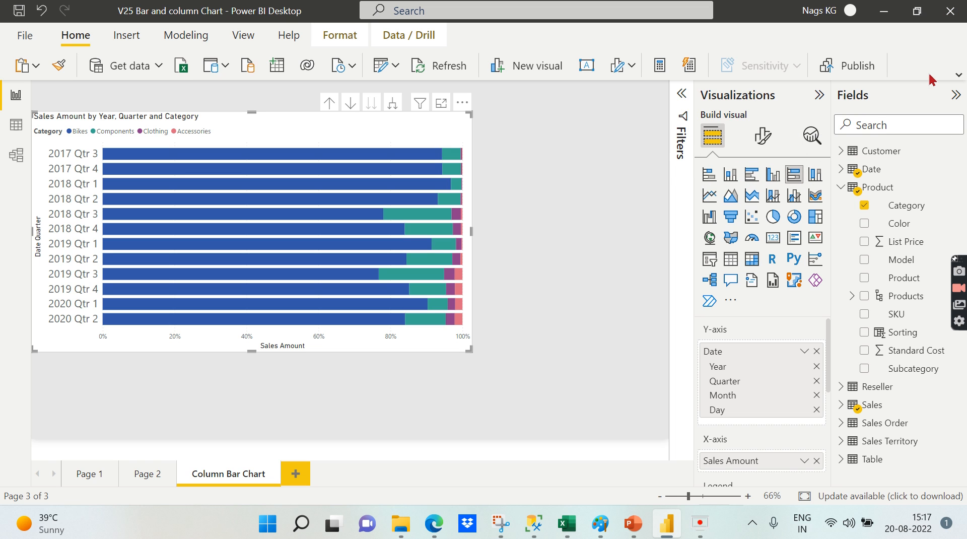
{"action": "mouse_move", "coordinate": [730, 174]}
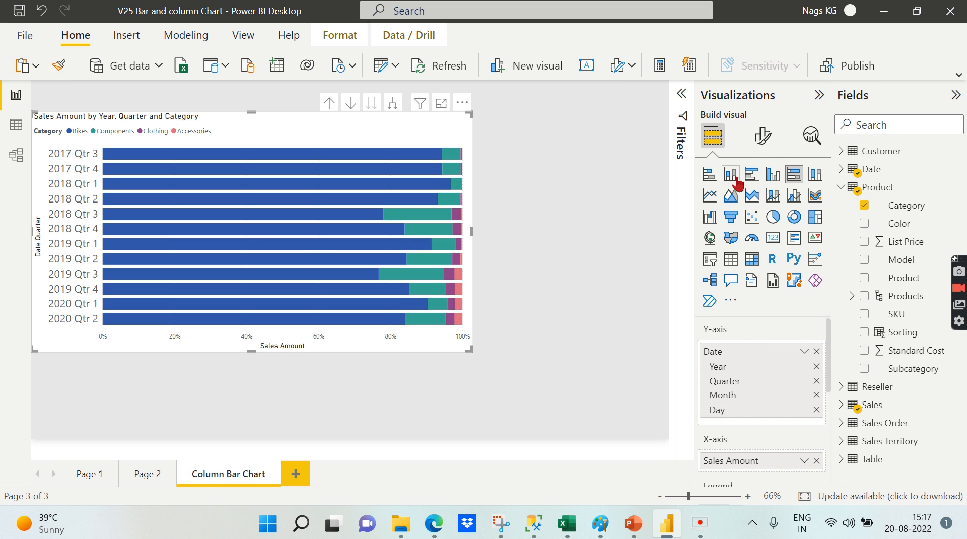
{"action": "mouse_move", "coordinate": [773, 175]}
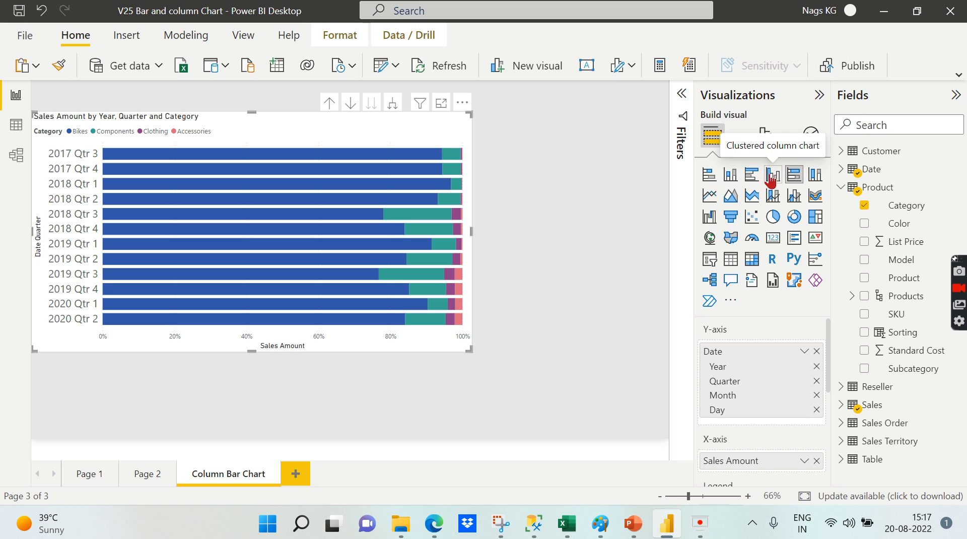